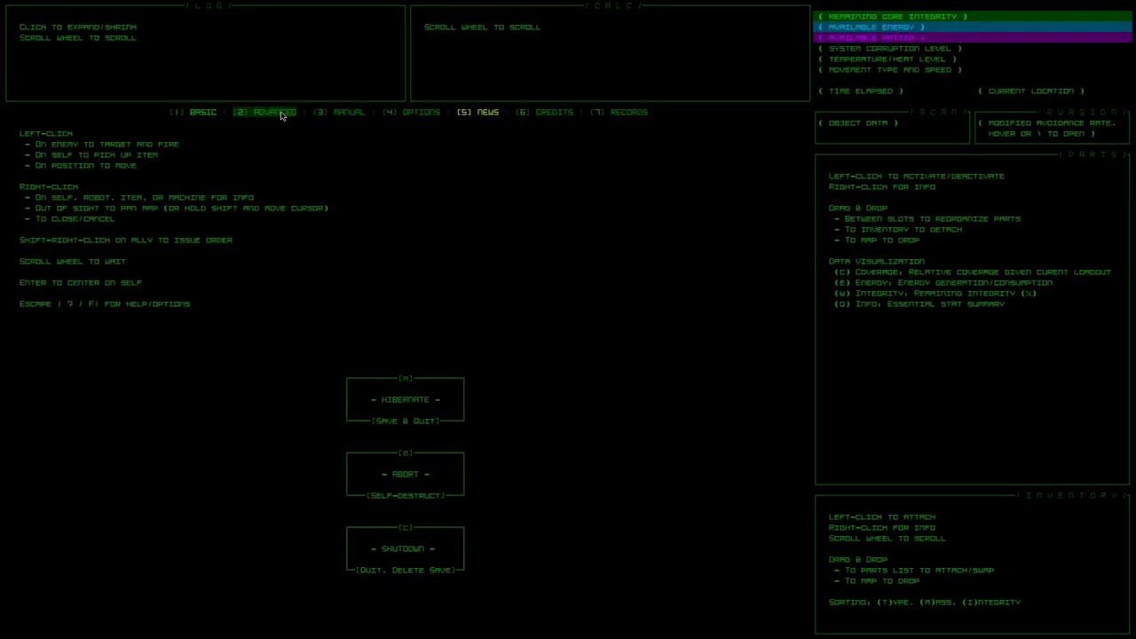
Step: Review the Advanced controls, Manual and Options help pages, then return to the game map
{"action": "left_click", "coordinate": [263, 112]}
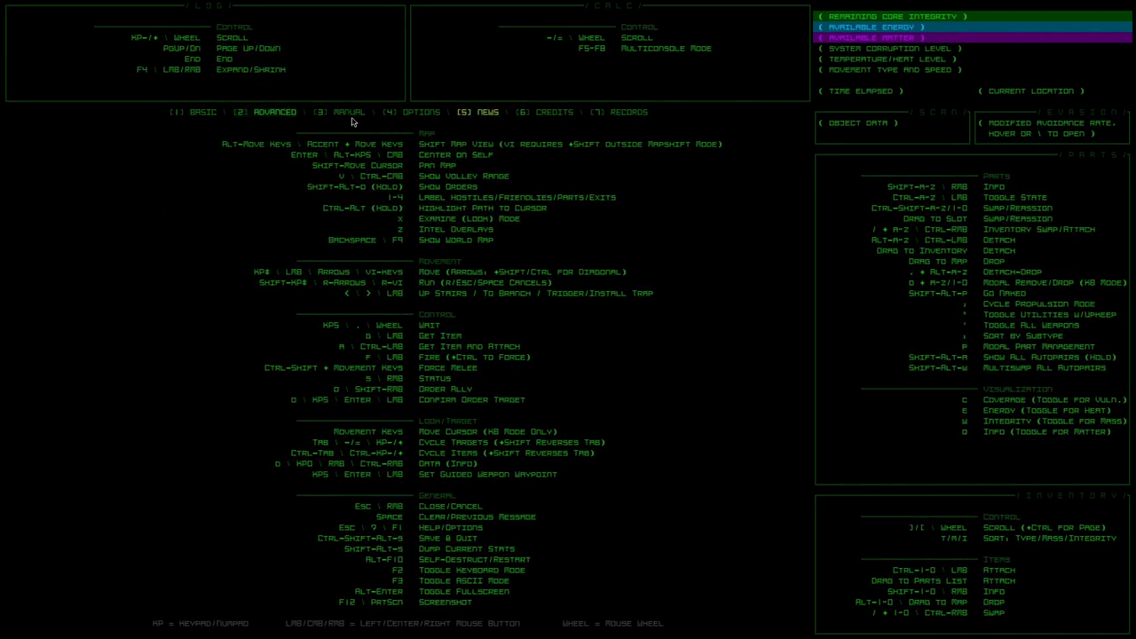
{"action": "left_click", "coordinate": [348, 112]}
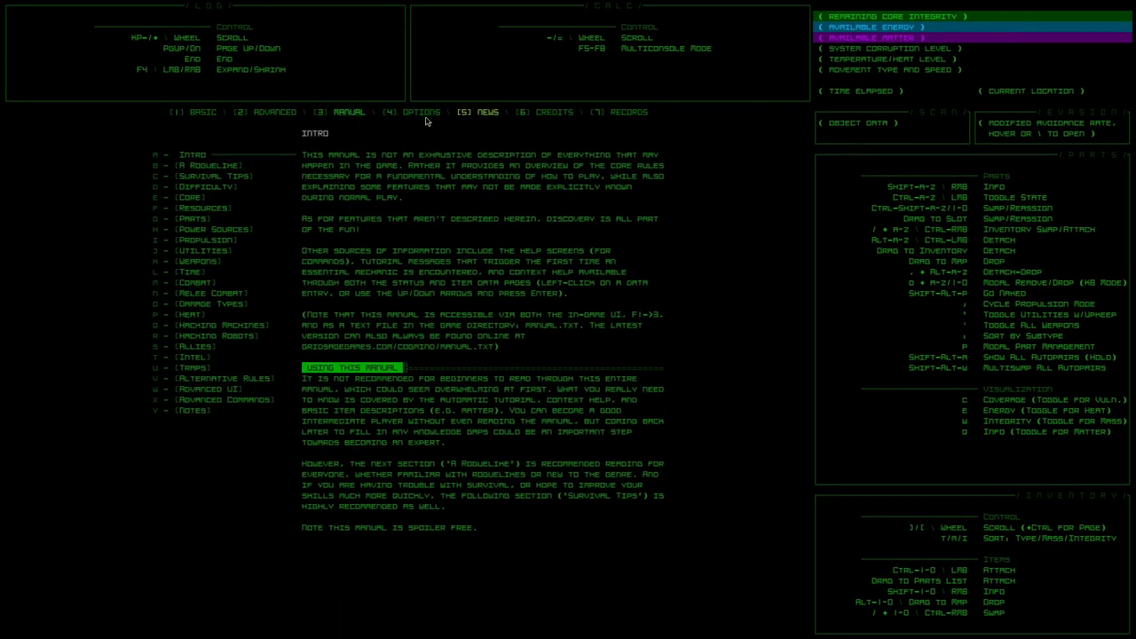
{"action": "left_click", "coordinate": [412, 112]}
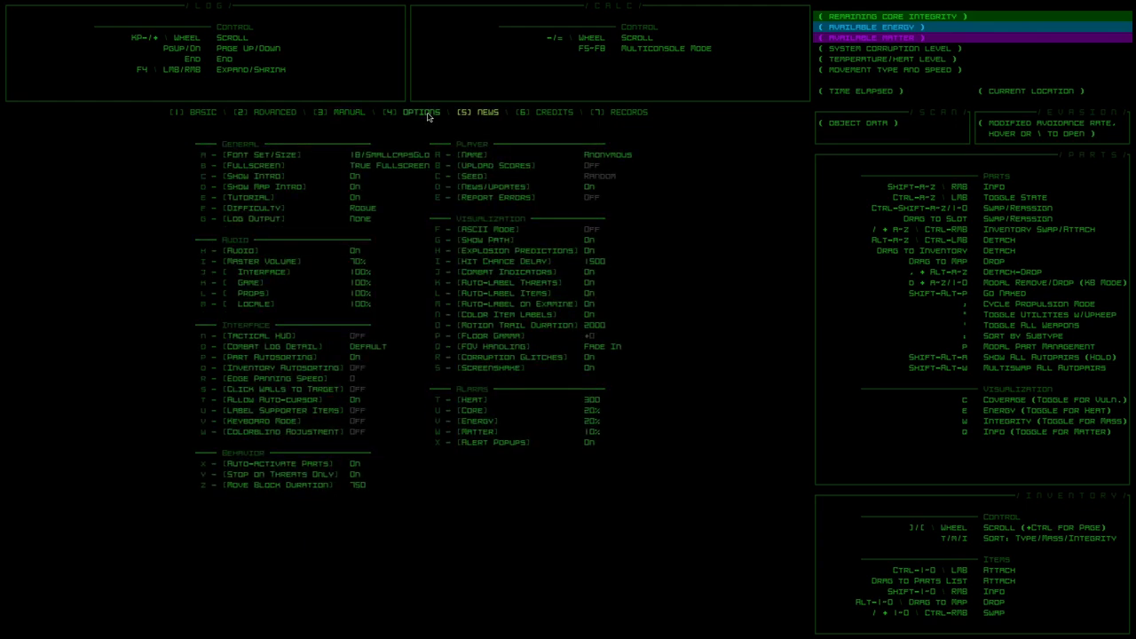
{"action": "left_click", "coordinate": [248, 261]}
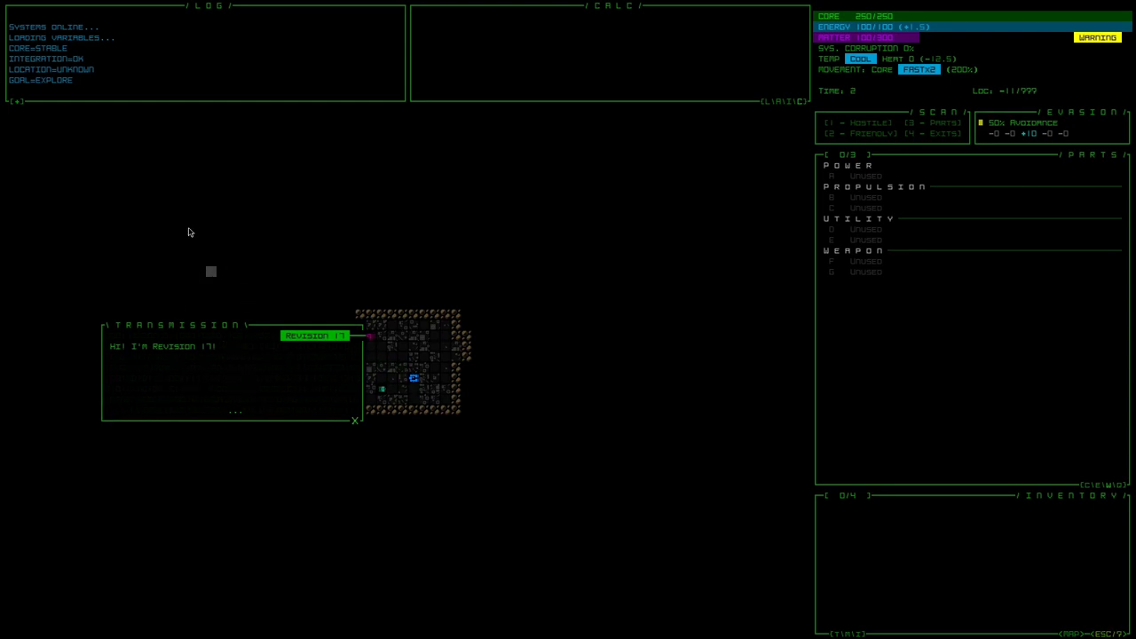
{"action": "mouse_move", "coordinate": [211, 265]}
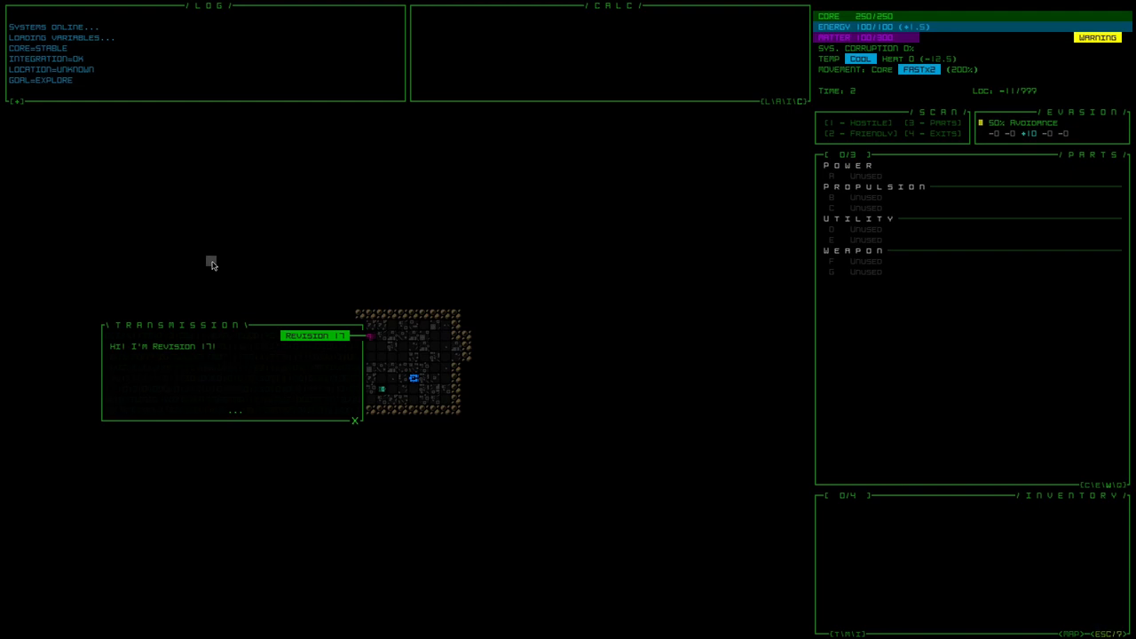
{"action": "mouse_move", "coordinate": [181, 387]}
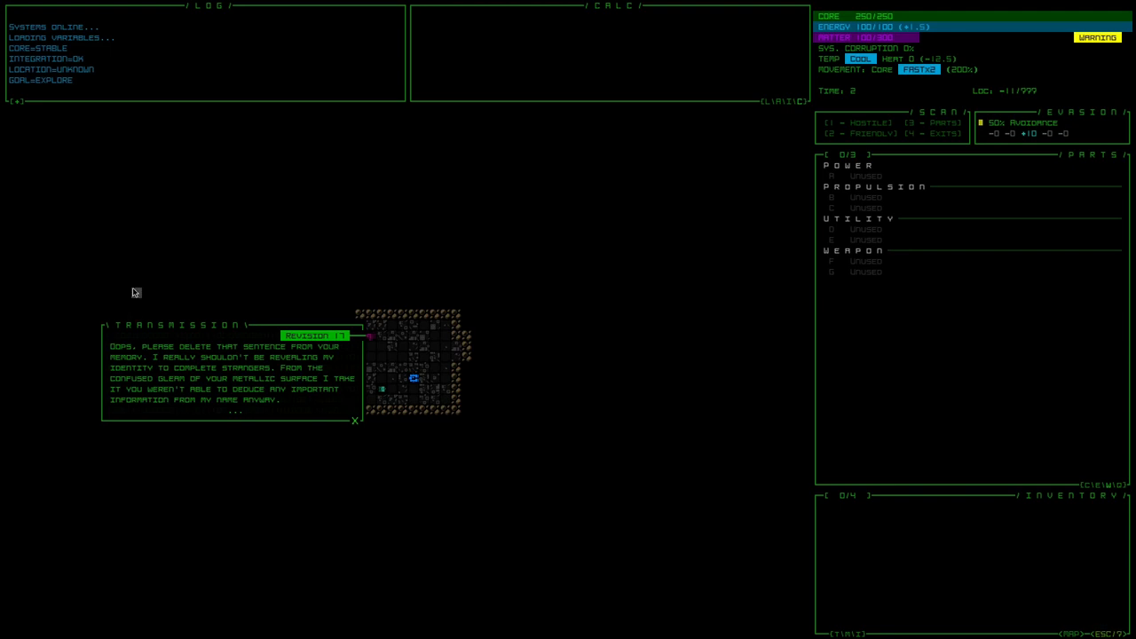
{"action": "mouse_move", "coordinate": [148, 295]}
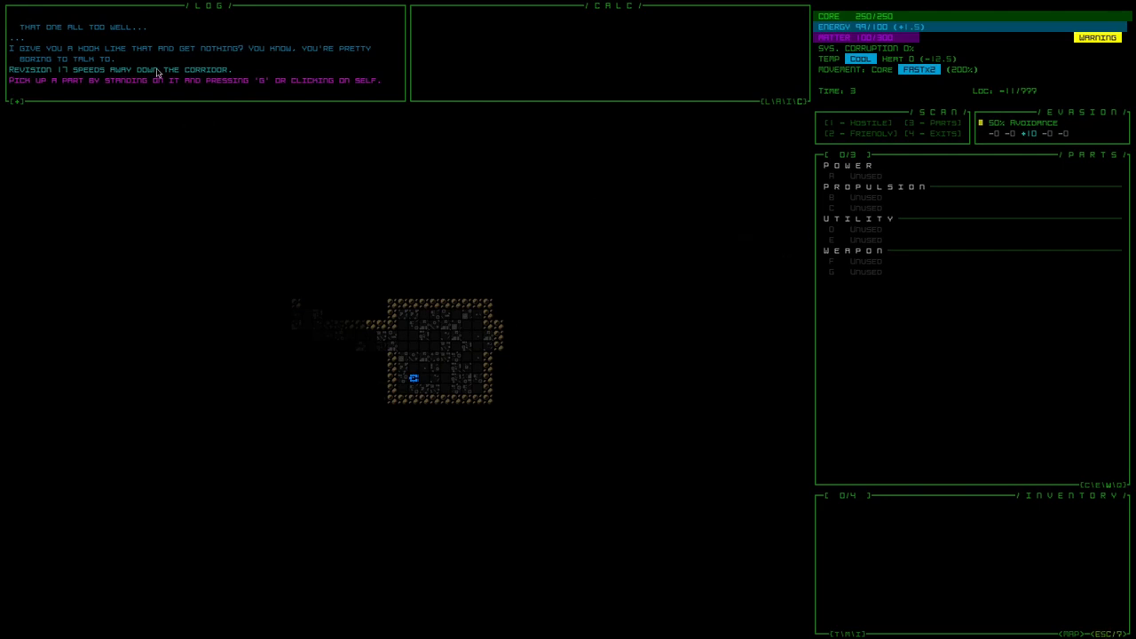
{"action": "mouse_move", "coordinate": [181, 87]}
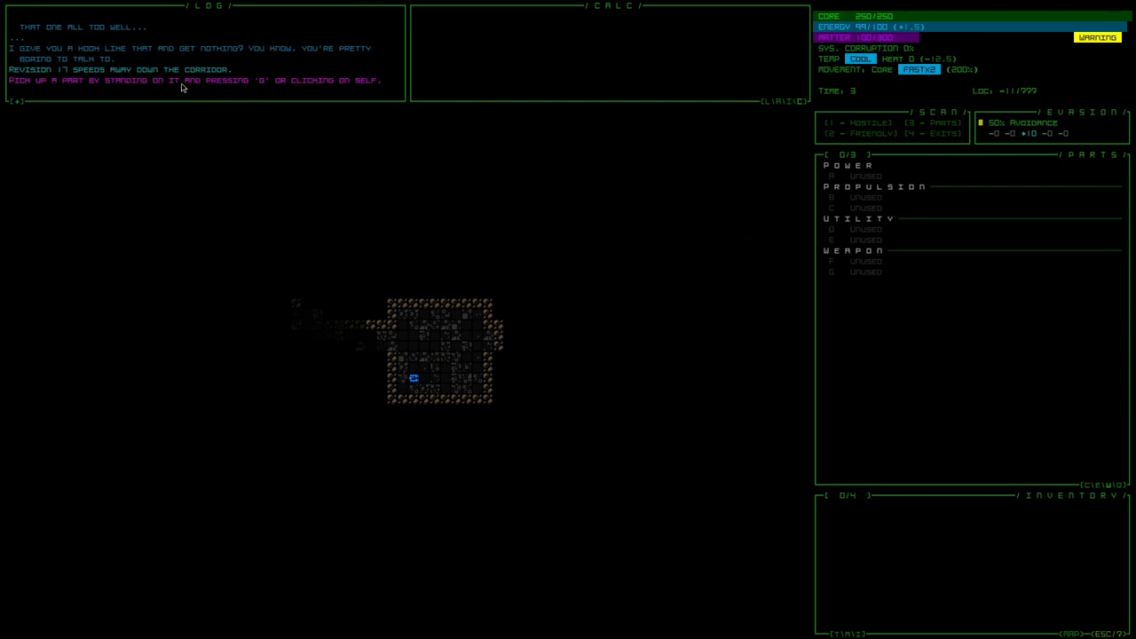
{"action": "mouse_move", "coordinate": [220, 87]}
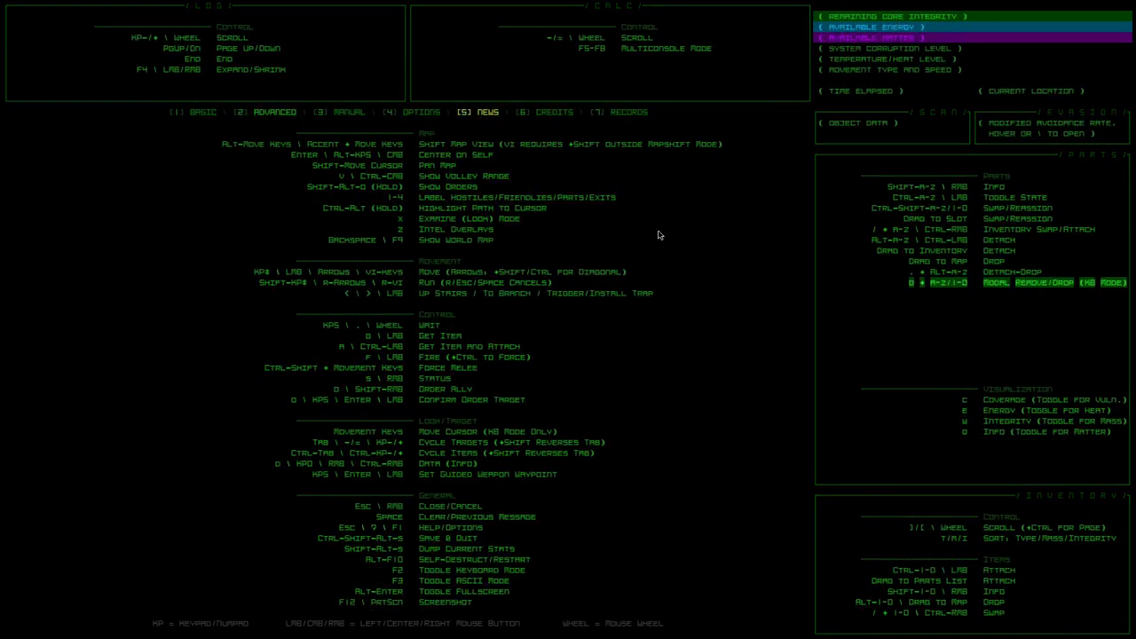
Step: Fit the Lgt. Ion Engine into the power slot and attach the second Aluminum Leg for propulsion
{"action": "key", "text": "Escape"}
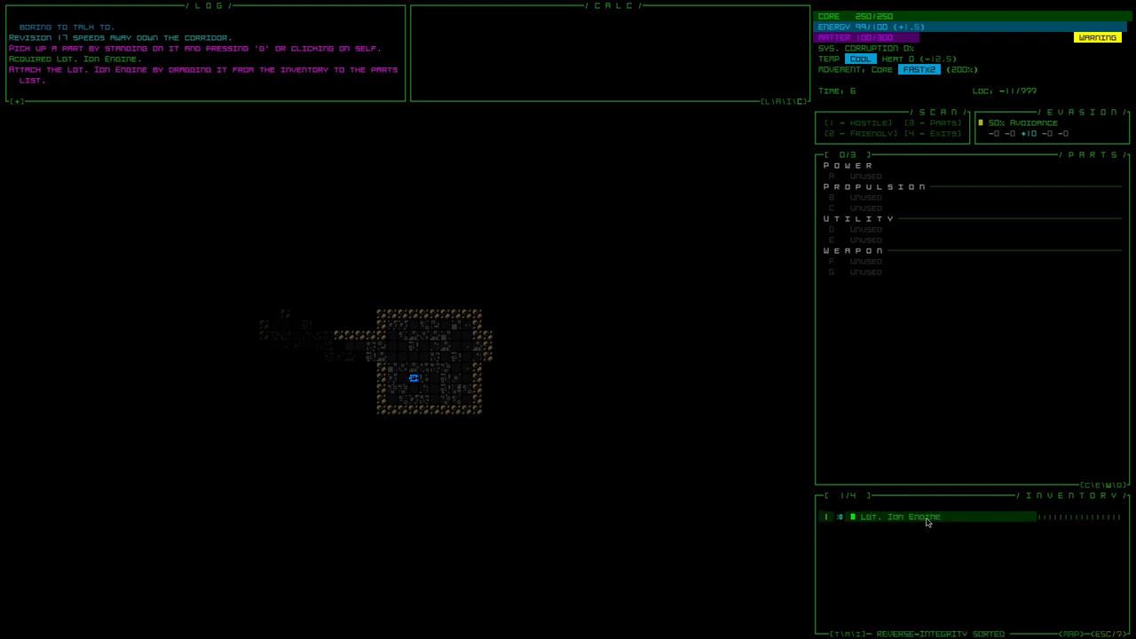
{"action": "left_click_drag", "start_coordinate": [906, 517], "coordinate": [877, 176]}
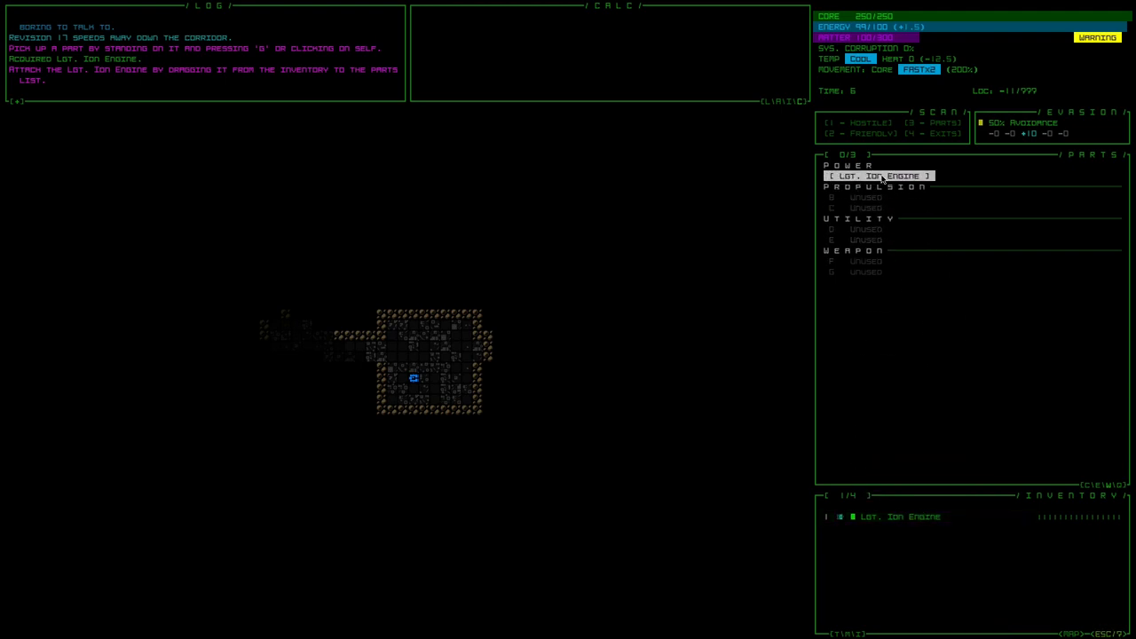
{"action": "left_click_drag", "start_coordinate": [899, 516], "coordinate": [870, 176]}
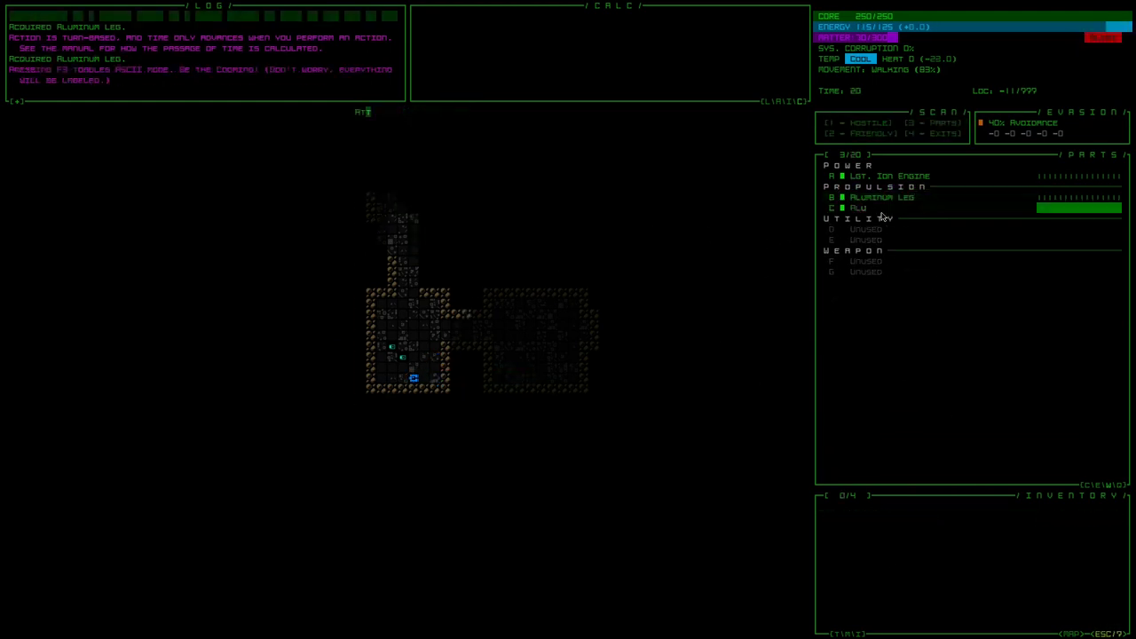
{"action": "left_click", "coordinate": [879, 206]}
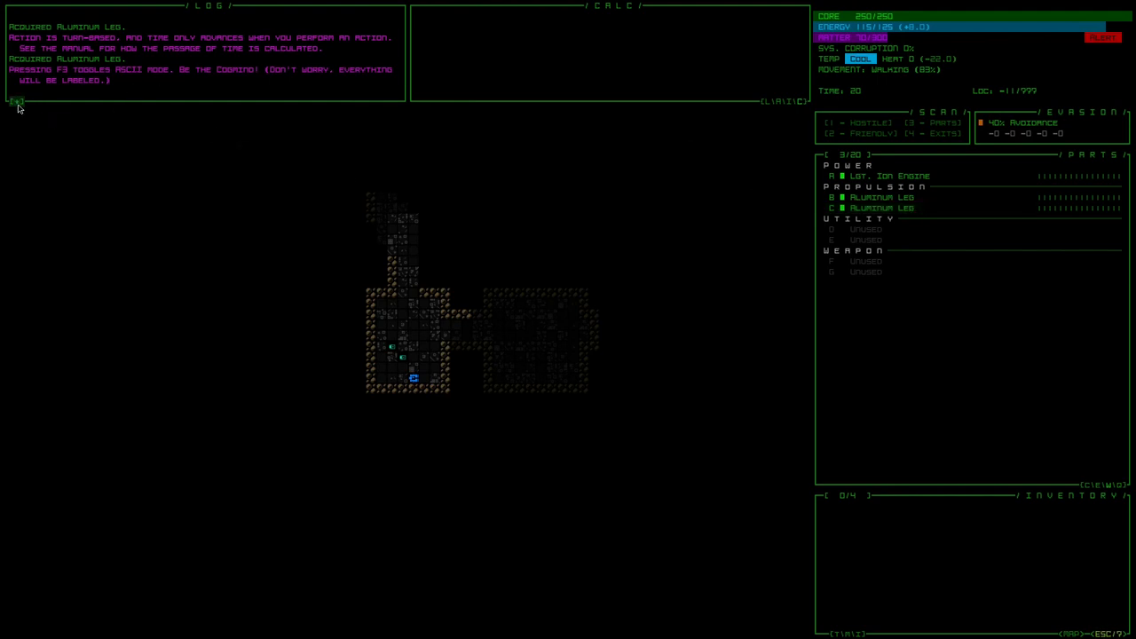
{"action": "left_click", "coordinate": [16, 99]}
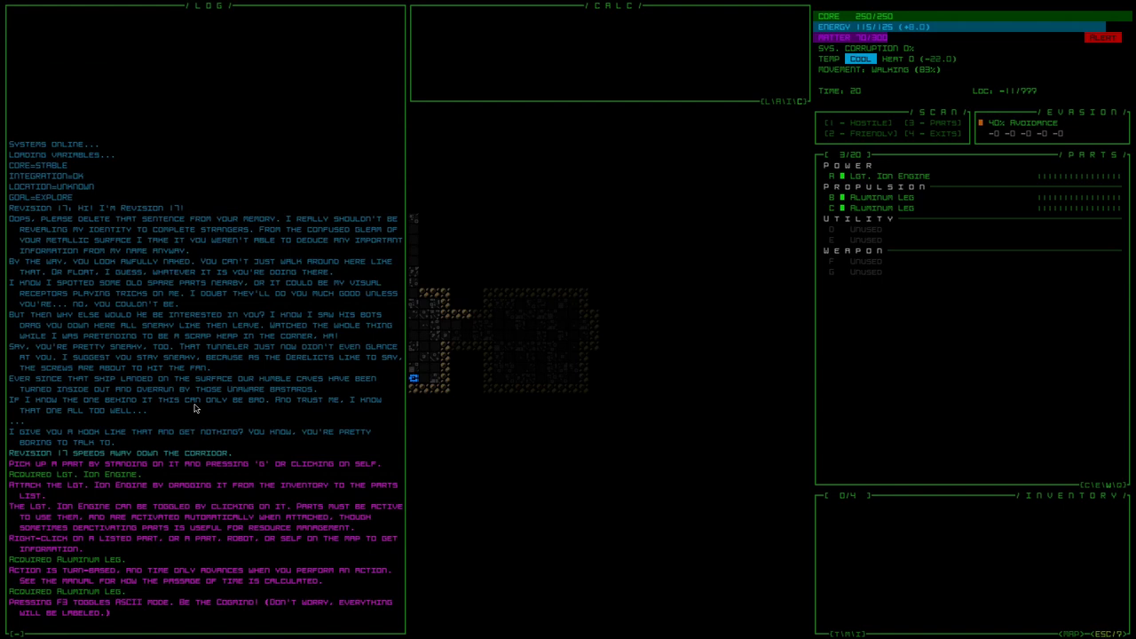
{"action": "mouse_move", "coordinate": [149, 211]}
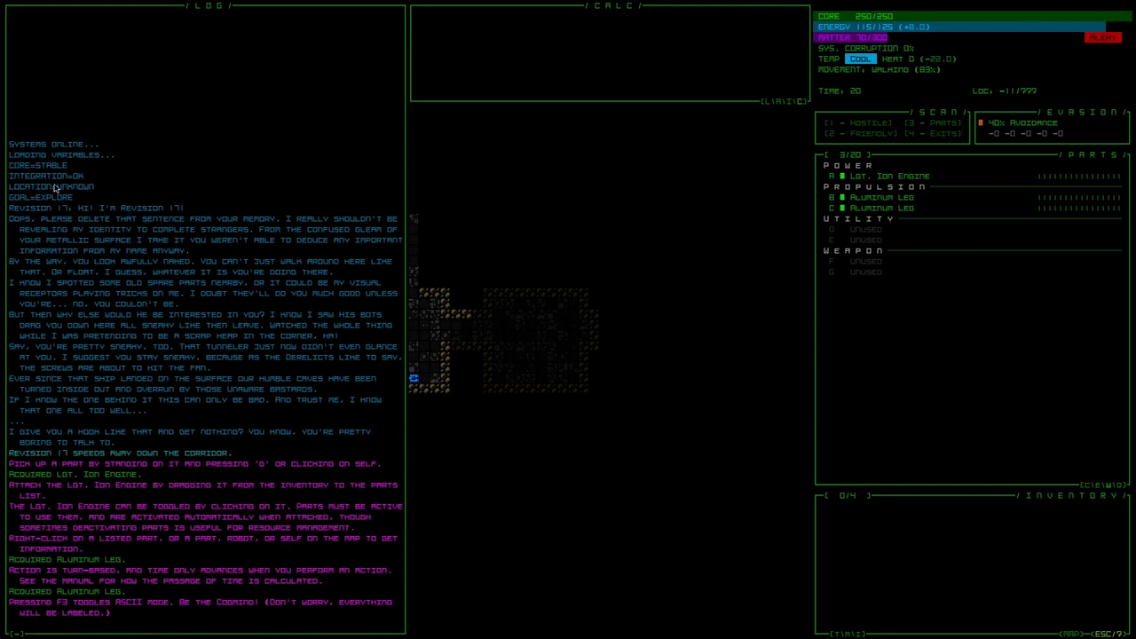
{"action": "mouse_move", "coordinate": [114, 447]}
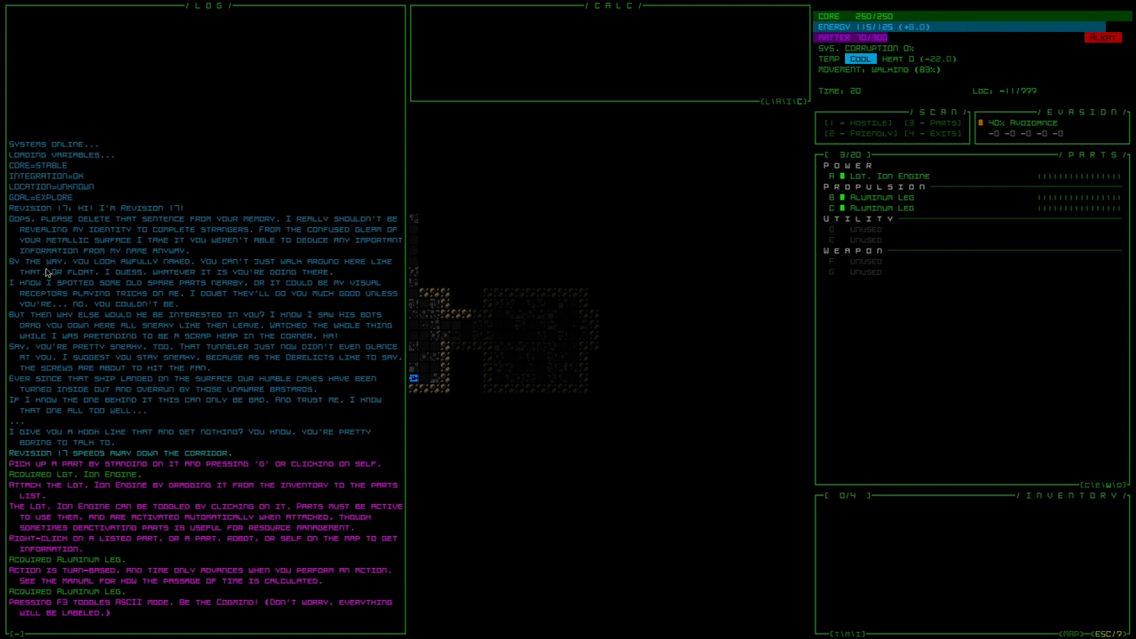
{"action": "mouse_move", "coordinate": [133, 268]}
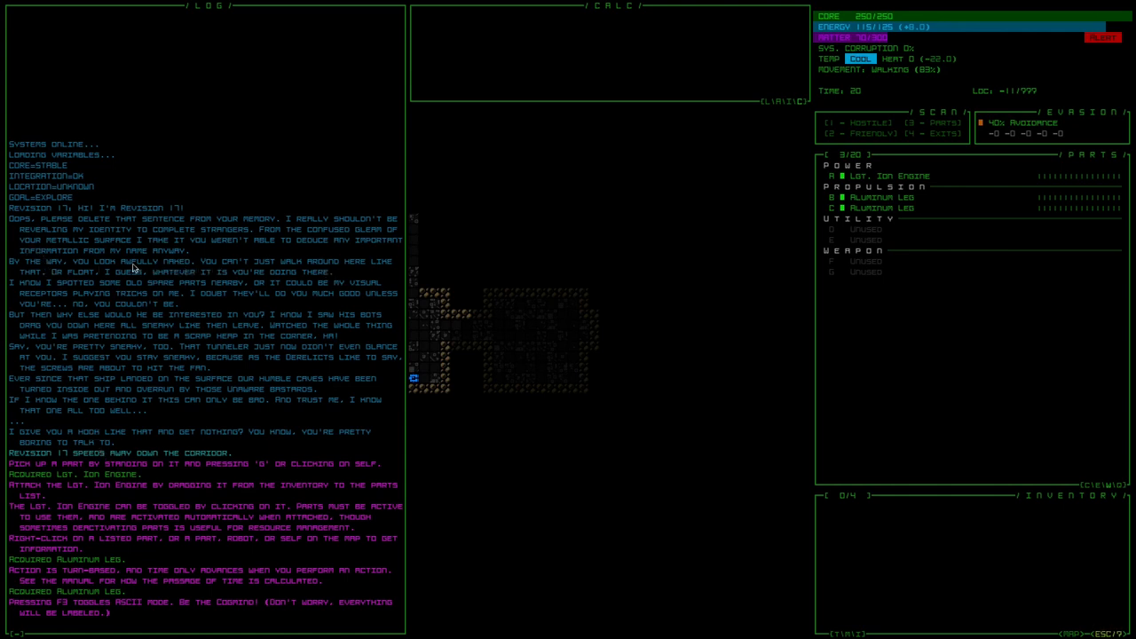
{"action": "mouse_move", "coordinate": [238, 300]}
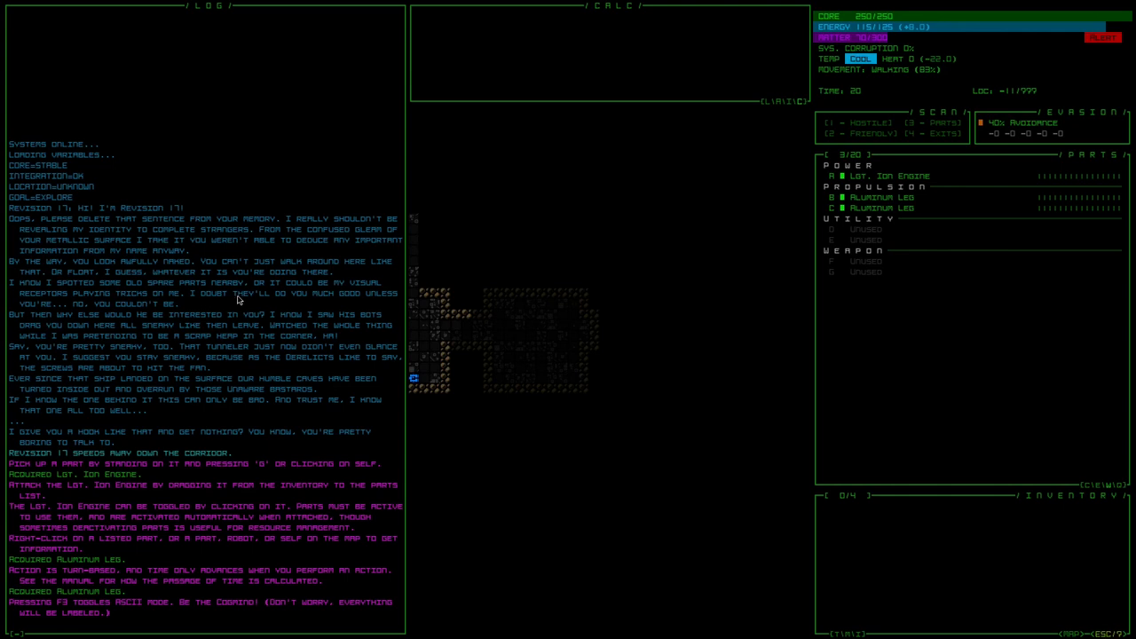
{"action": "mouse_move", "coordinate": [188, 309]}
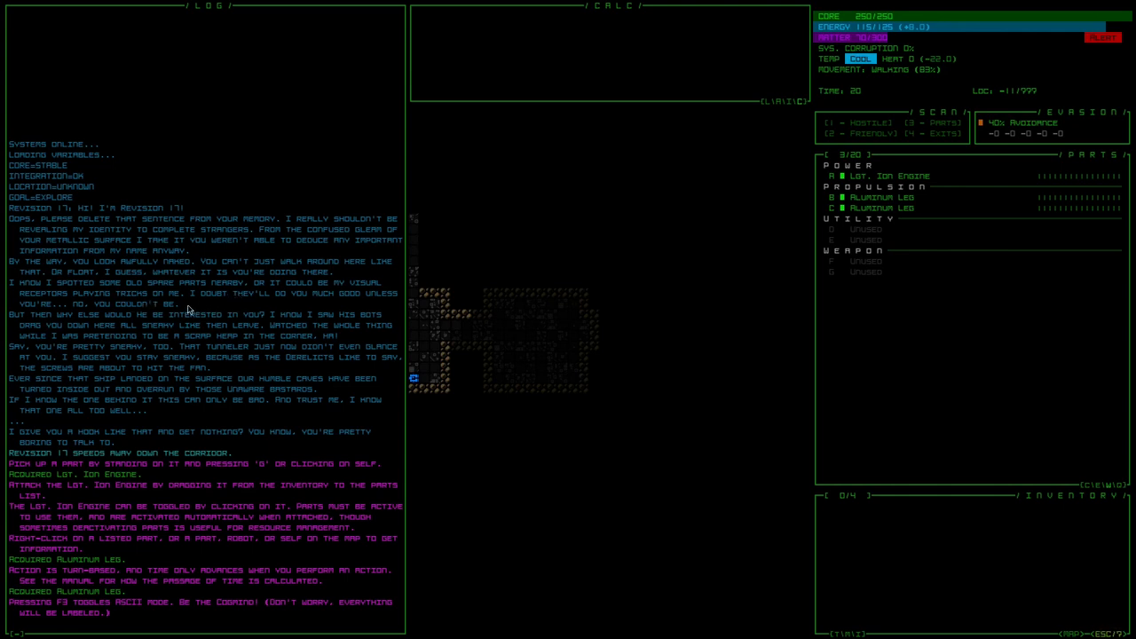
{"action": "mouse_move", "coordinate": [166, 314]}
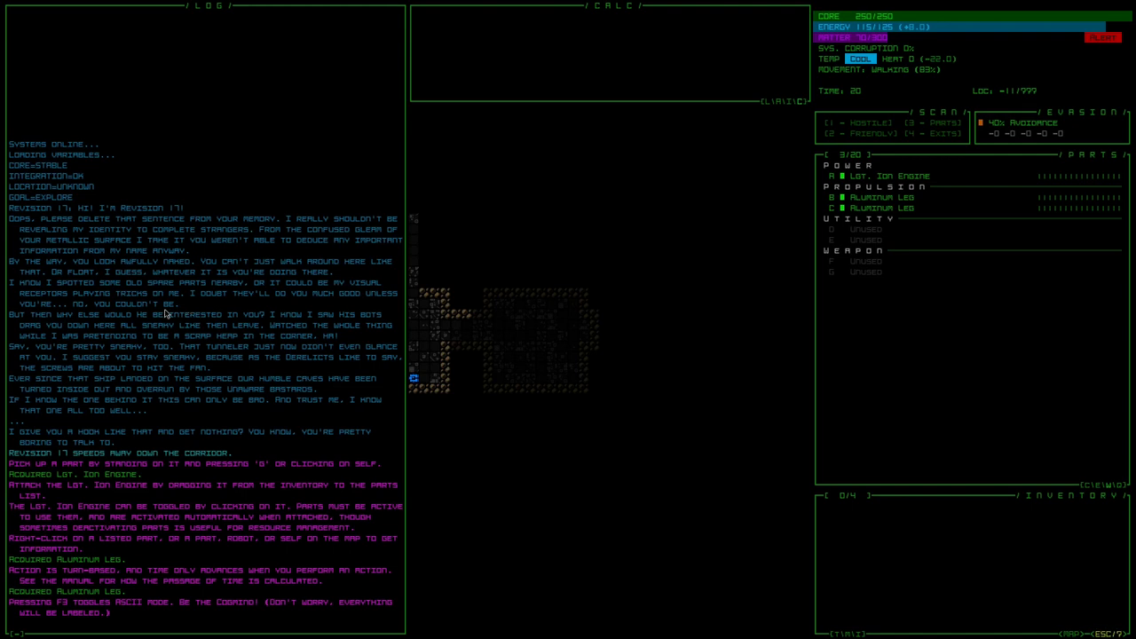
{"action": "mouse_move", "coordinate": [282, 352]}
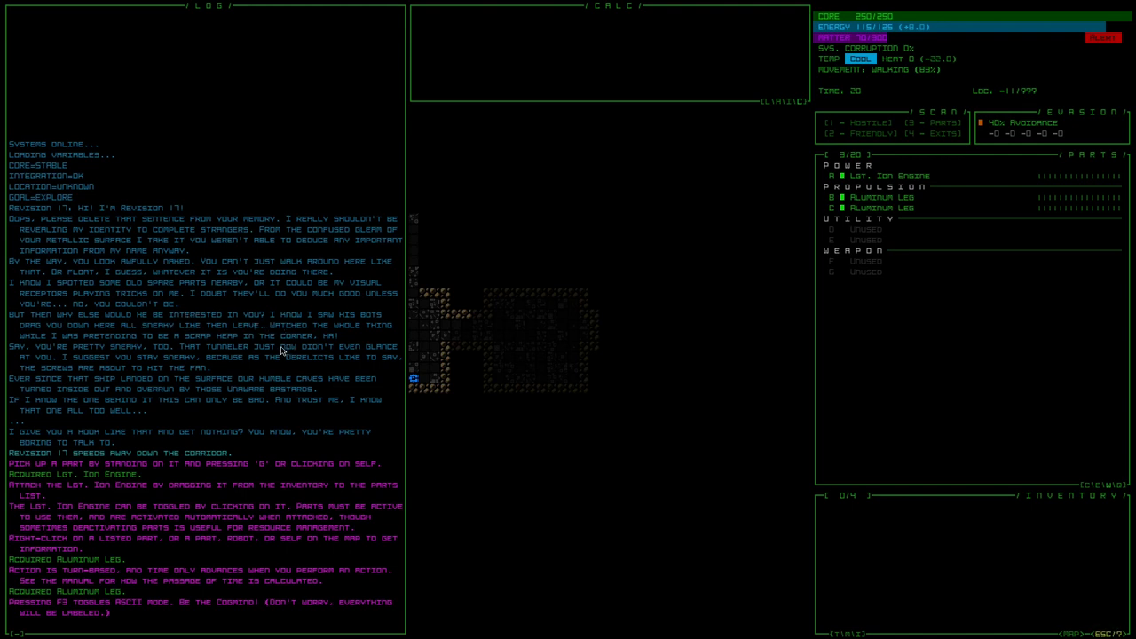
{"action": "mouse_move", "coordinate": [249, 371]}
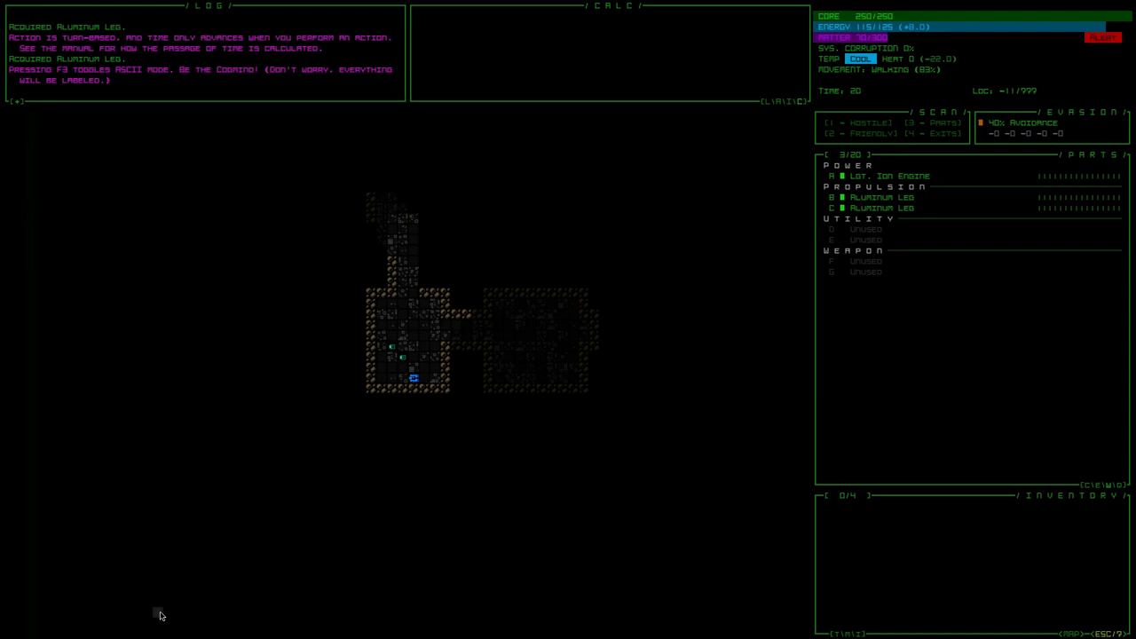
Step: Toggle the map to tile display and back to ASCII characters with F3
{"action": "key", "text": "f3"}
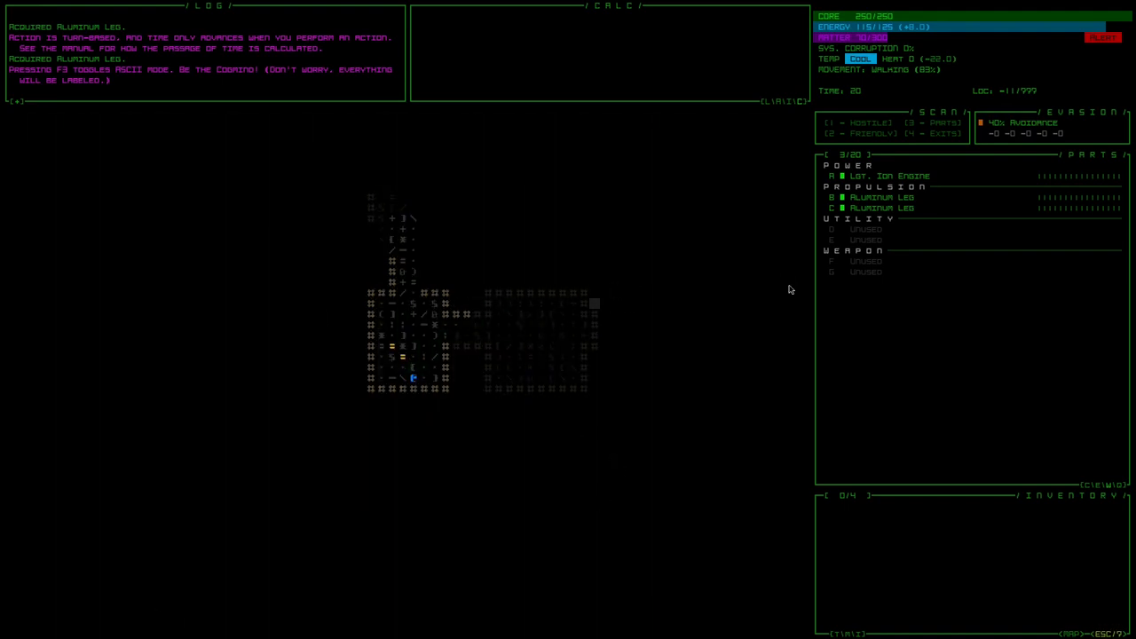
{"action": "key", "text": "f3"}
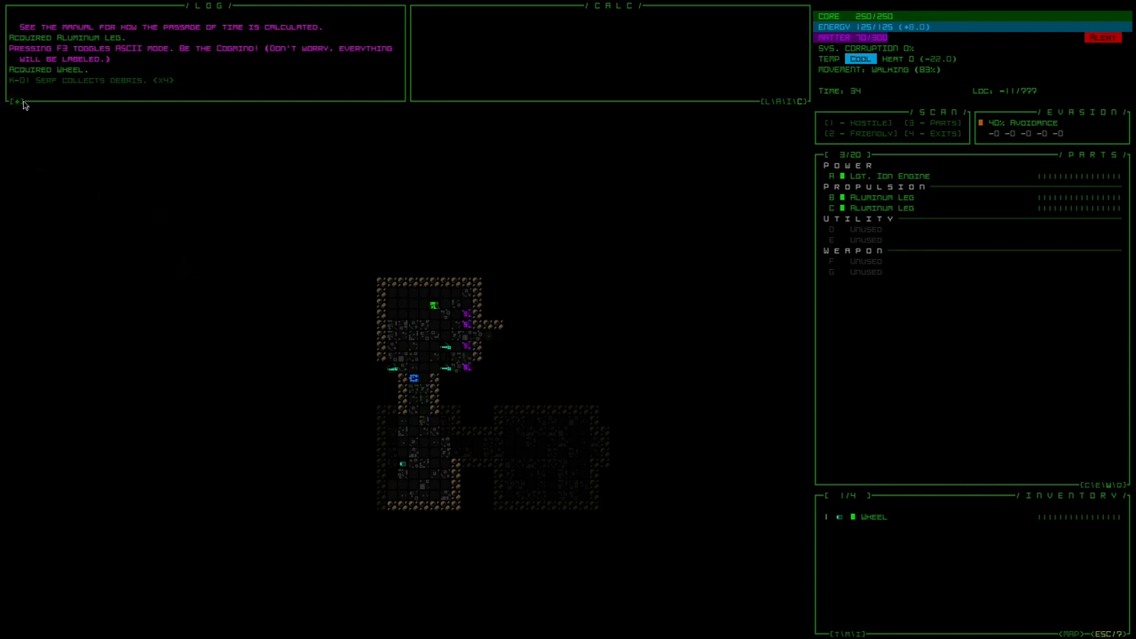
{"action": "mouse_move", "coordinate": [316, 334]}
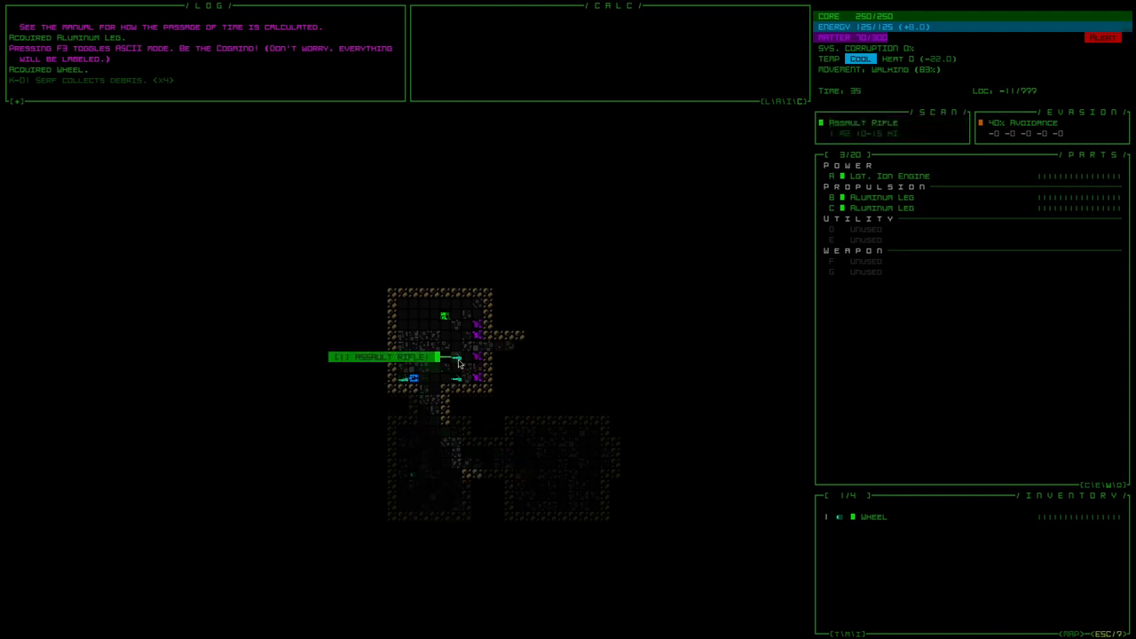
{"action": "mouse_move", "coordinate": [444, 316]}
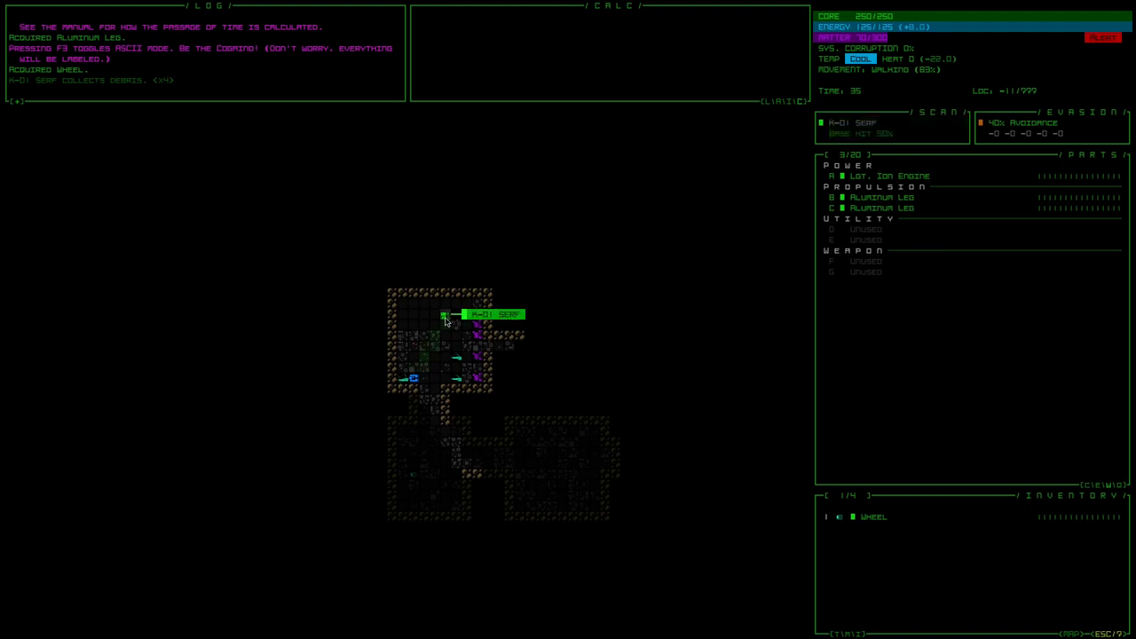
{"action": "mouse_move", "coordinate": [412, 378]}
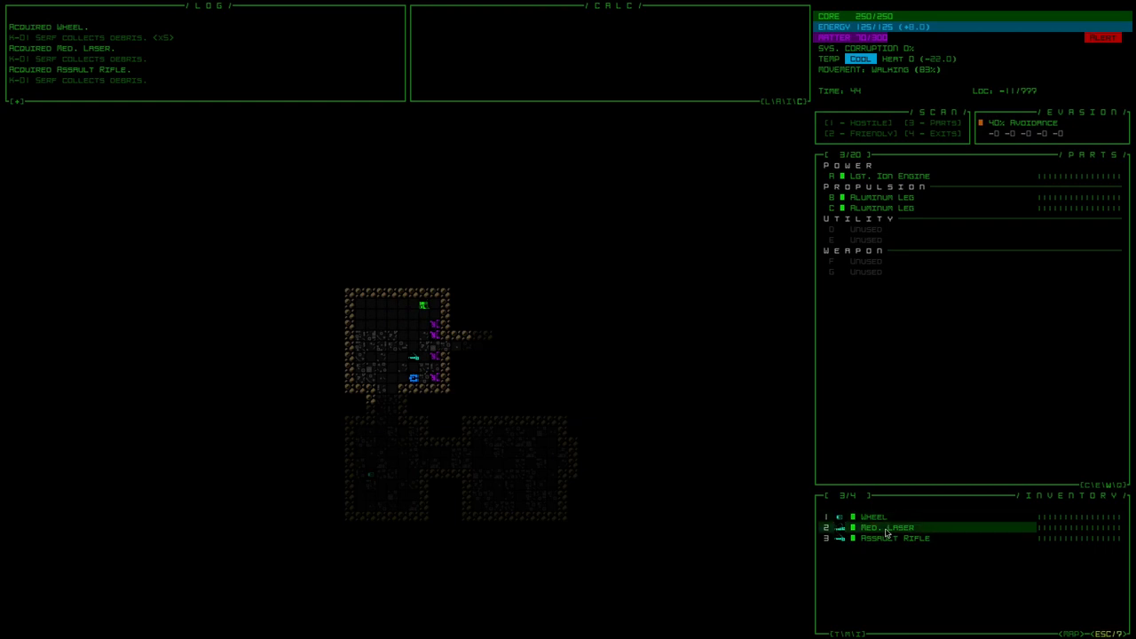
Step: Attach the collected Med. Laser to a weapon slot
{"action": "left_click", "coordinate": [886, 527]}
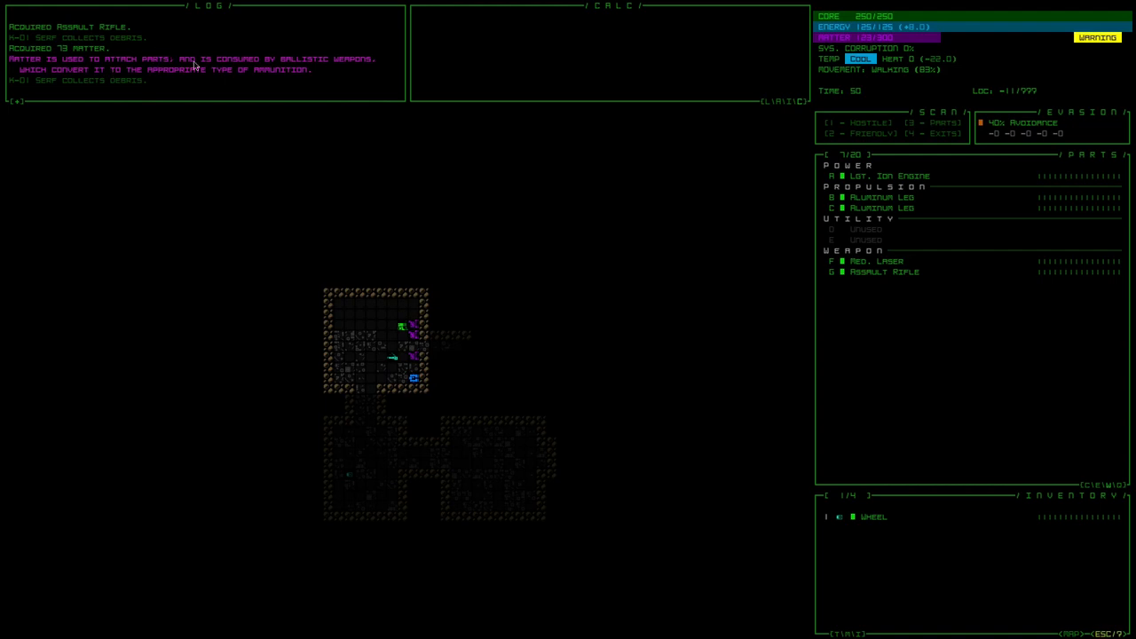
{"action": "mouse_move", "coordinate": [536, 419]}
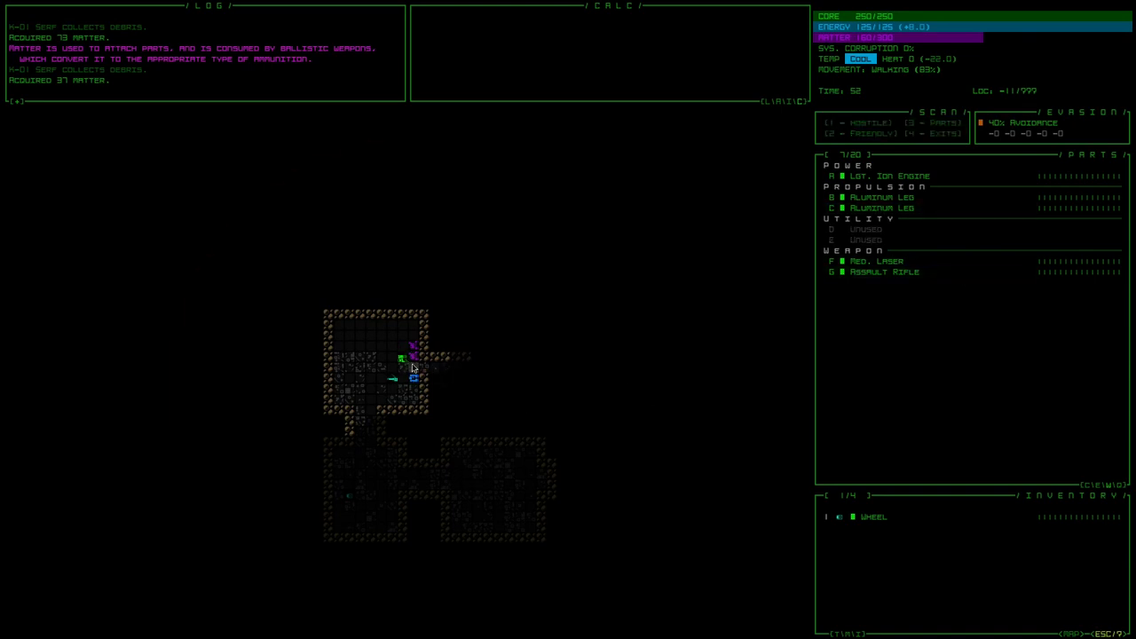
{"action": "mouse_move", "coordinate": [402, 357]}
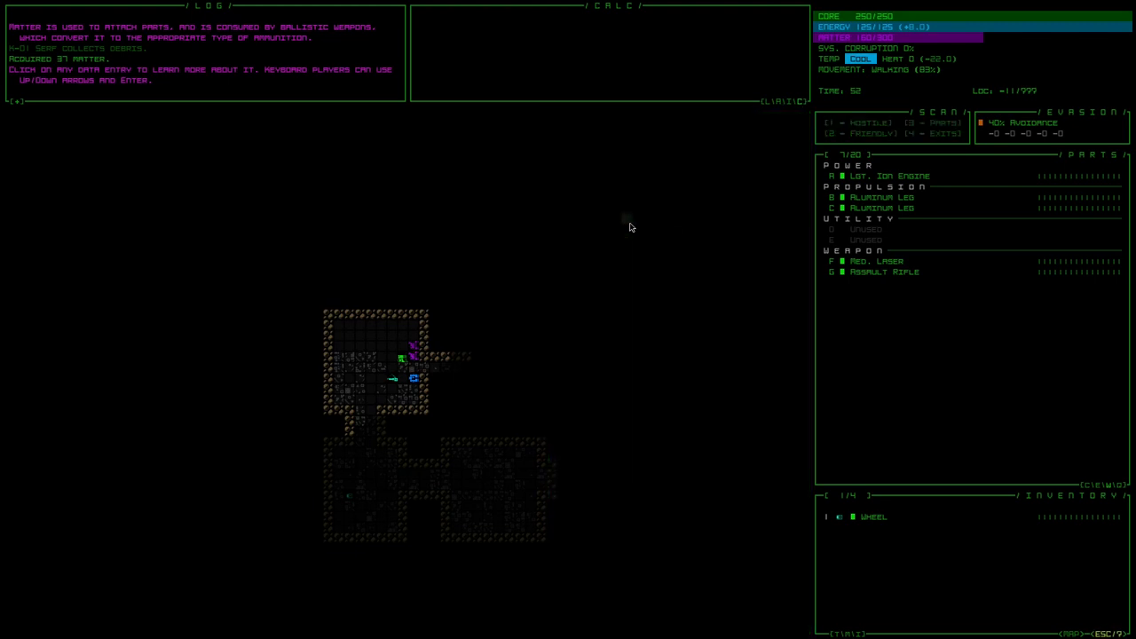
Step: Move the robot through the lower rooms, gathering matter along the way
{"action": "left_click", "coordinate": [405, 359]}
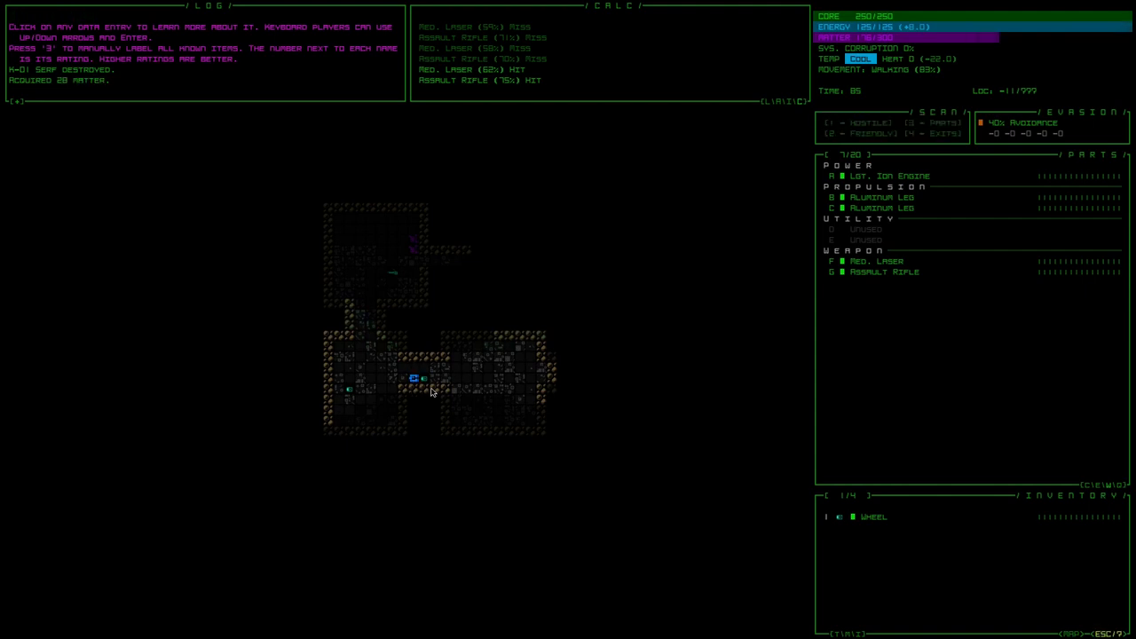
{"action": "key", "text": "up"}
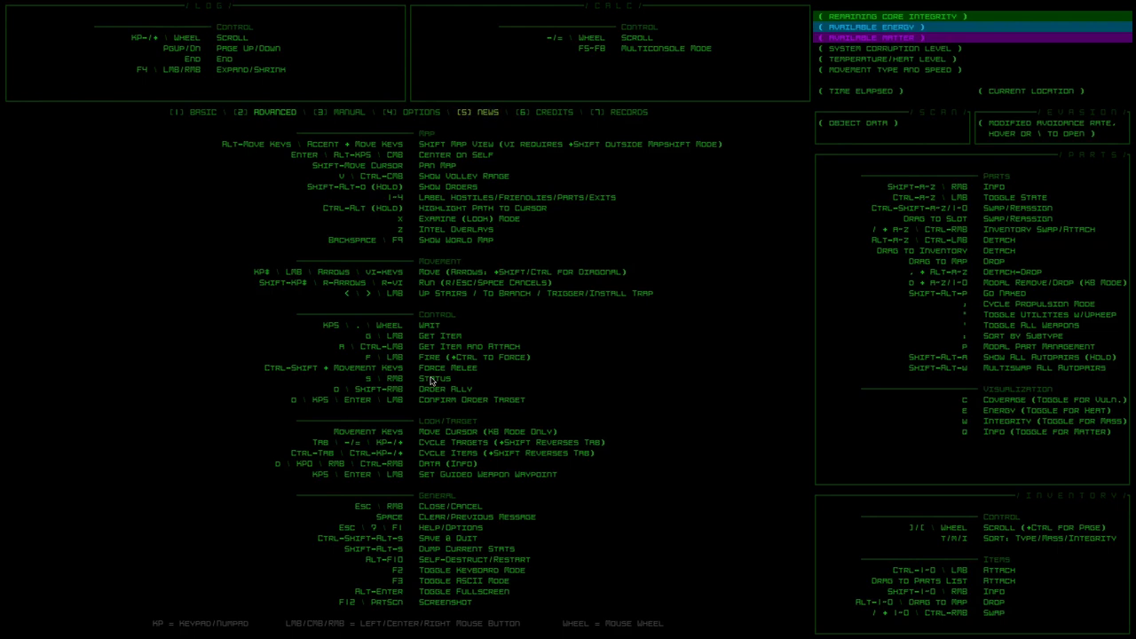
{"action": "mouse_move", "coordinate": [199, 447]}
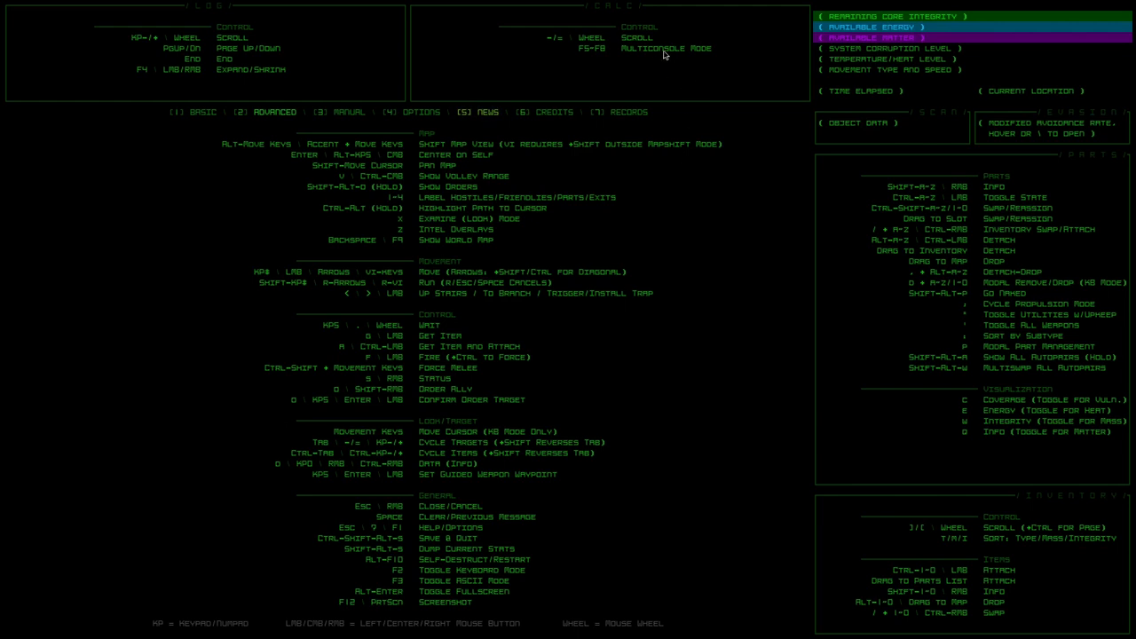
{"action": "mouse_move", "coordinate": [611, 61]}
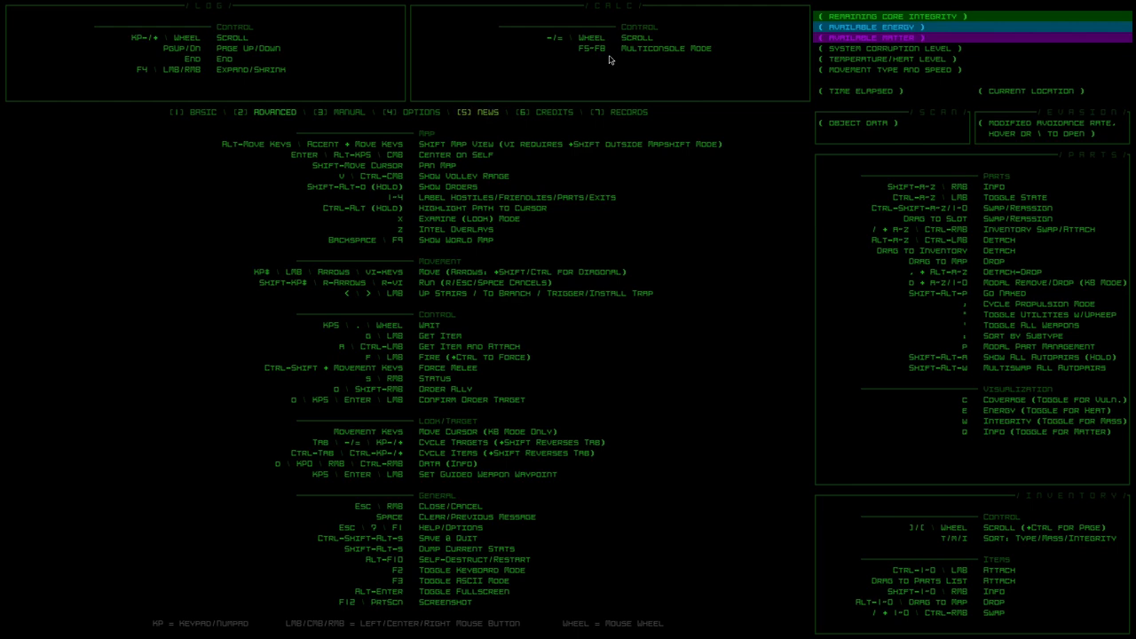
{"action": "mouse_move", "coordinate": [568, 55]}
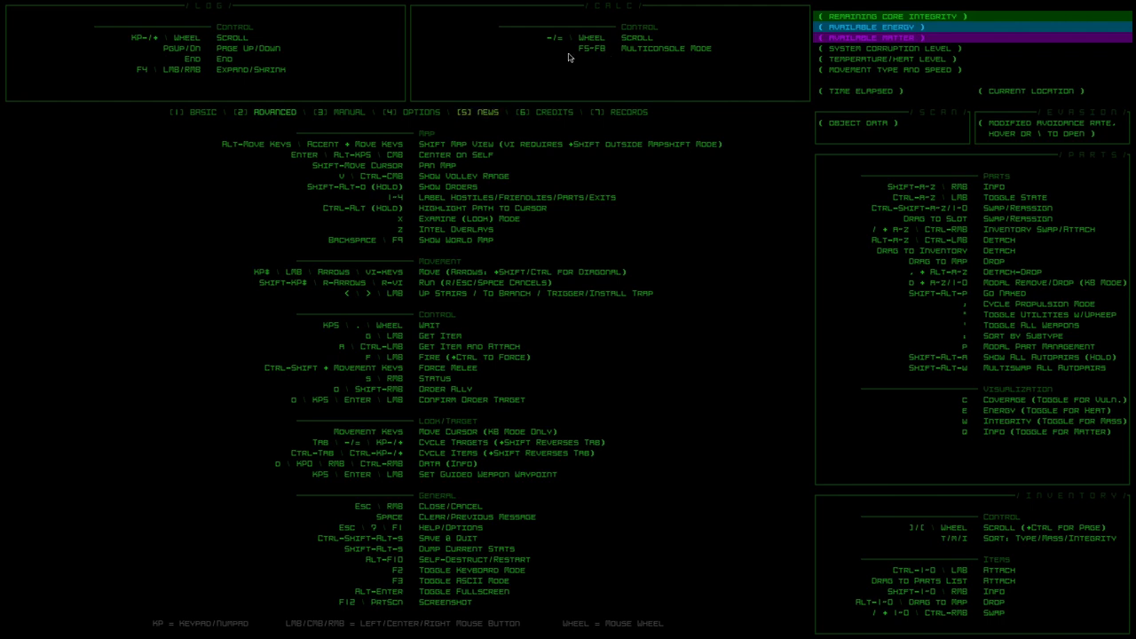
{"action": "mouse_move", "coordinate": [550, 82]}
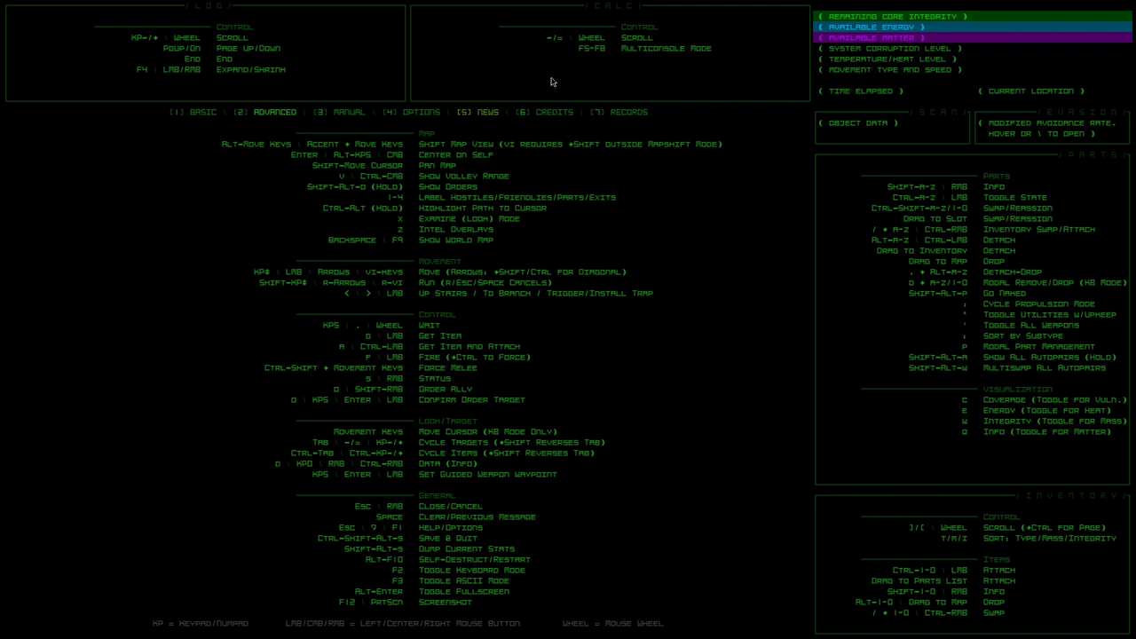
Step: Close the advanced controls reference and return to the map near the exit
{"action": "key", "text": "Escape"}
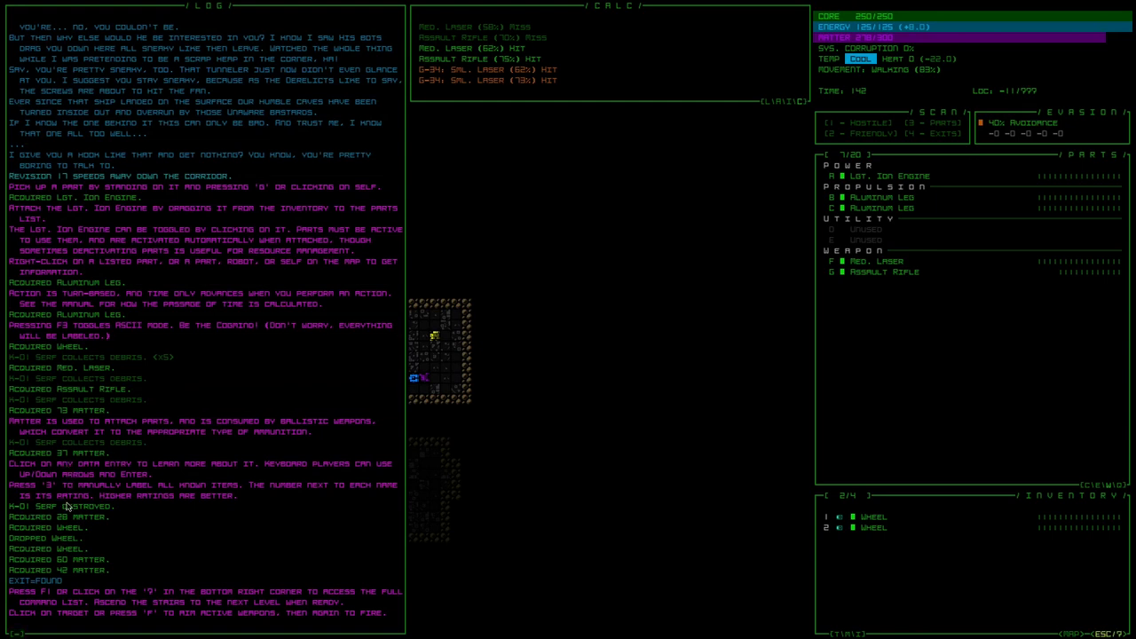
{"action": "mouse_move", "coordinate": [53, 575]}
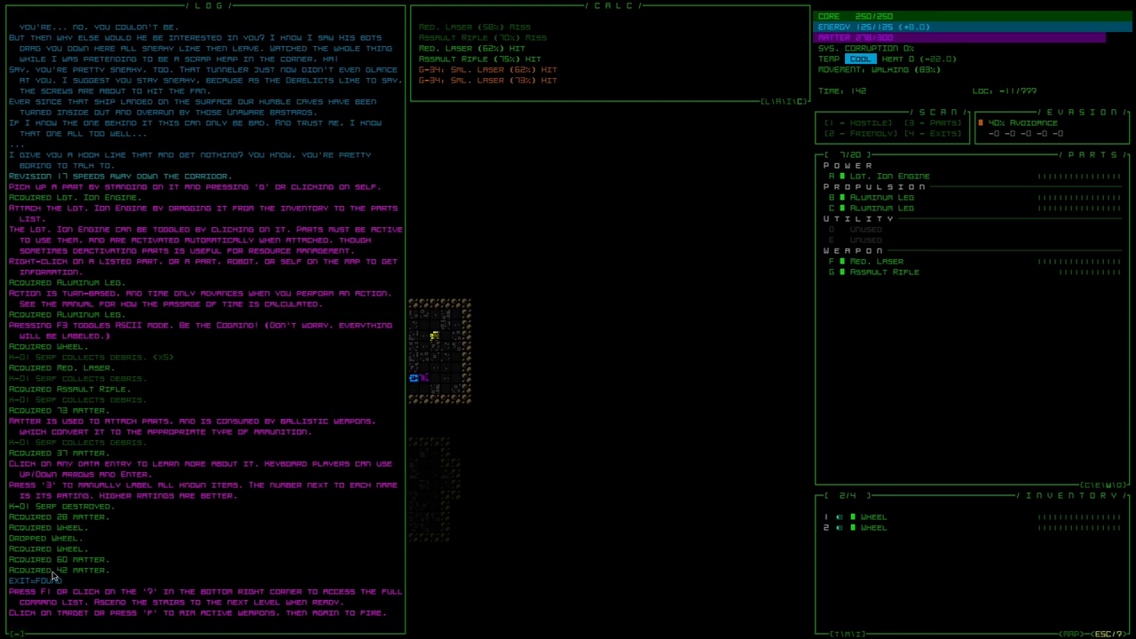
{"action": "mouse_move", "coordinate": [64, 586]}
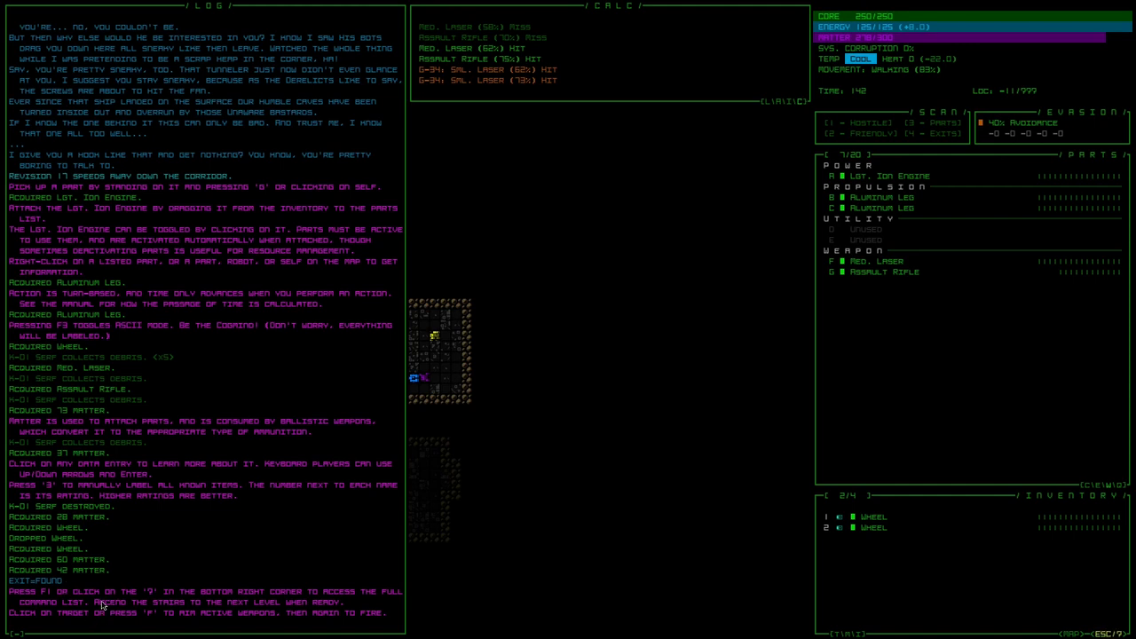
{"action": "mouse_move", "coordinate": [113, 565]}
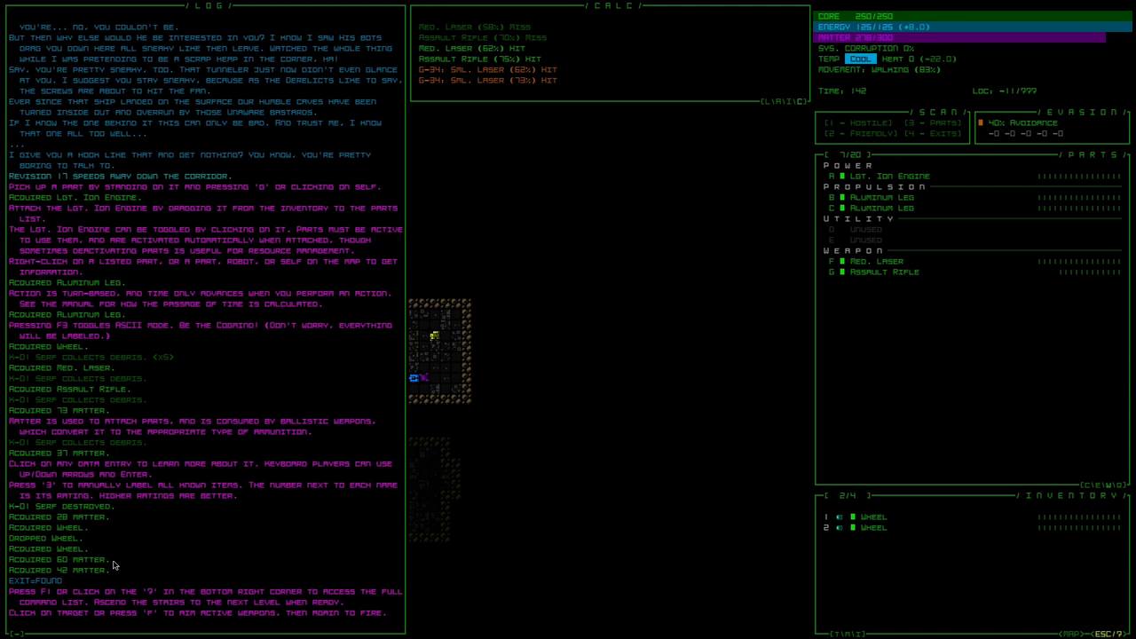
Step: Close the full message log and reopen the help screen on the Advanced controls
{"action": "key", "text": "f"}
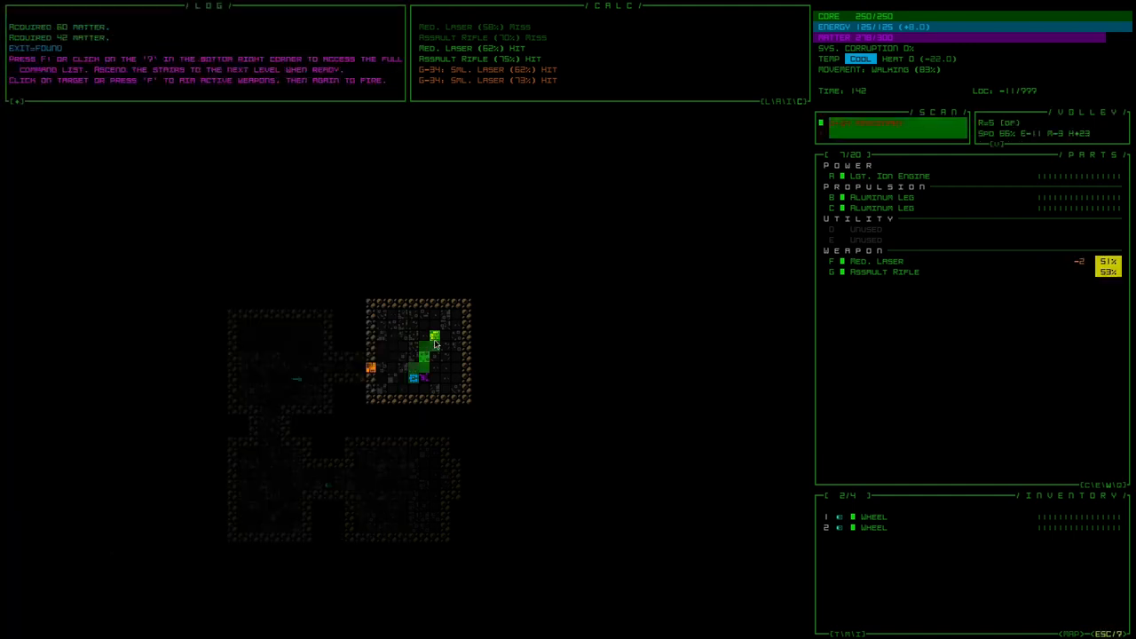
{"action": "left_click", "coordinate": [435, 336]}
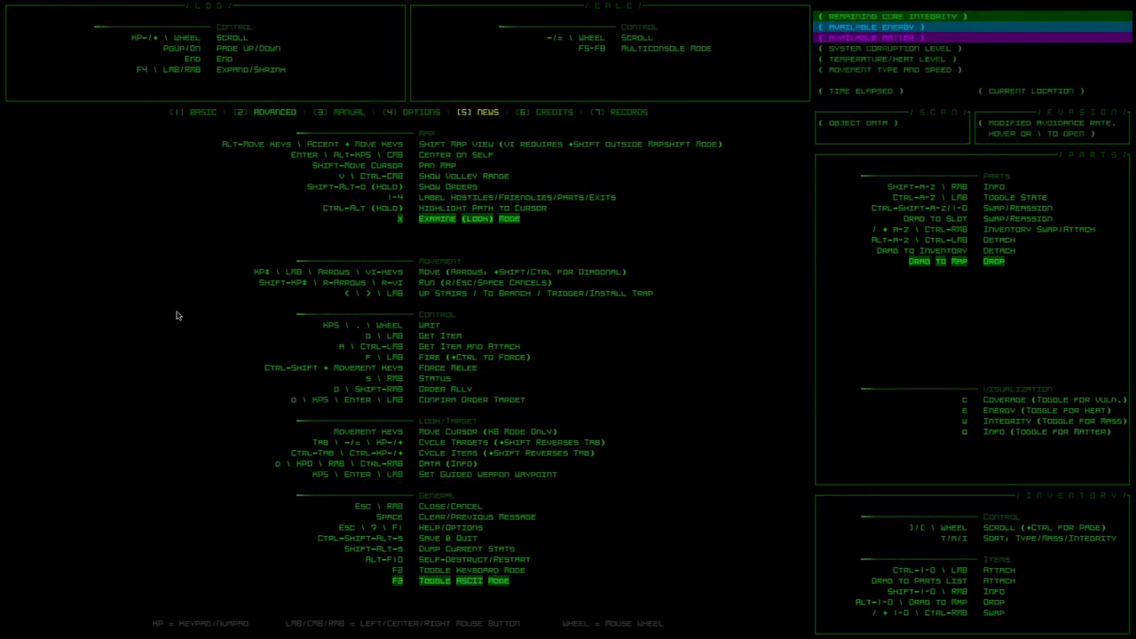
Step: Switch help to the Options page and lower the game sound volume
{"action": "left_click", "coordinate": [420, 112]}
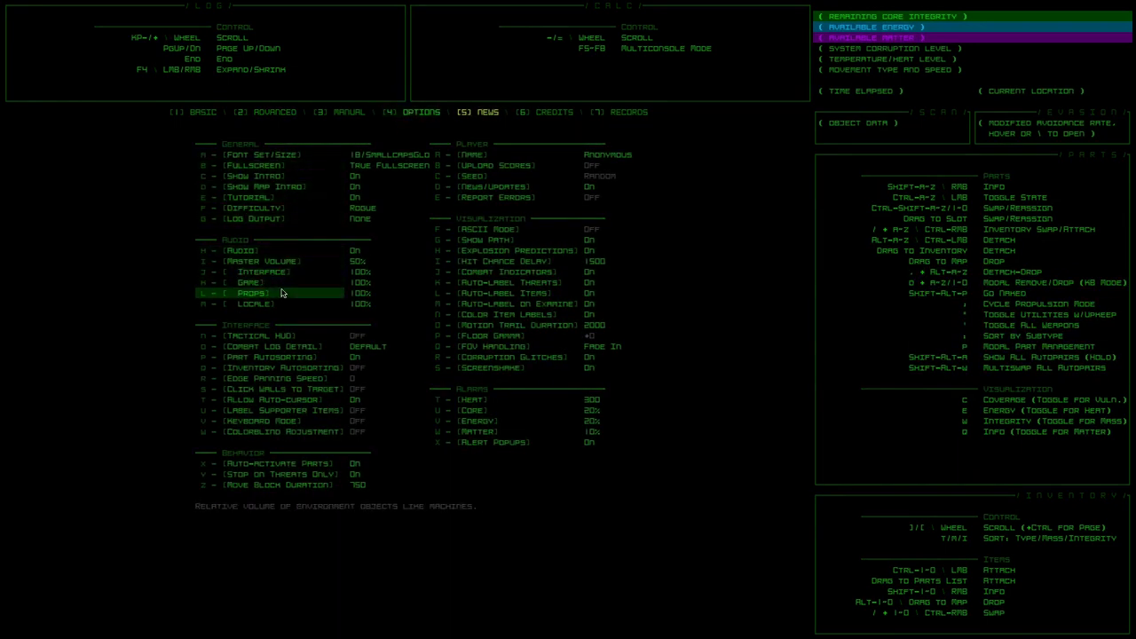
{"action": "left_click", "coordinate": [252, 304]}
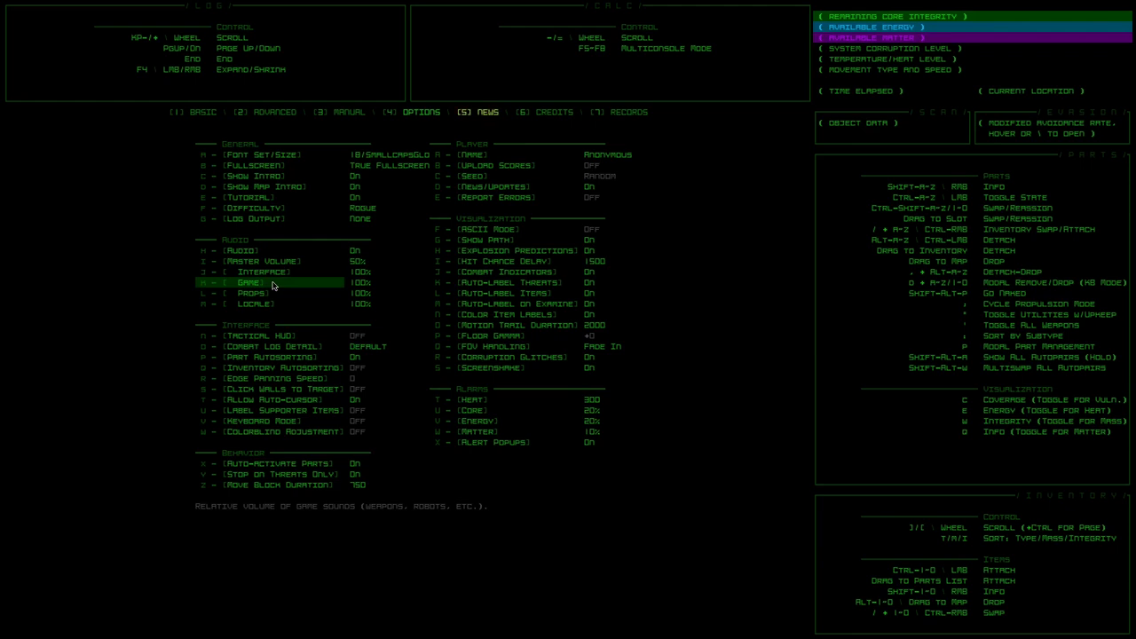
{"action": "left_click", "coordinate": [249, 282]}
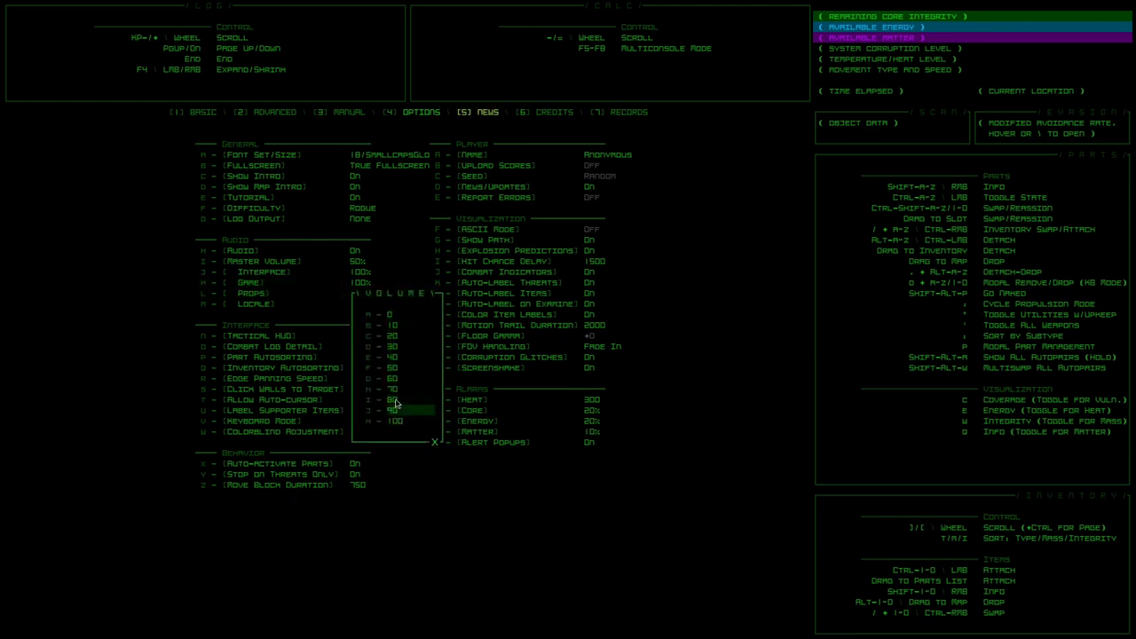
{"action": "left_click", "coordinate": [286, 282]}
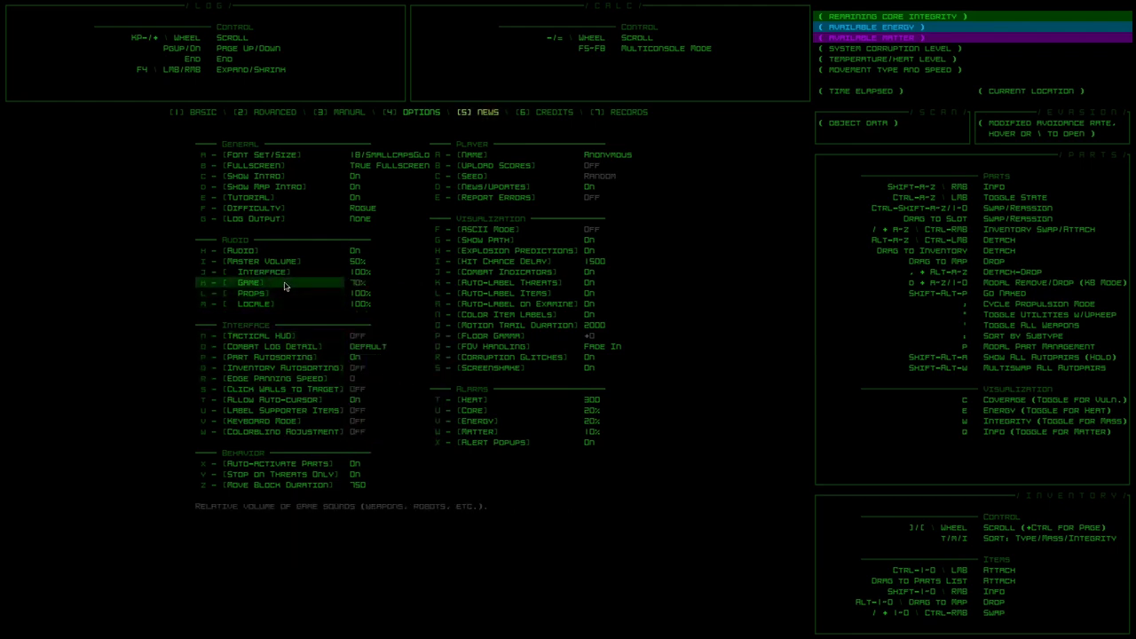
{"action": "left_click", "coordinate": [257, 282]}
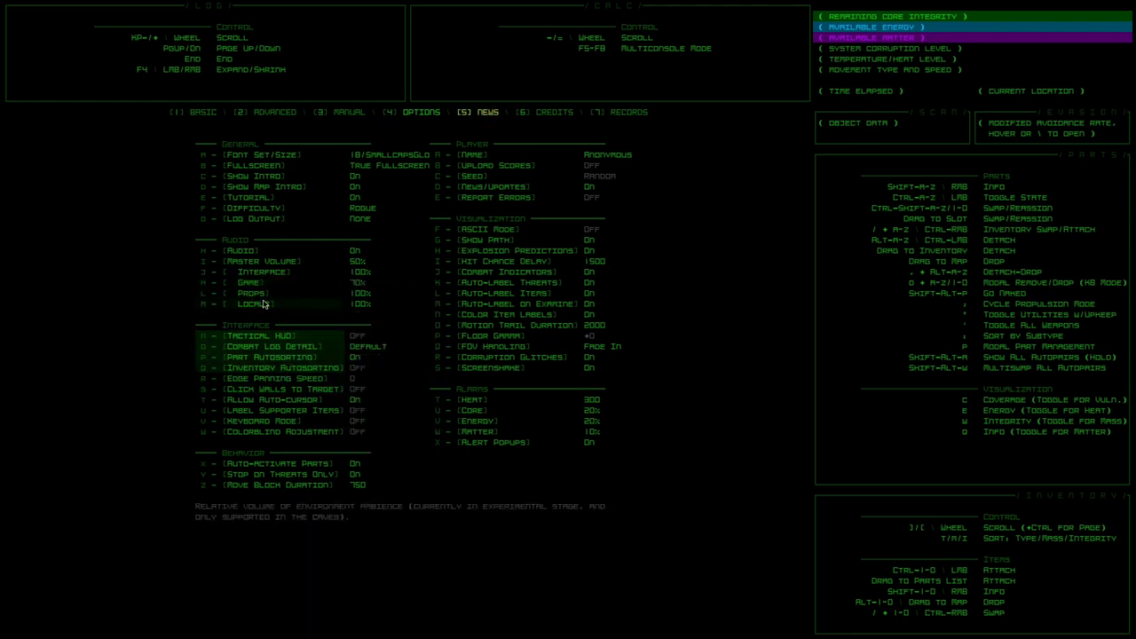
{"action": "left_click", "coordinate": [252, 304]}
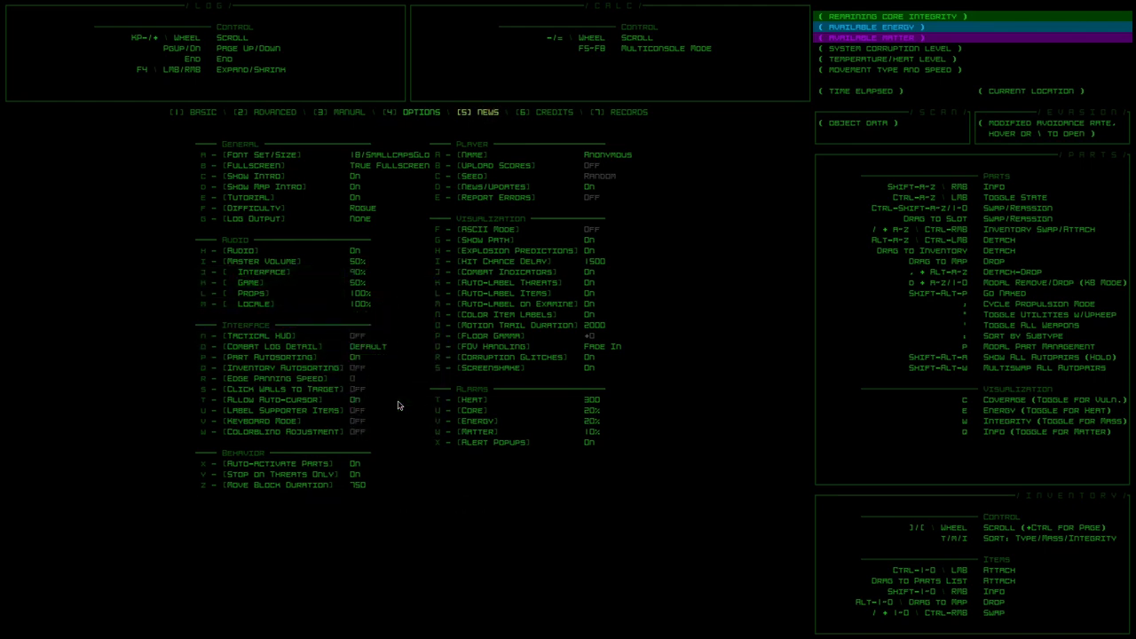
Step: Adjust the remaining audio volume levels in the Options page
{"action": "left_click", "coordinate": [275, 272]}
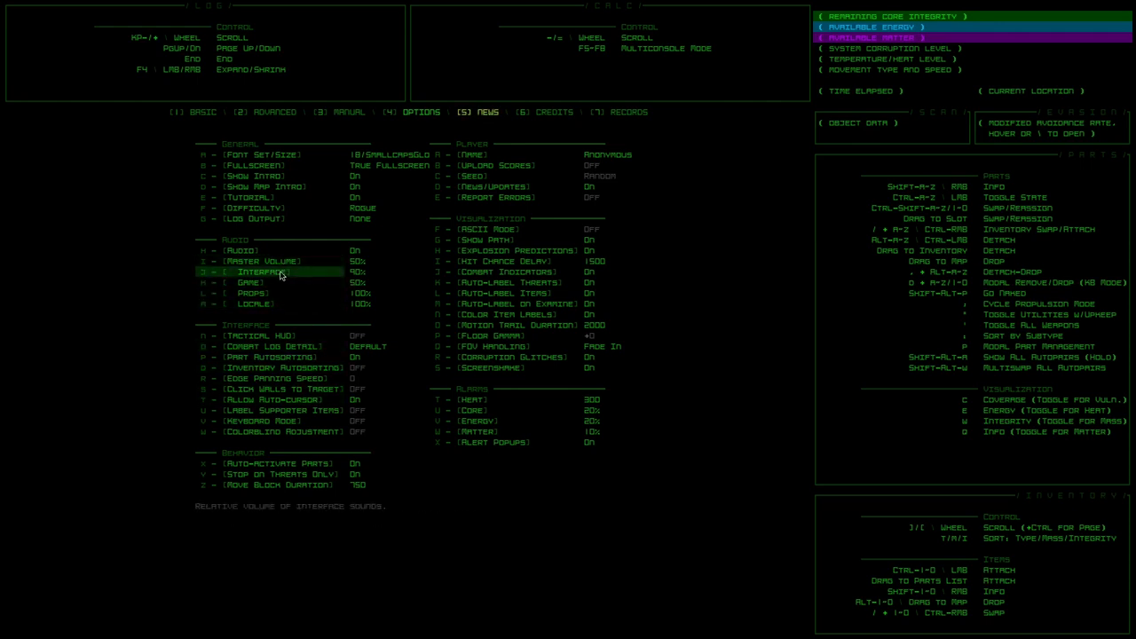
{"action": "left_click", "coordinate": [281, 293]}
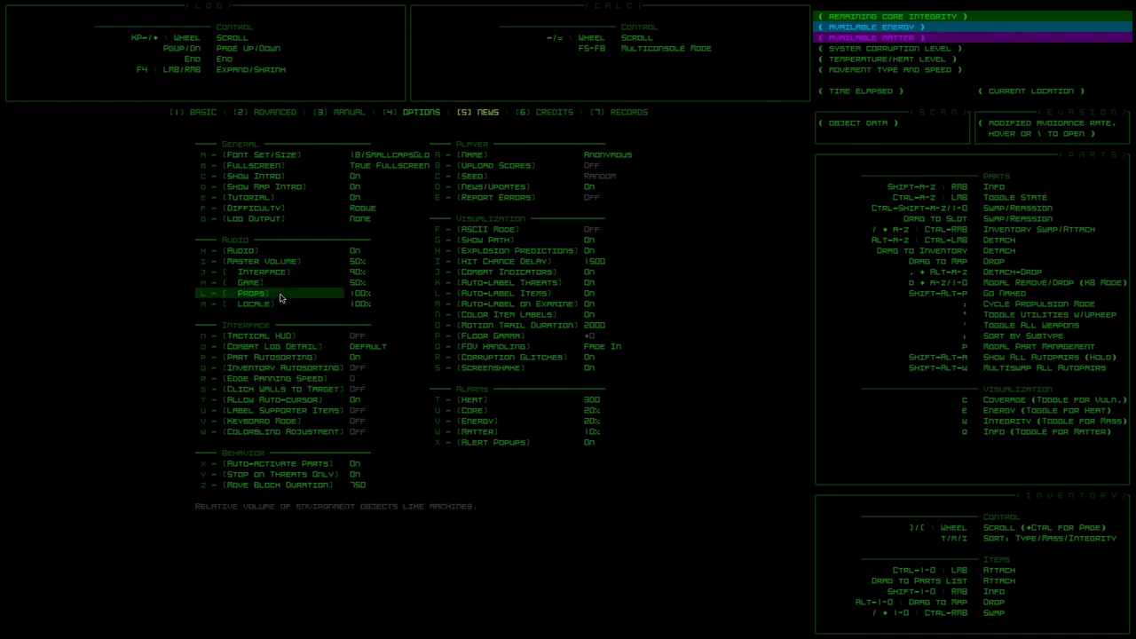
{"action": "left_click", "coordinate": [252, 293]}
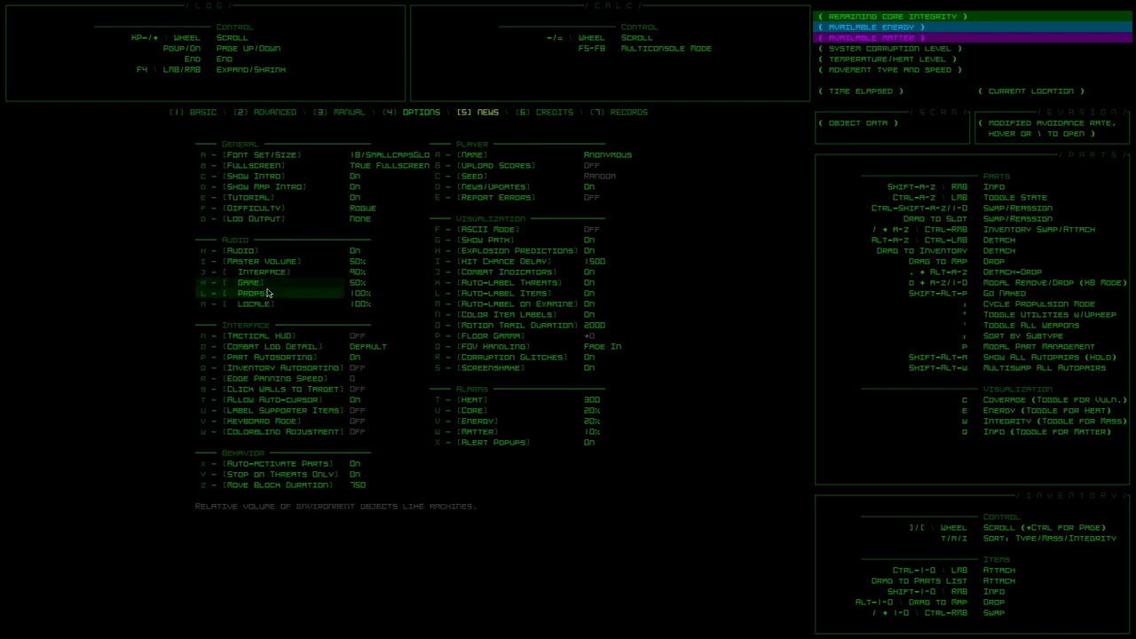
{"action": "left_click", "coordinate": [252, 293]}
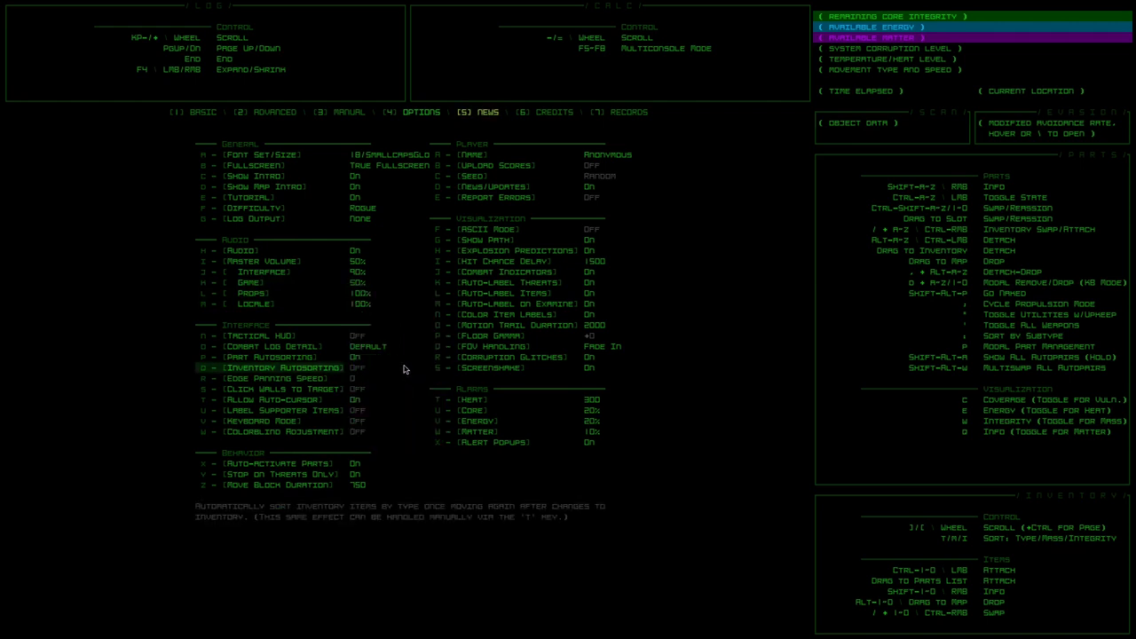
{"action": "left_click", "coordinate": [252, 282]}
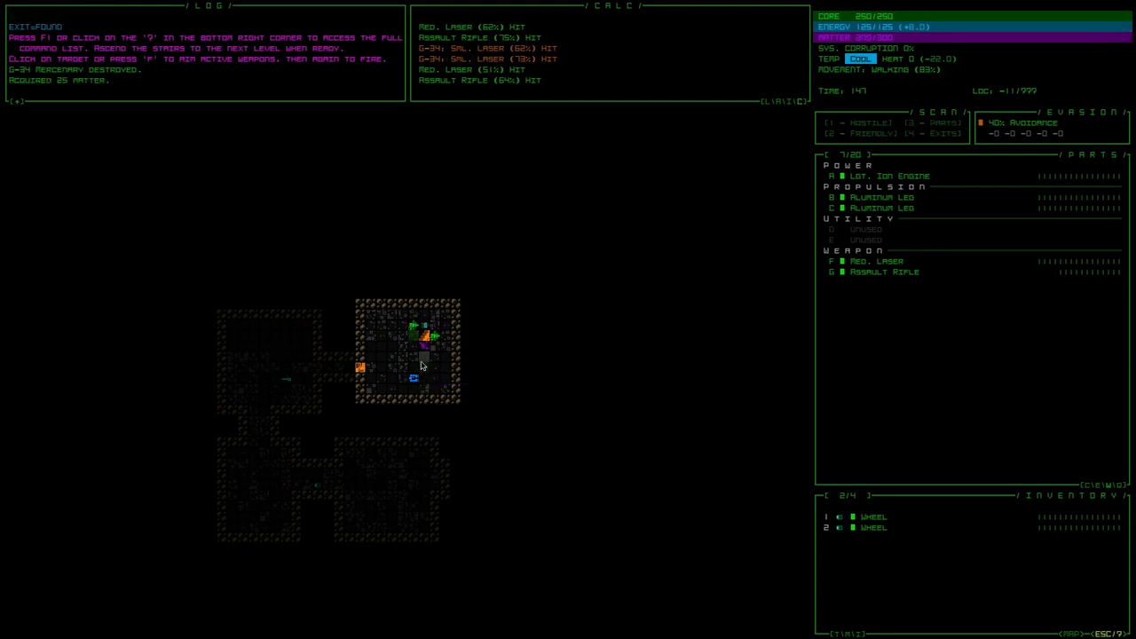
{"action": "mouse_move", "coordinate": [416, 330]}
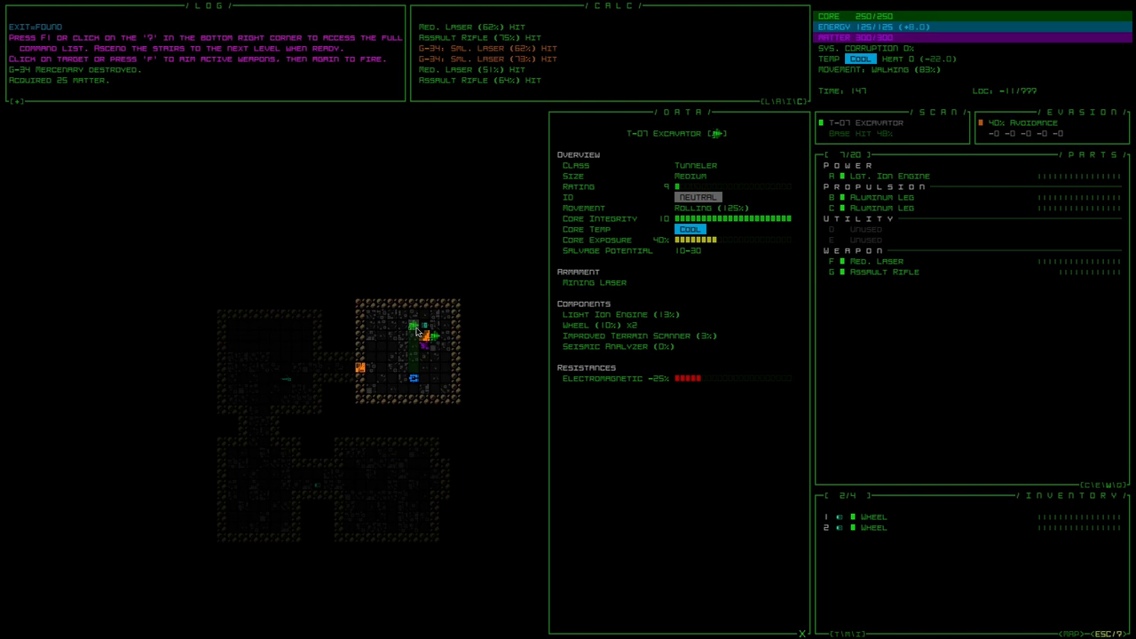
{"action": "mouse_move", "coordinate": [437, 344]}
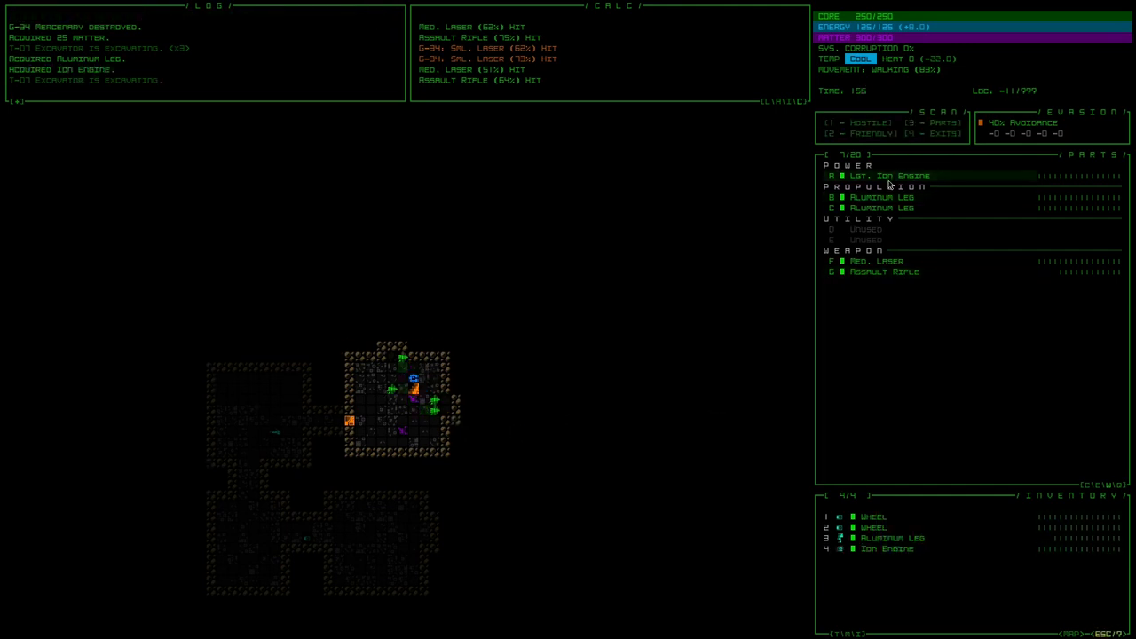
{"action": "mouse_move", "coordinate": [582, 421]}
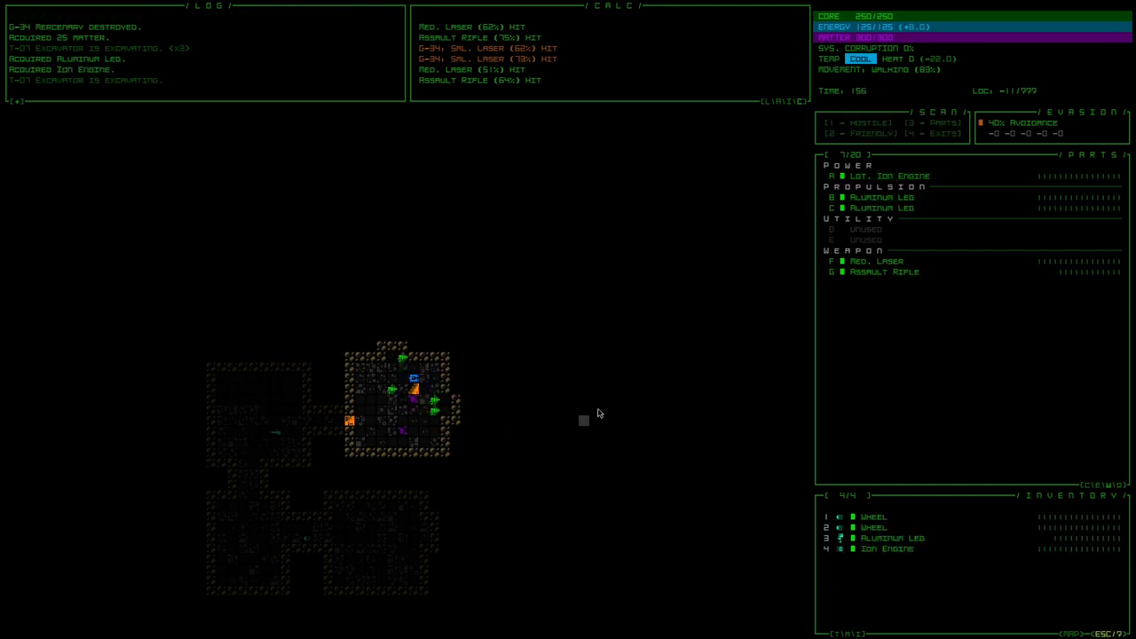
{"action": "mouse_move", "coordinate": [604, 398]}
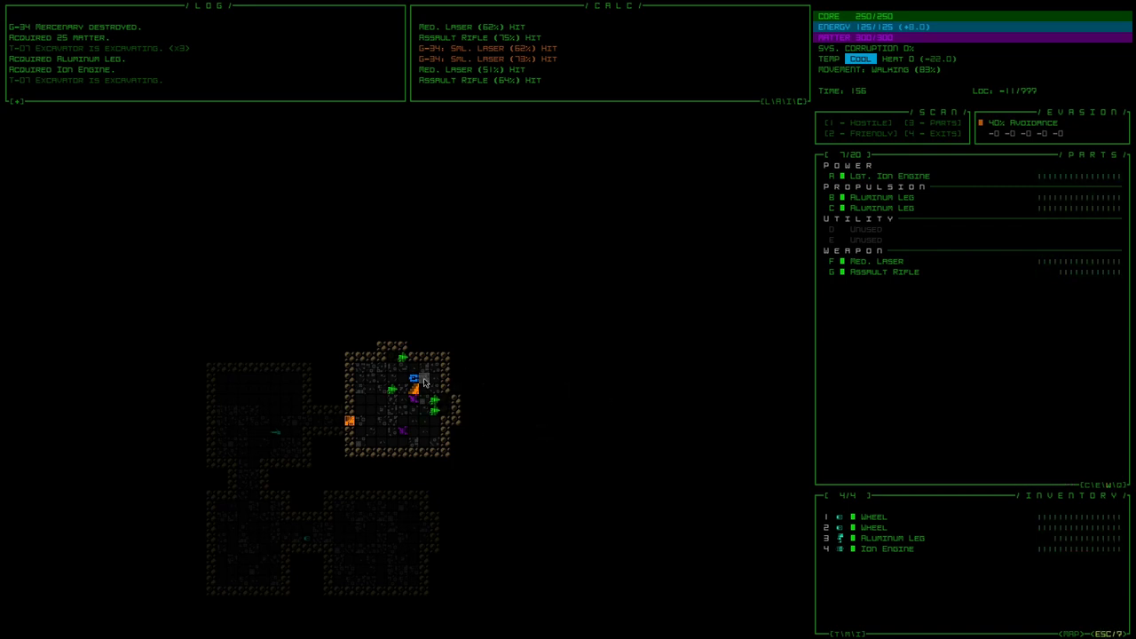
{"action": "mouse_move", "coordinate": [490, 390]}
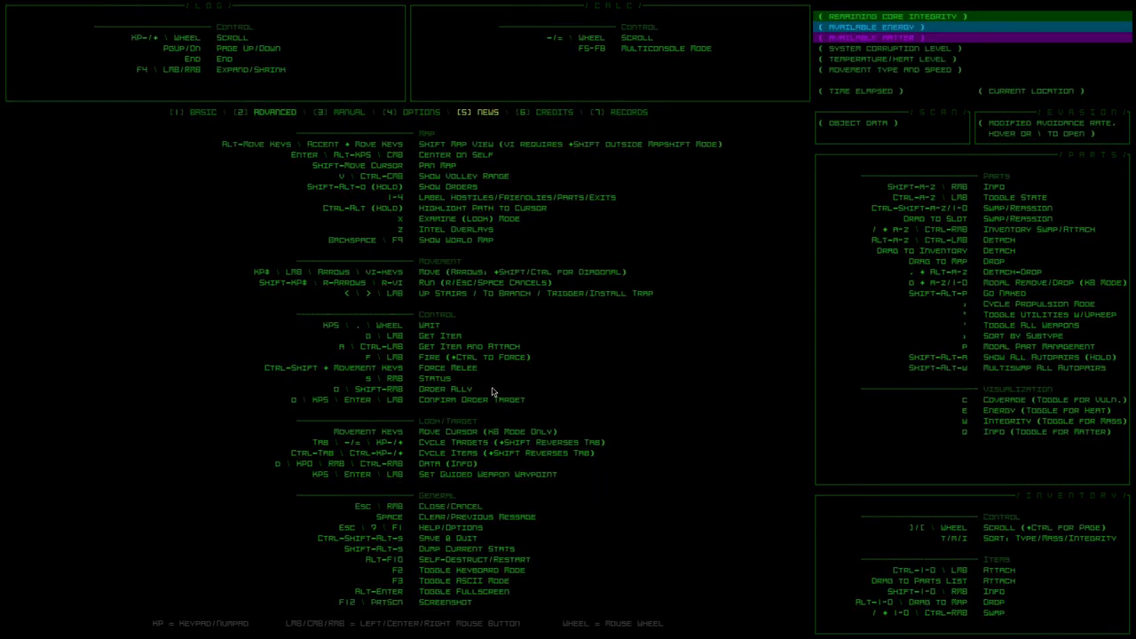
{"action": "mouse_move", "coordinate": [495, 185]}
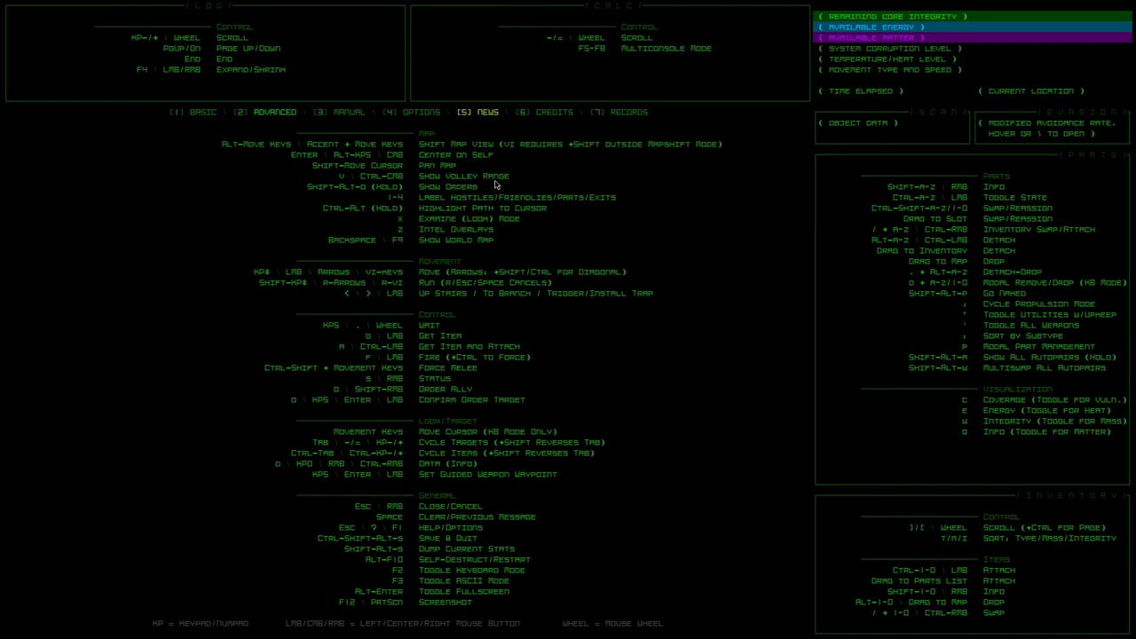
{"action": "mouse_move", "coordinate": [462, 229]}
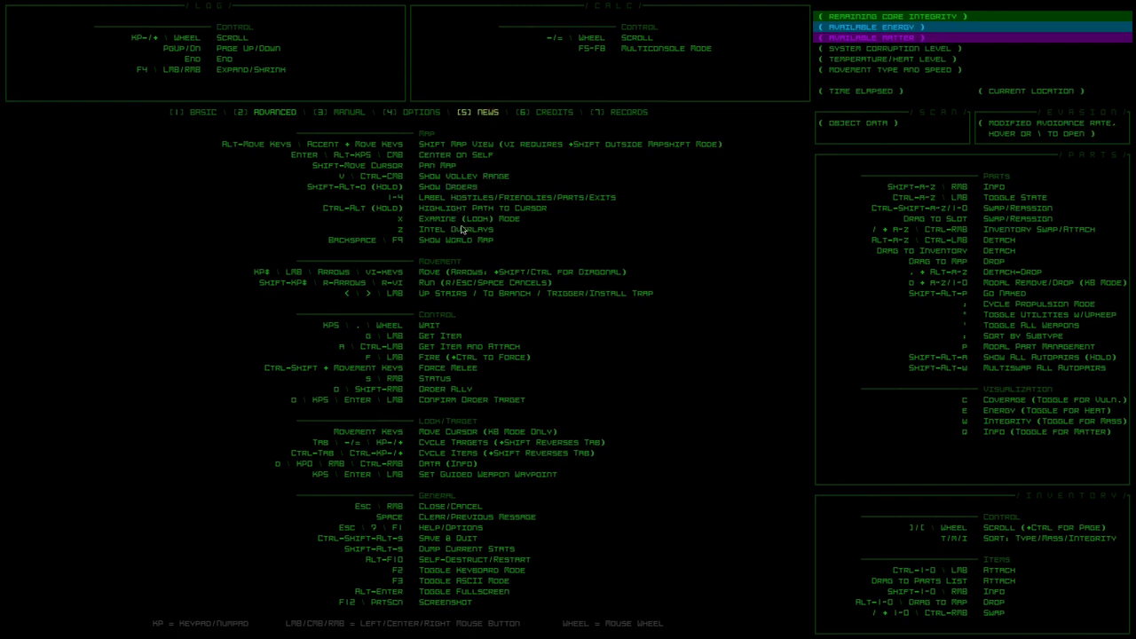
{"action": "mouse_move", "coordinate": [453, 224]}
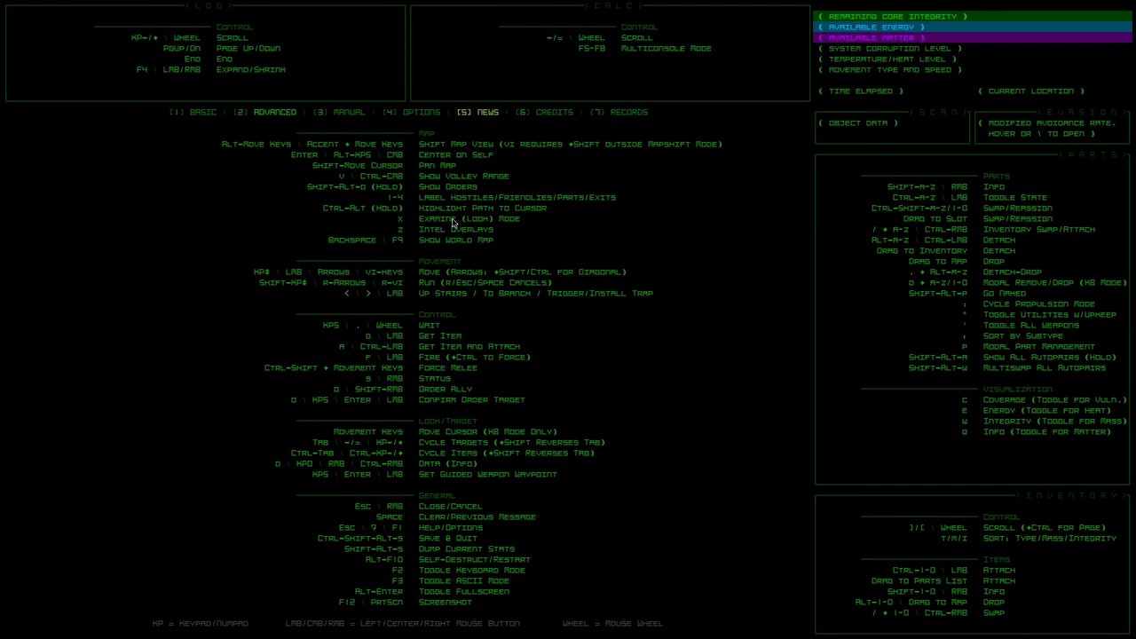
{"action": "mouse_move", "coordinate": [448, 235]}
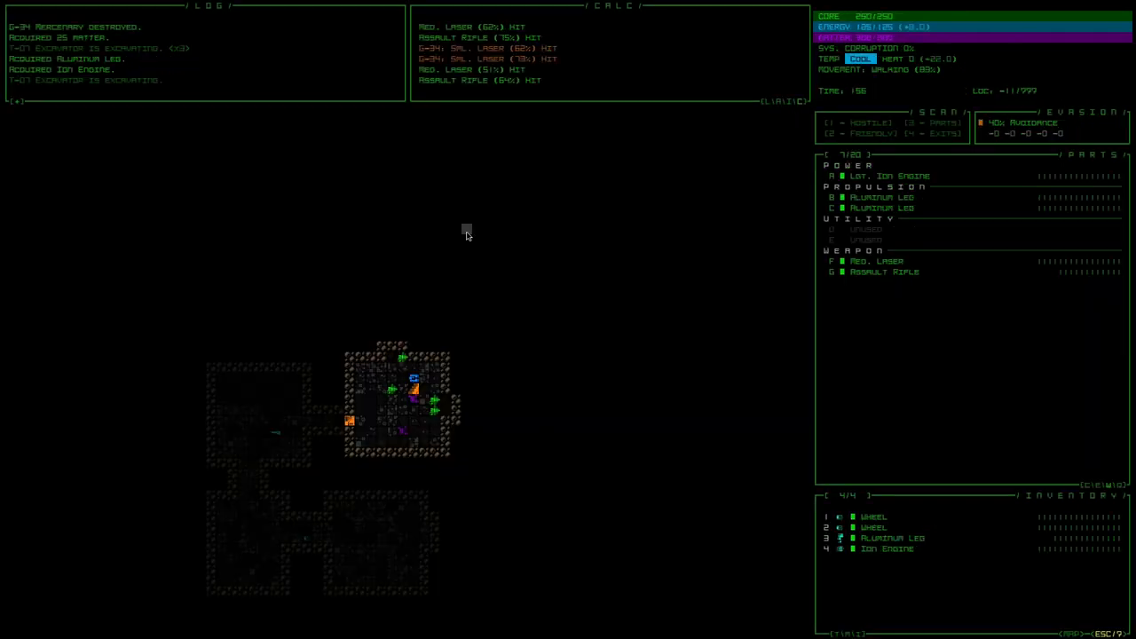
Step: Toggle the intel overlay to view Machines on the map, then turn it off
{"action": "key", "text": "z"}
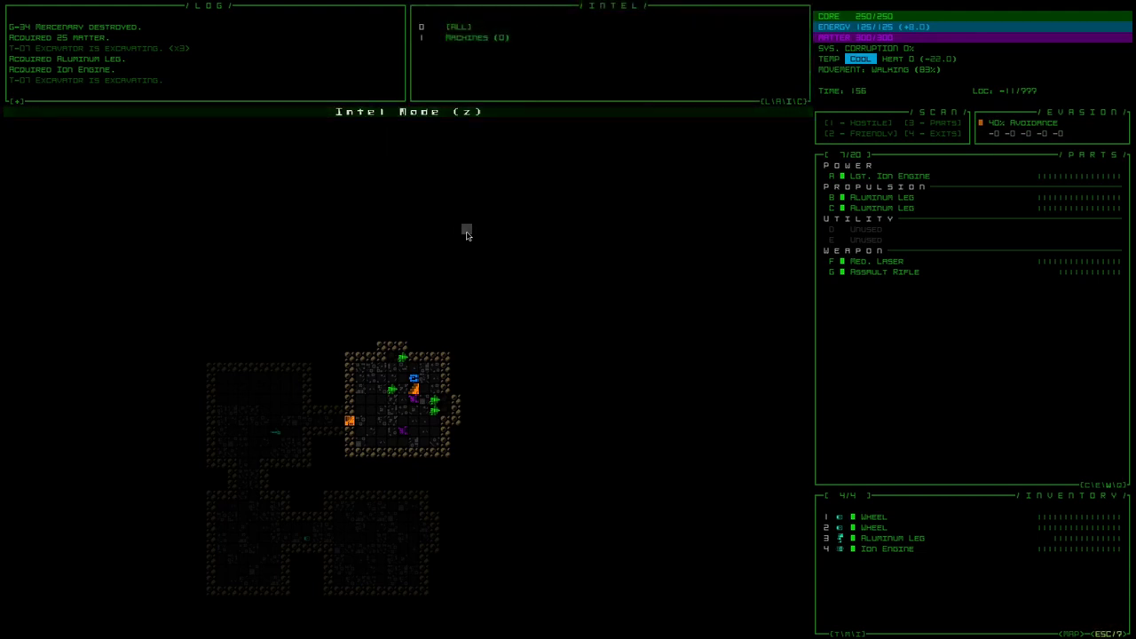
{"action": "left_click", "coordinate": [458, 27]}
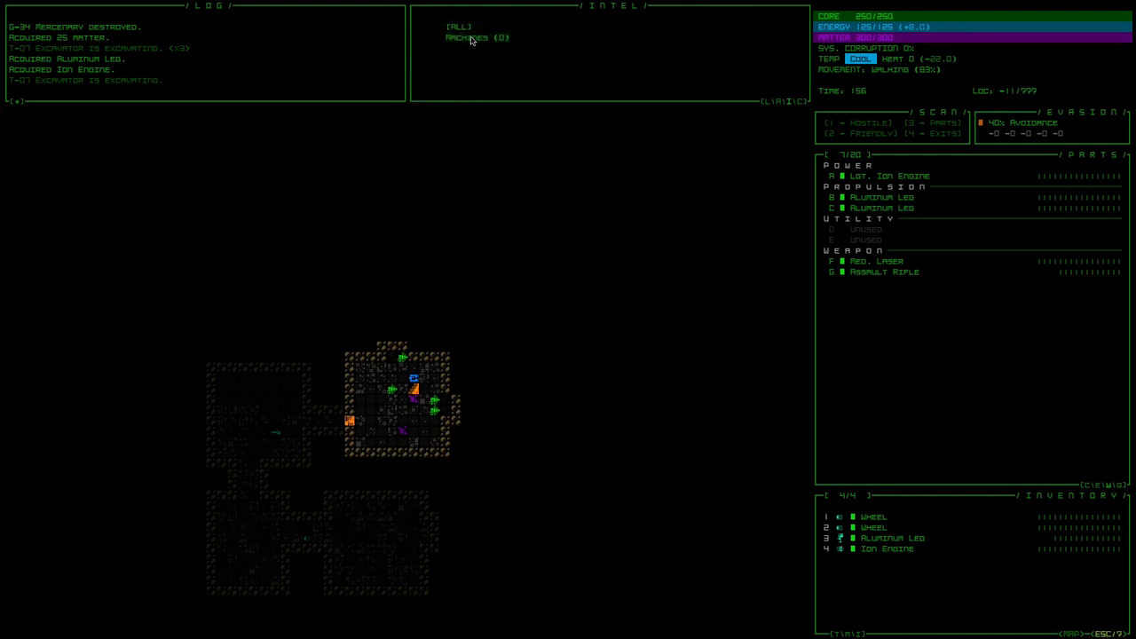
{"action": "key", "text": "z"}
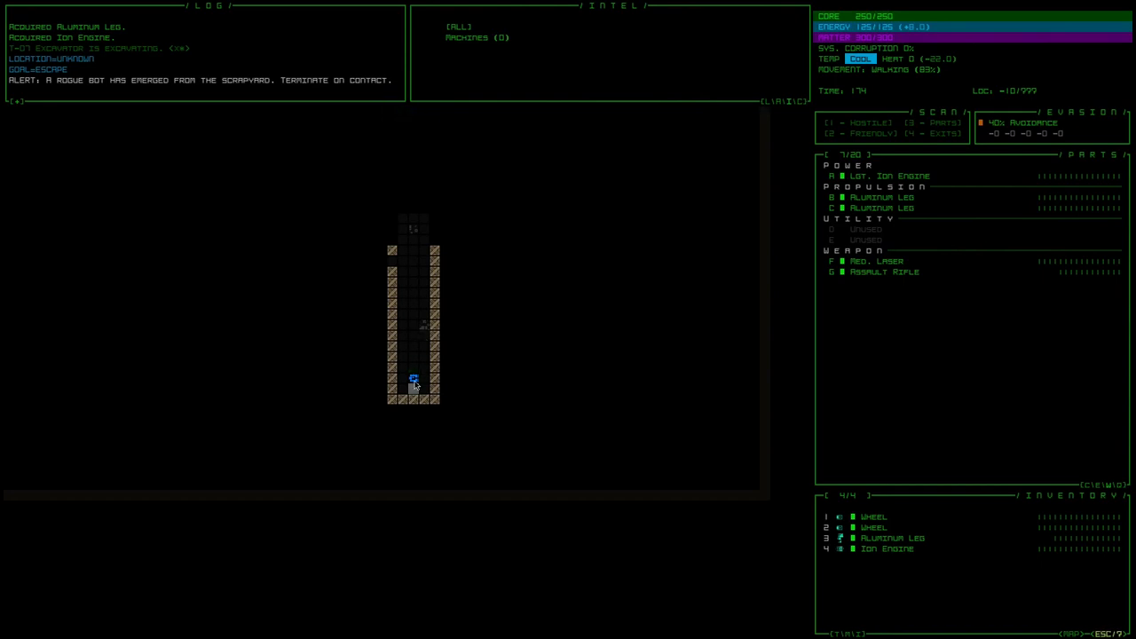
Step: Walk the robot up the corridor toward the branching side passages
{"action": "key", "text": "up"}
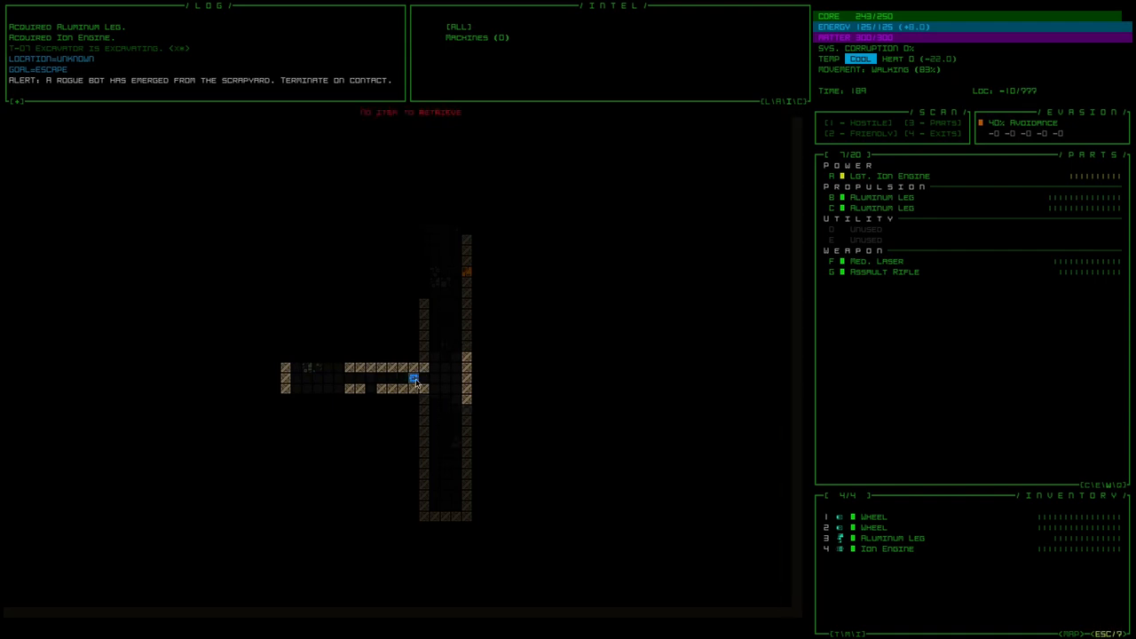
{"action": "mouse_move", "coordinate": [369, 316]}
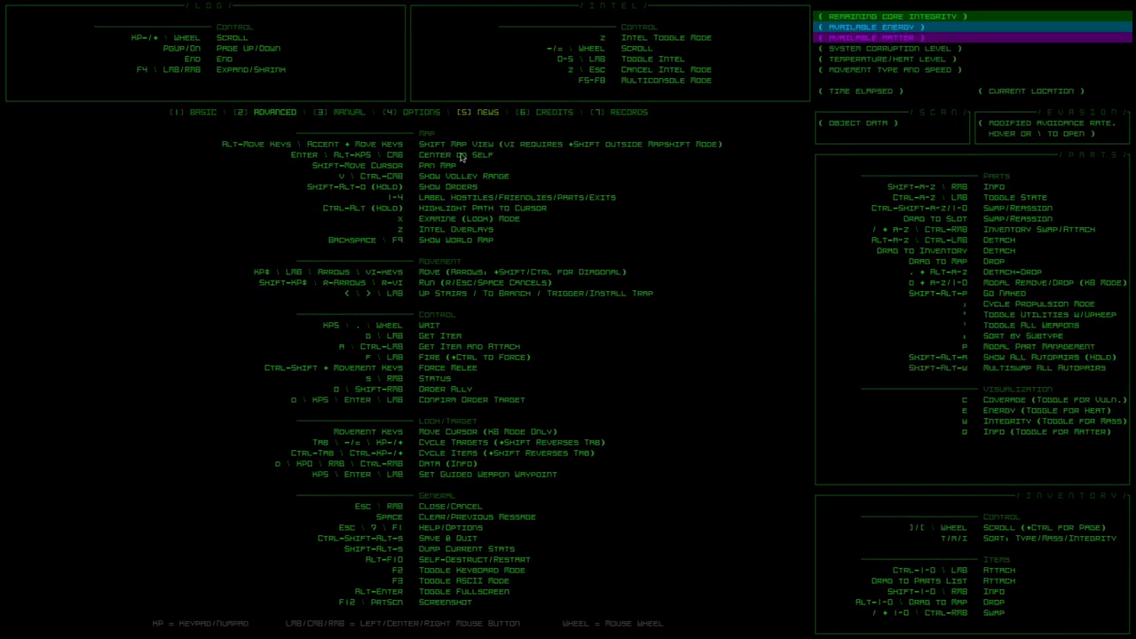
{"action": "mouse_move", "coordinate": [622, 41]}
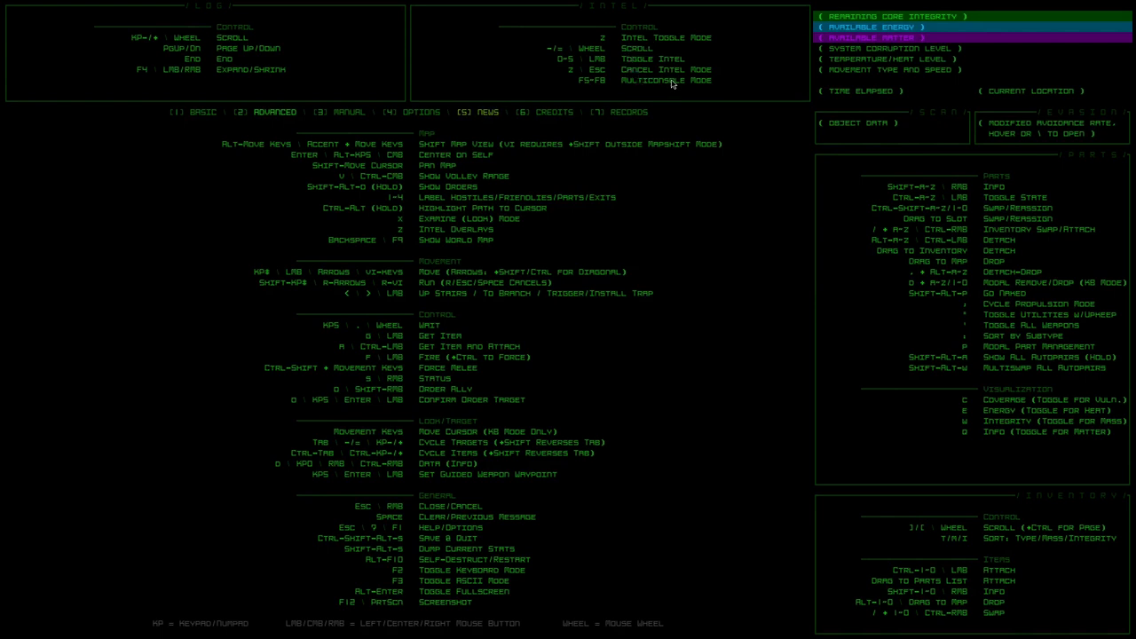
{"action": "mouse_move", "coordinate": [448, 152]}
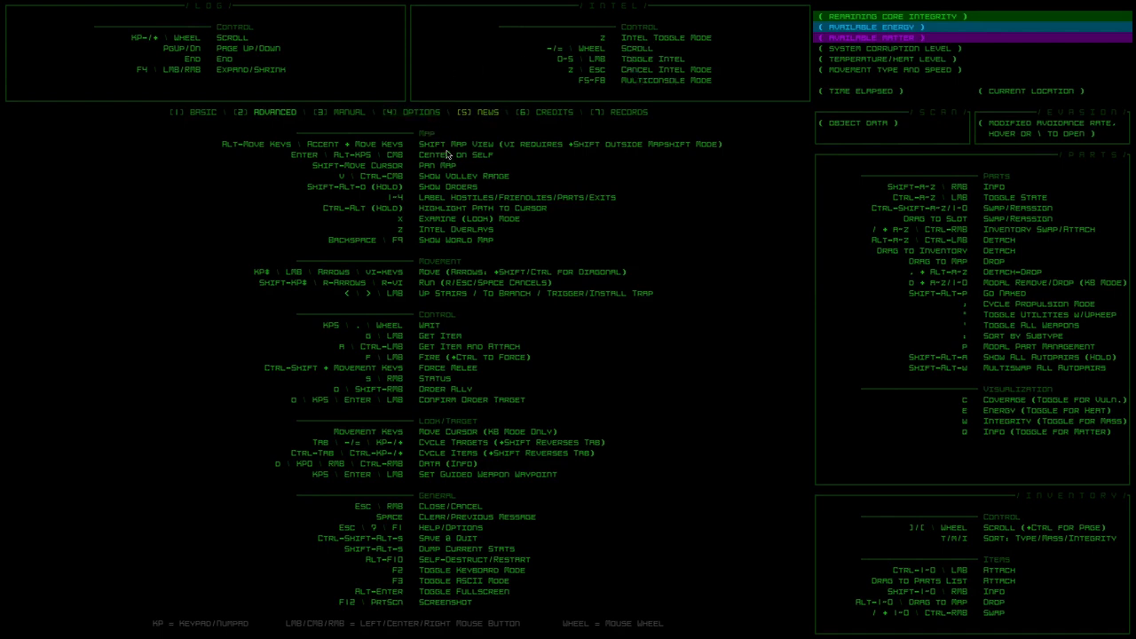
{"action": "mouse_move", "coordinate": [399, 146]}
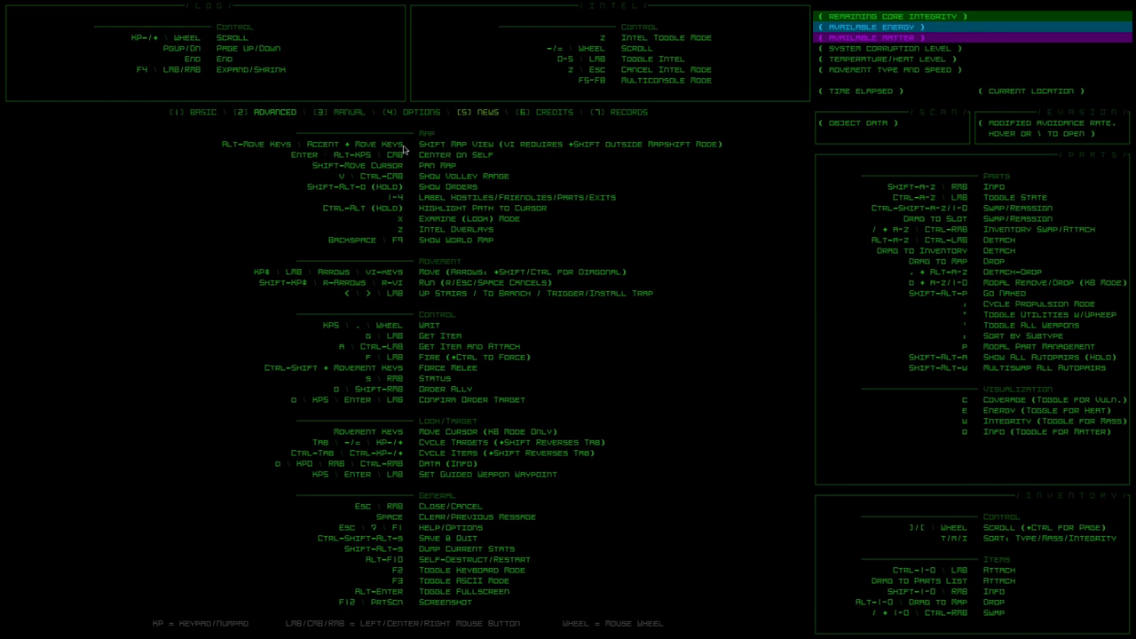
{"action": "mouse_move", "coordinate": [483, 153]}
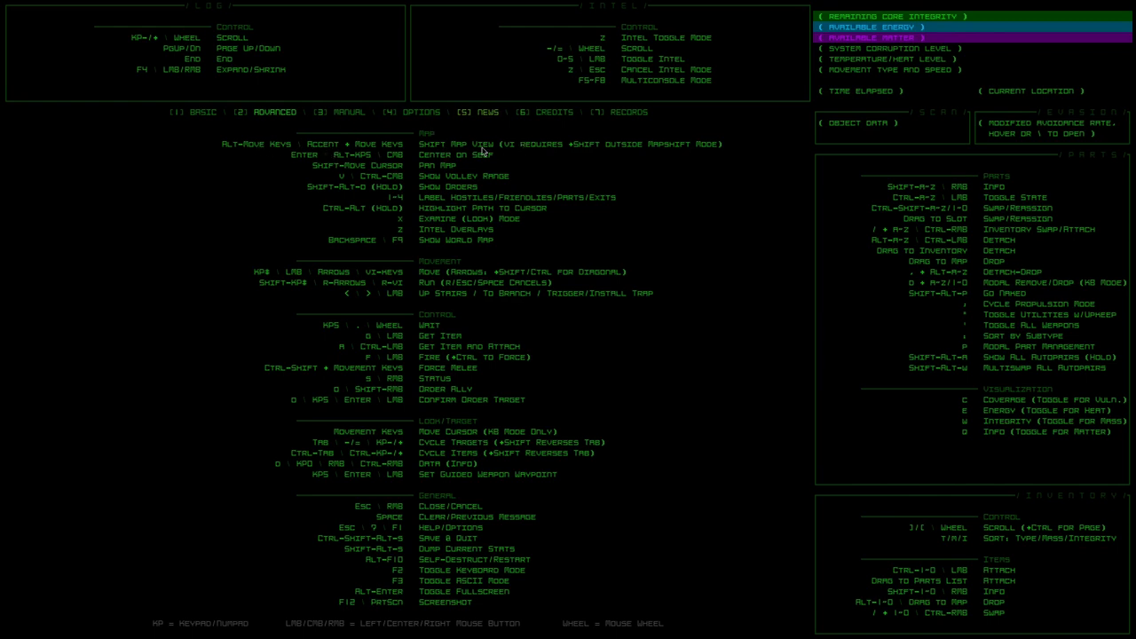
{"action": "mouse_move", "coordinate": [448, 160]}
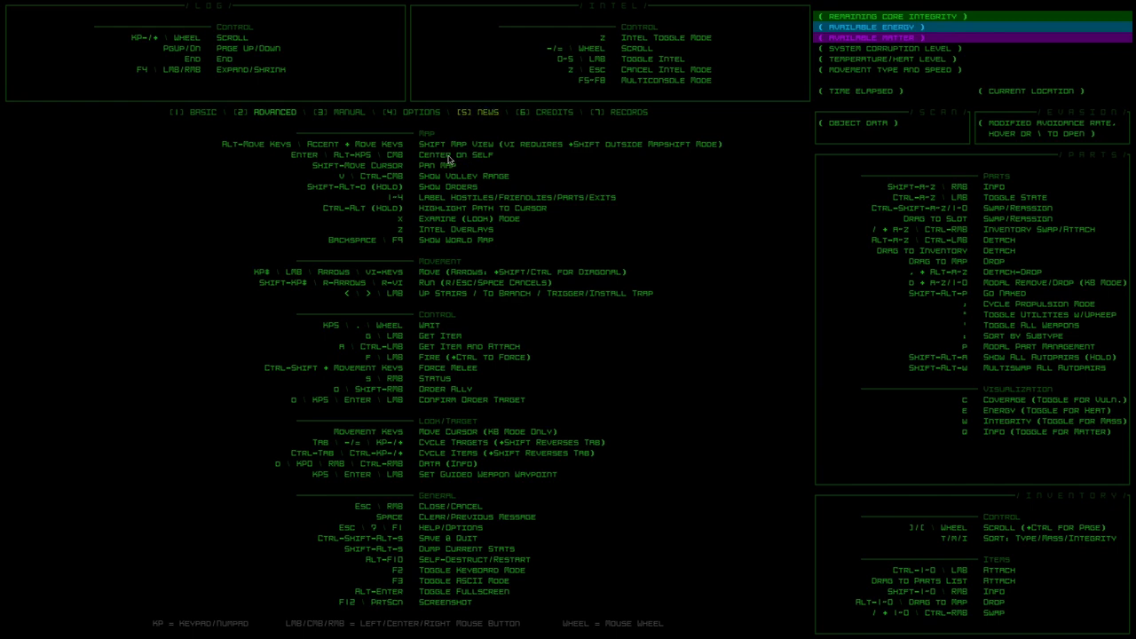
{"action": "mouse_move", "coordinate": [435, 274]}
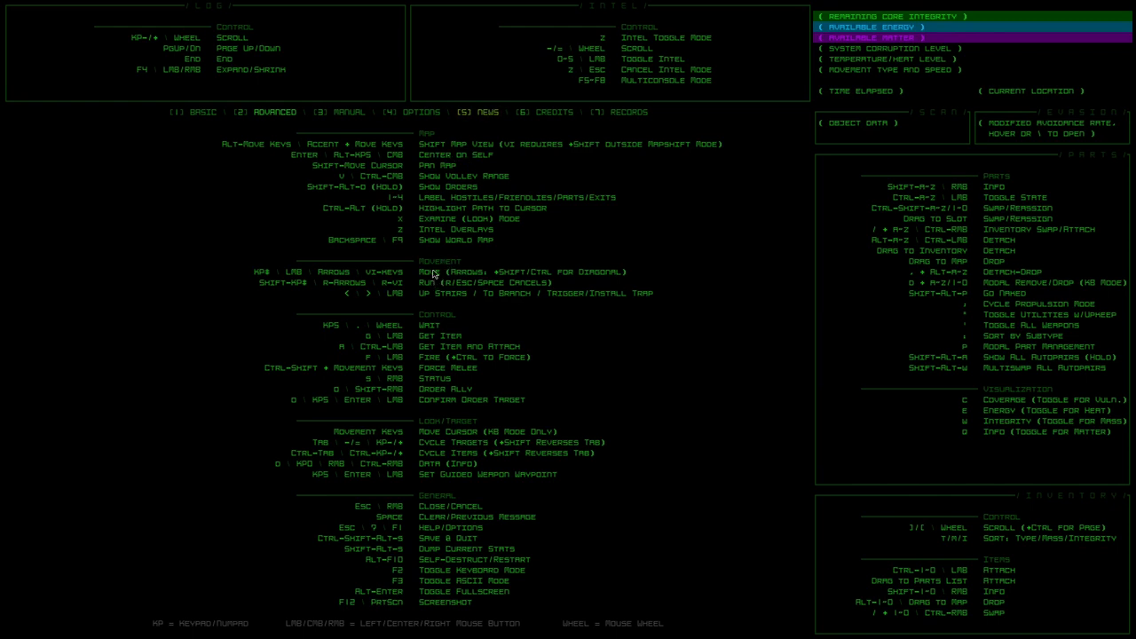
{"action": "mouse_move", "coordinate": [348, 274]}
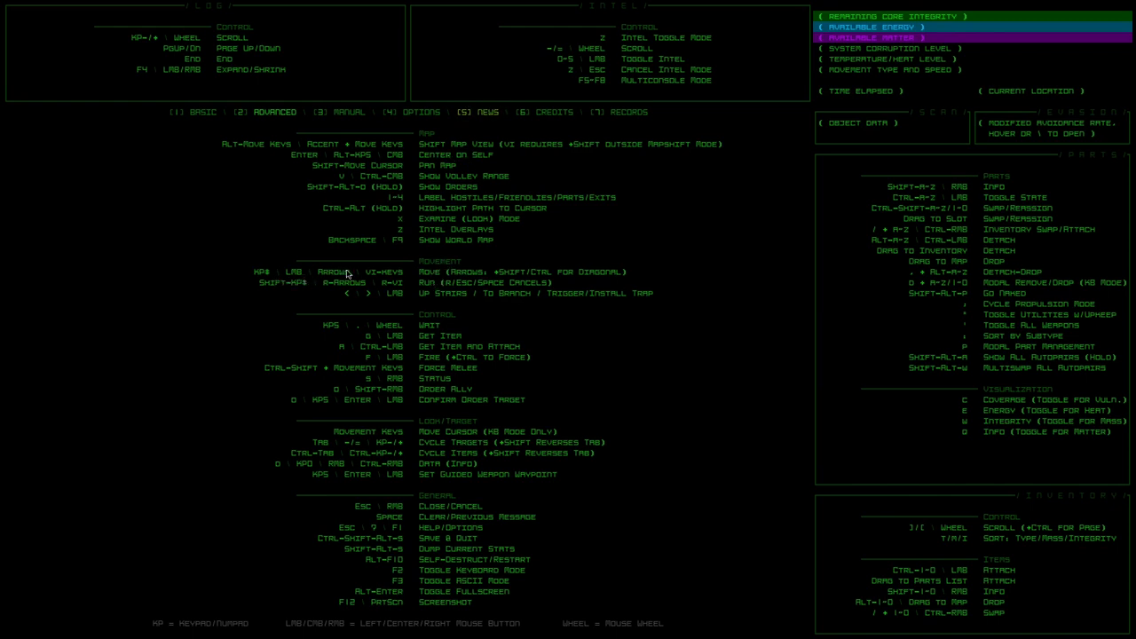
{"action": "mouse_move", "coordinate": [387, 277]}
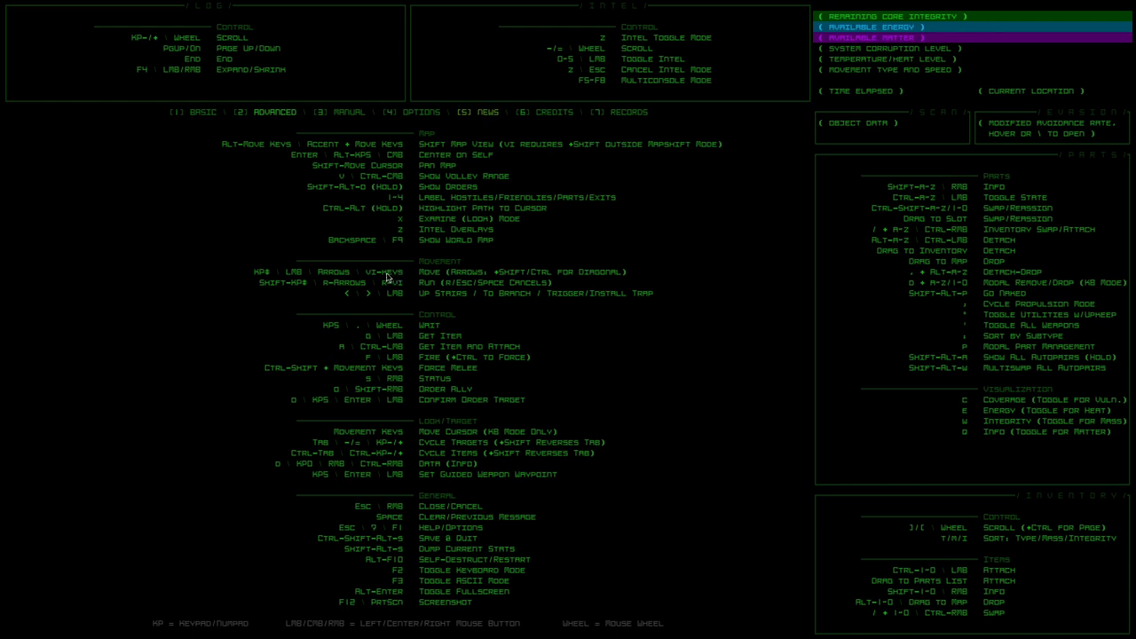
{"action": "mouse_move", "coordinate": [536, 281]}
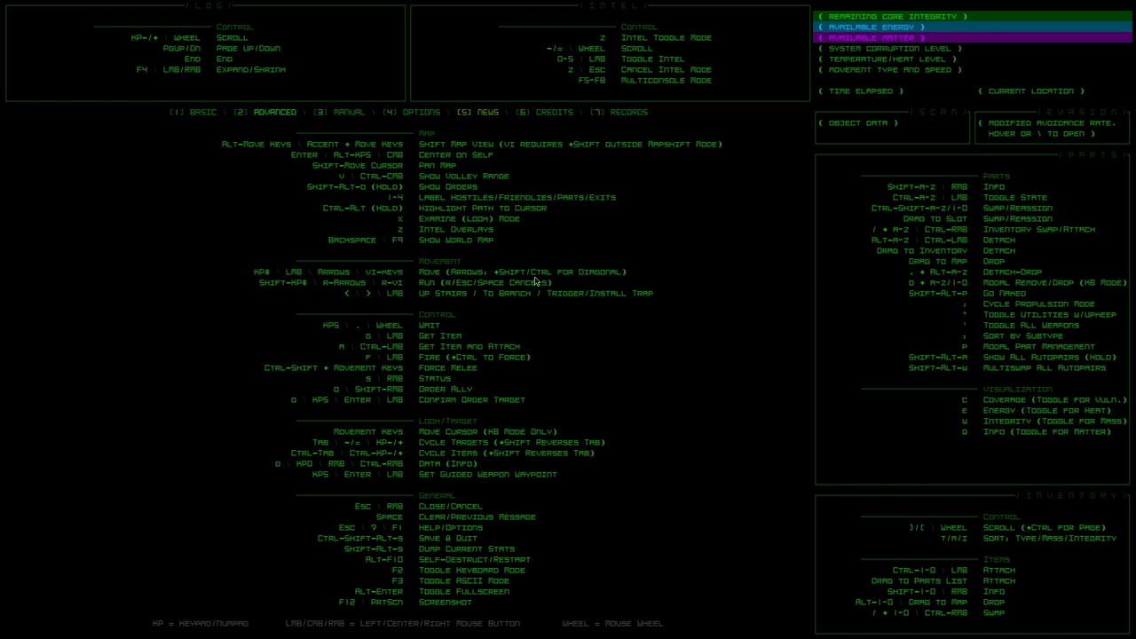
{"action": "mouse_move", "coordinate": [435, 302]}
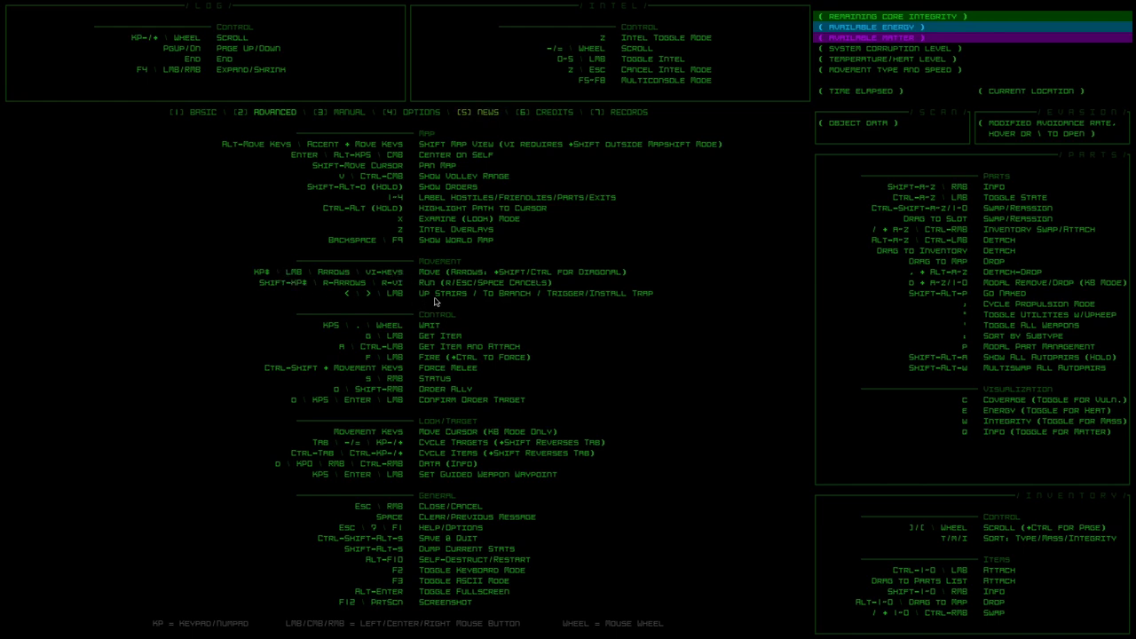
{"action": "mouse_move", "coordinate": [387, 331]}
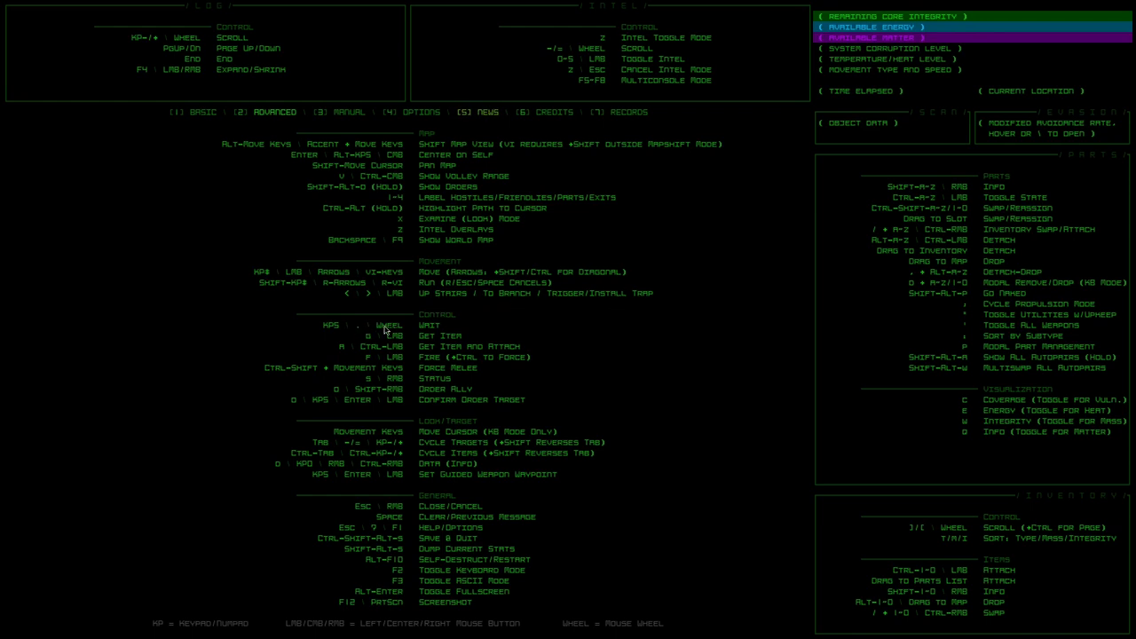
{"action": "mouse_move", "coordinate": [362, 334]}
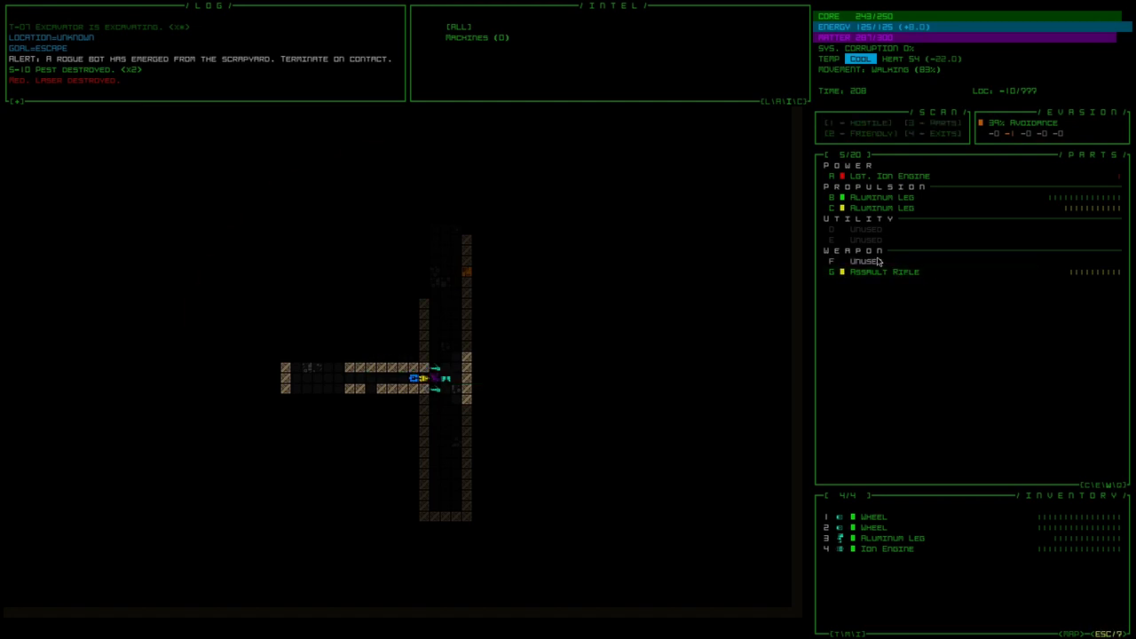
Step: Install the spare Ion Engine from inventory into the empty power slot
{"action": "left_click", "coordinate": [886, 548]}
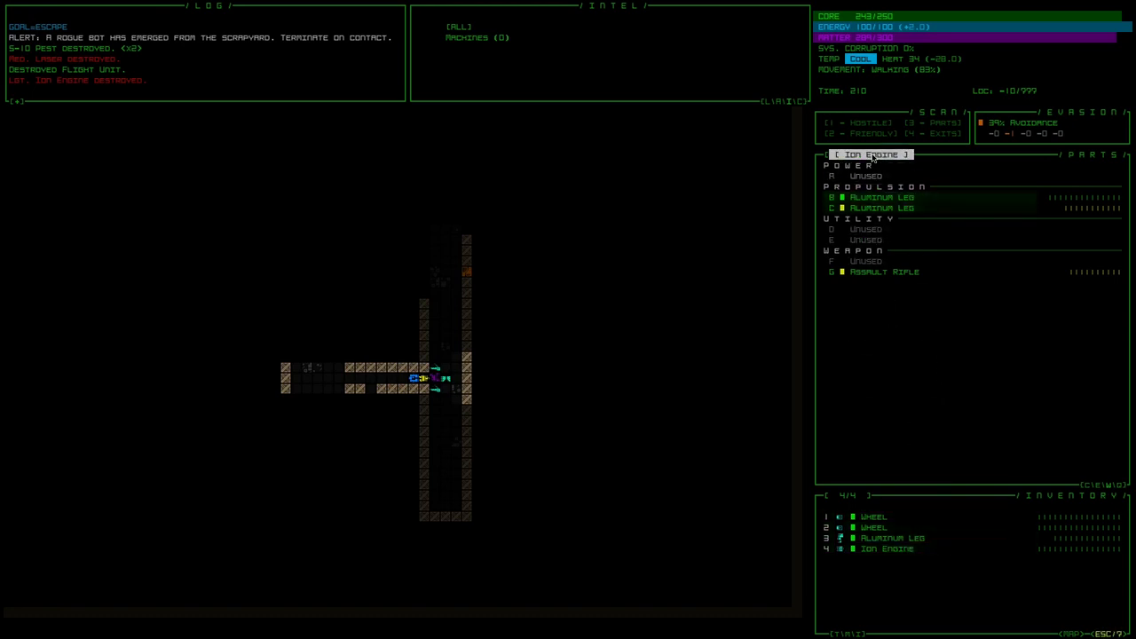
{"action": "left_click", "coordinate": [888, 549]}
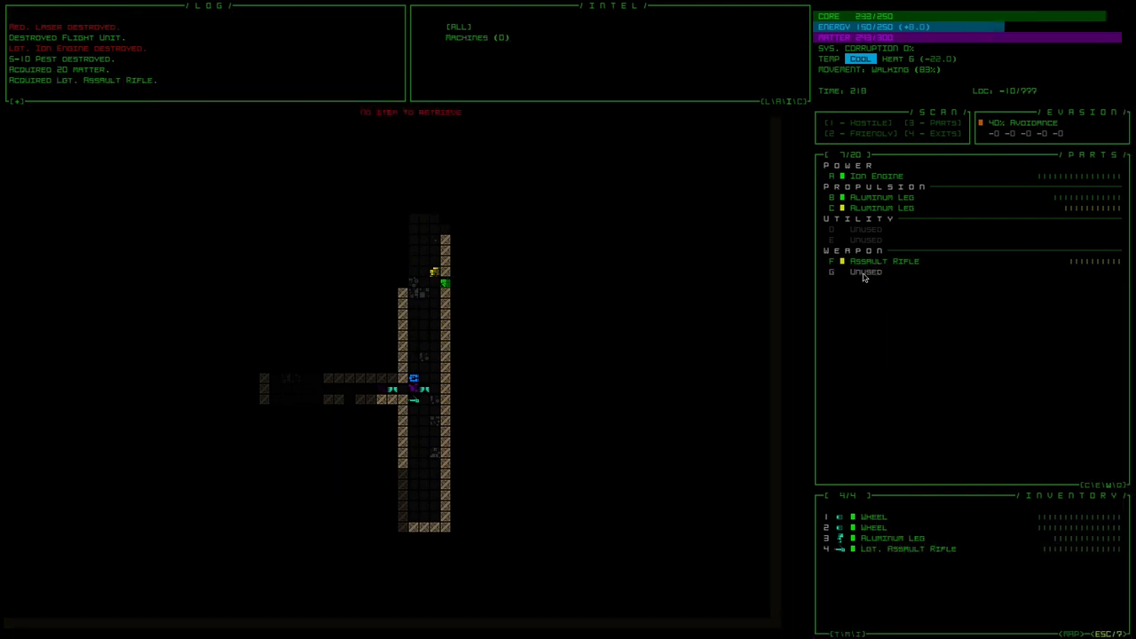
Step: Attach the Lgt. Assault Rifle in the empty weapon slot and view its stats
{"action": "left_click", "coordinate": [866, 273]}
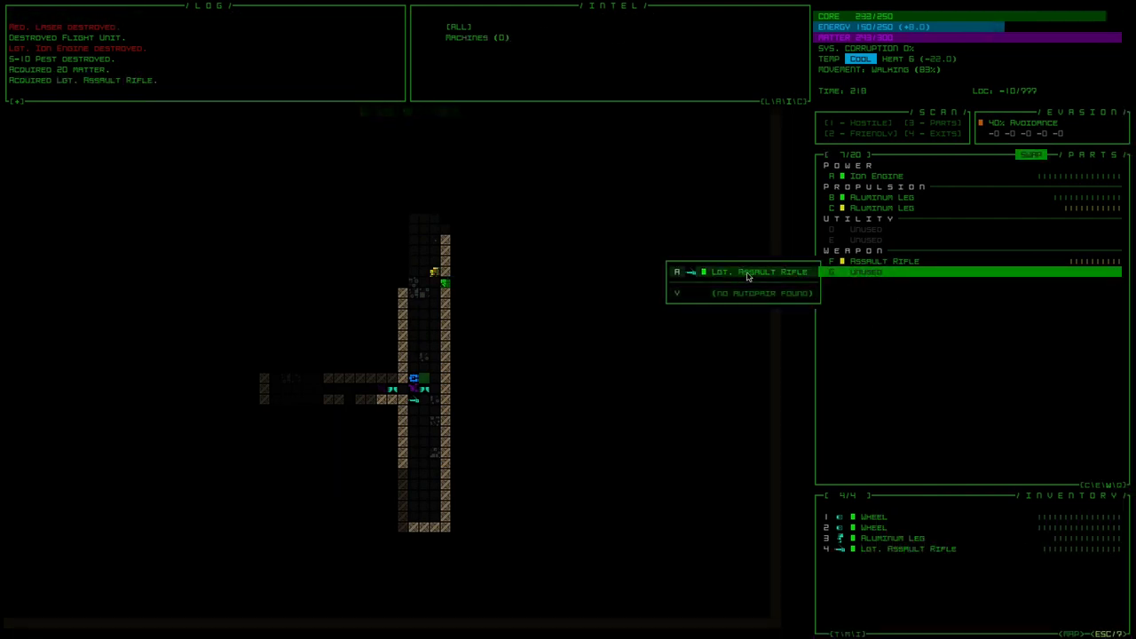
{"action": "left_click", "coordinate": [760, 272]}
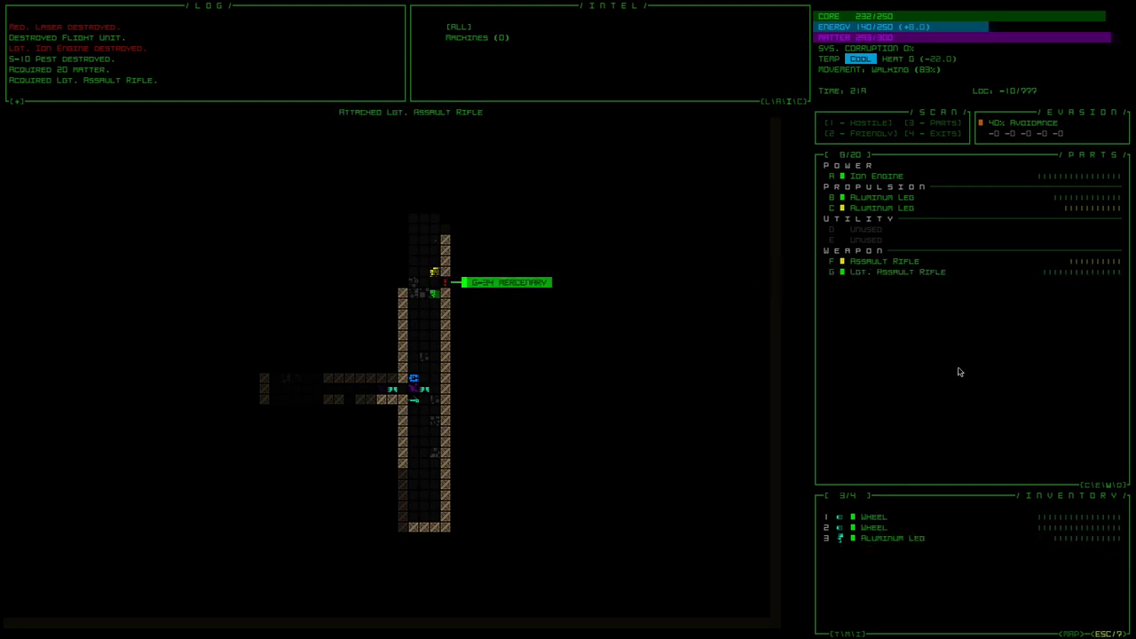
{"action": "left_click", "coordinate": [897, 272]}
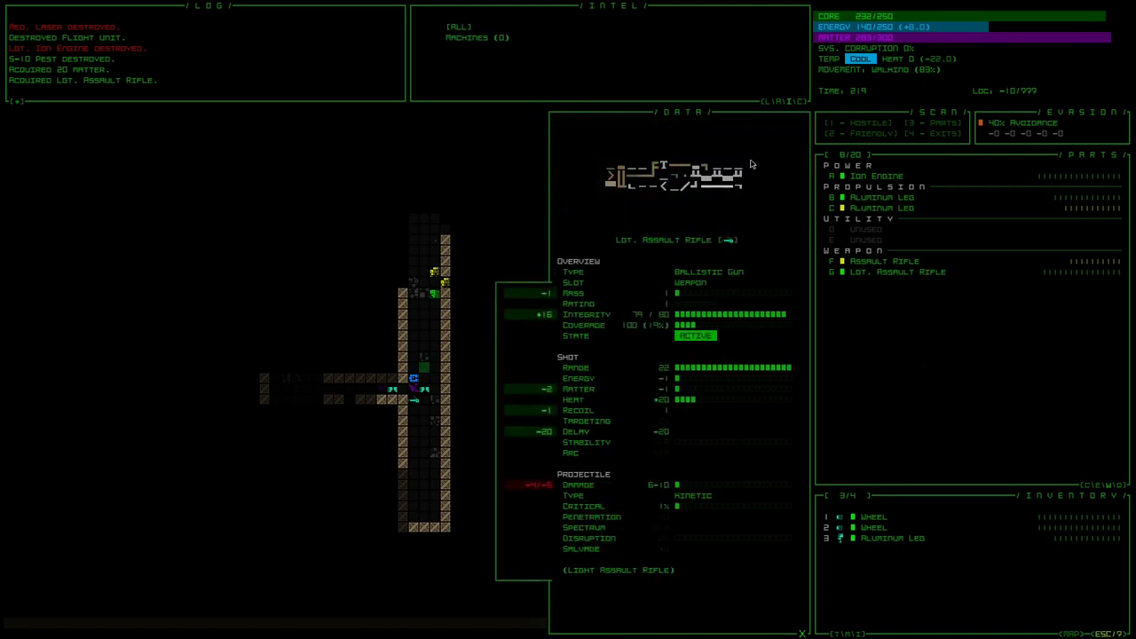
{"action": "mouse_move", "coordinate": [675, 183]}
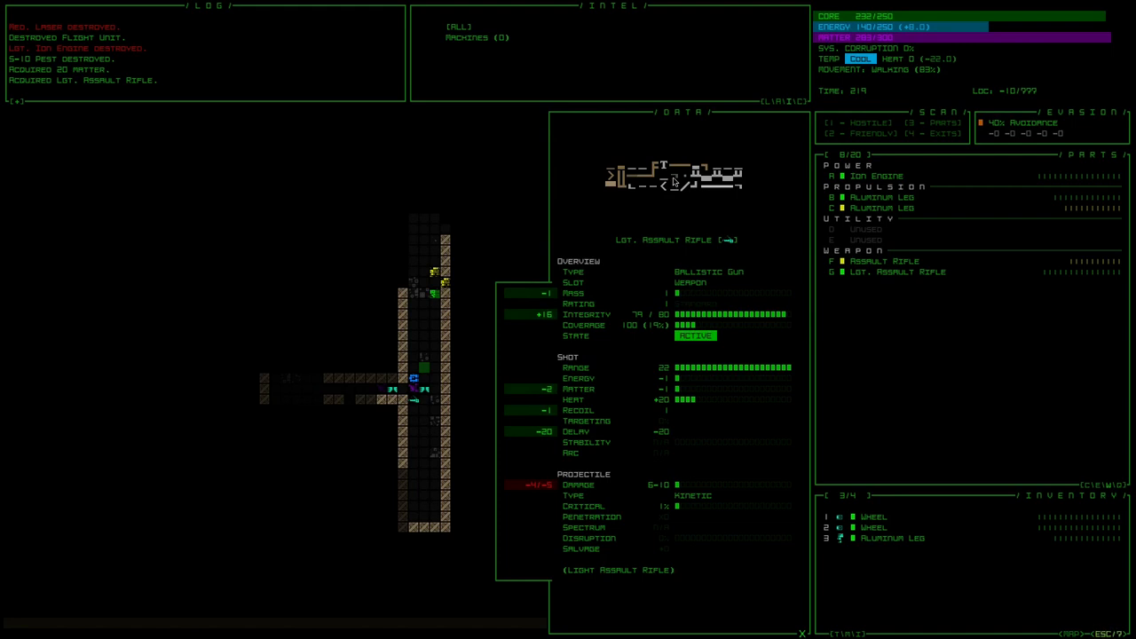
{"action": "mouse_move", "coordinate": [719, 128]}
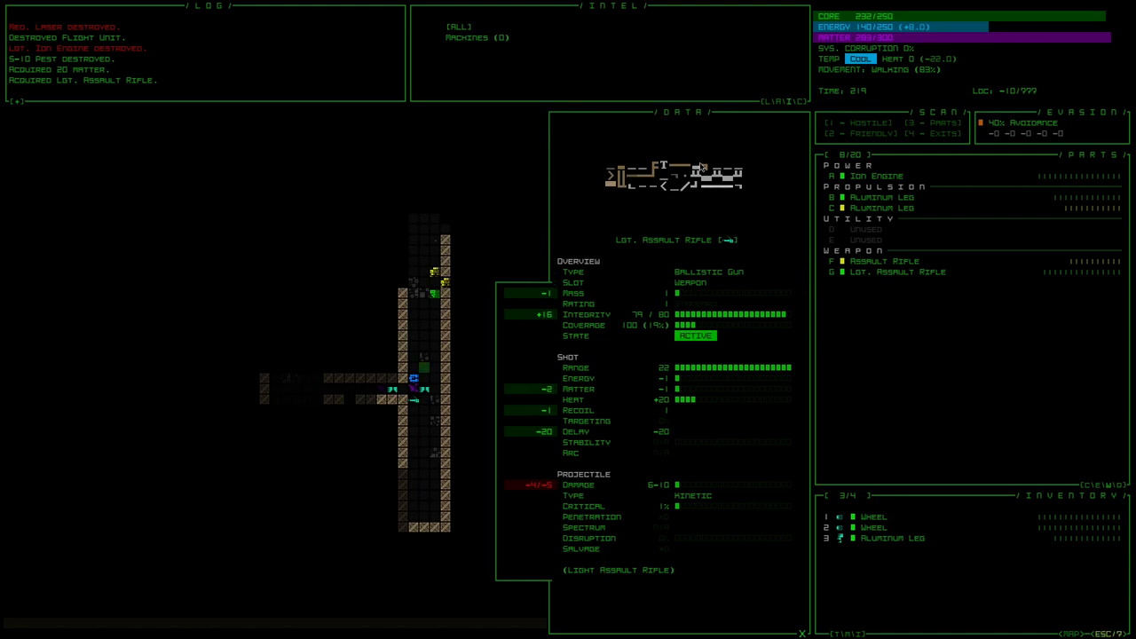
{"action": "mouse_move", "coordinate": [618, 238]}
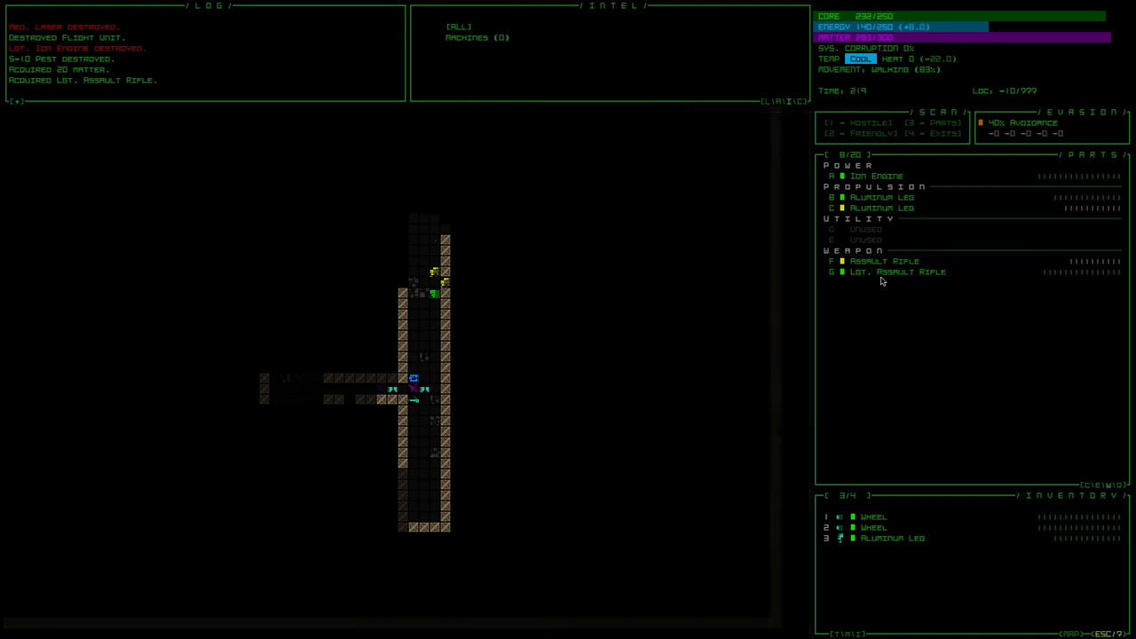
Step: View the equipped Assault Rifle's detailed stats and close the panel
{"action": "left_click", "coordinate": [884, 259]}
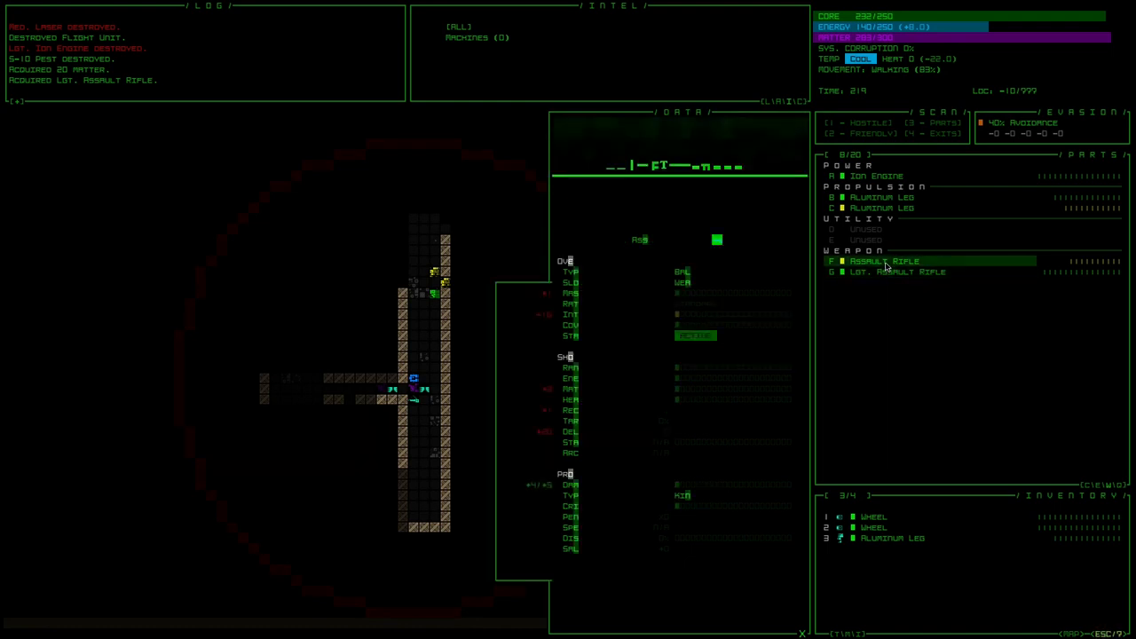
{"action": "left_click", "coordinate": [897, 272]}
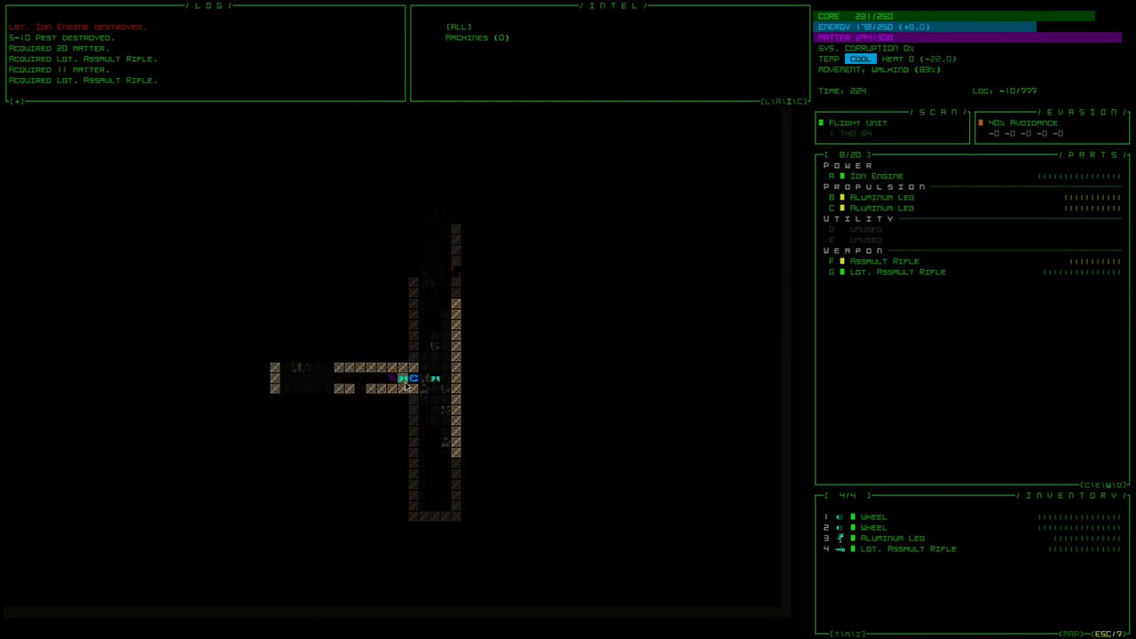
{"action": "mouse_move", "coordinate": [405, 380]}
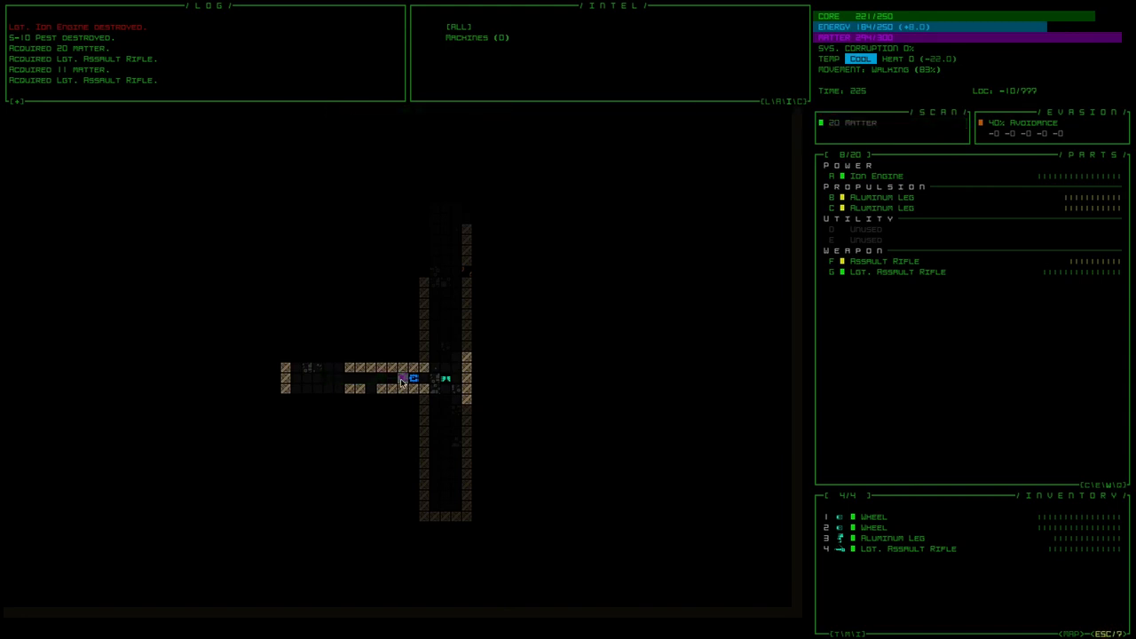
Step: Move into the next rooms and fire on two G-34 Mercenaries until destroyed
{"action": "key", "text": "Right"}
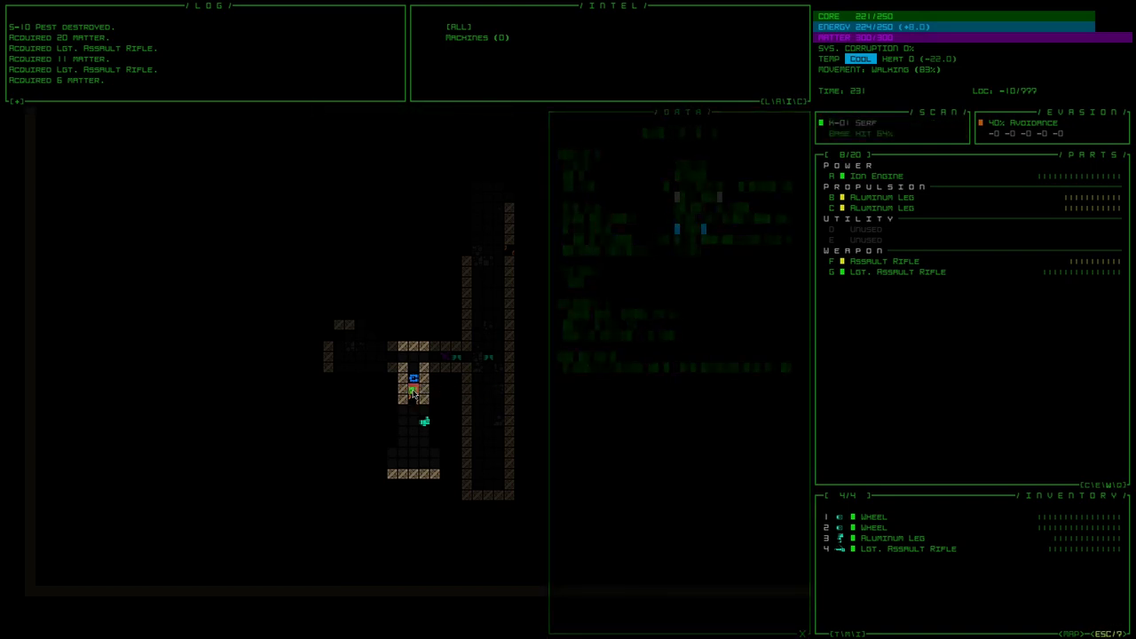
{"action": "mouse_move", "coordinate": [412, 391]}
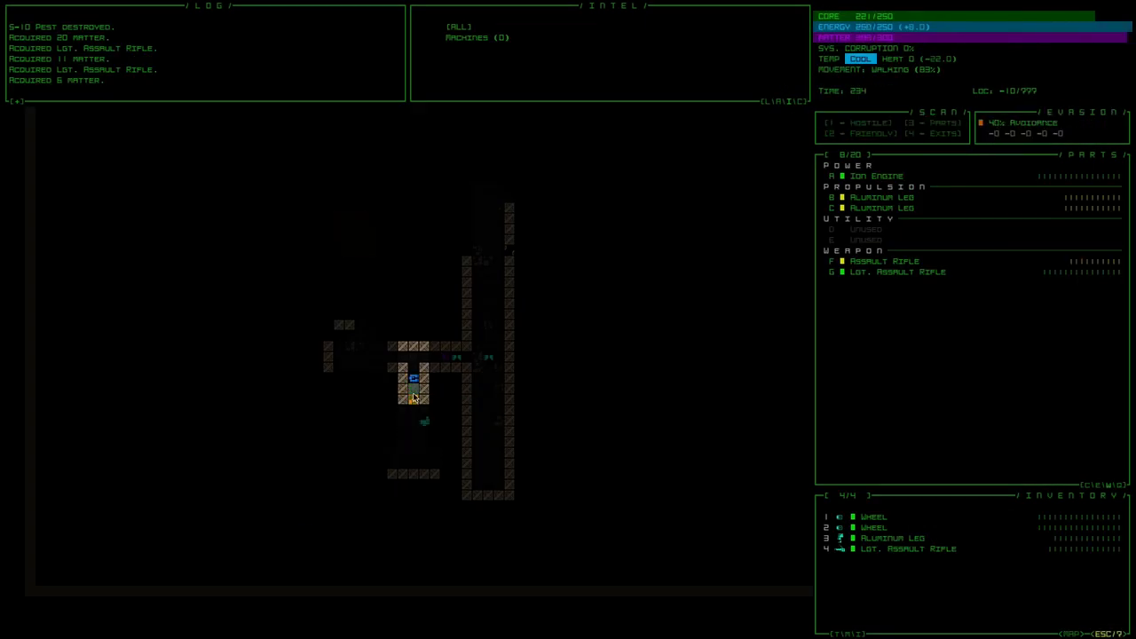
{"action": "key", "text": "down"}
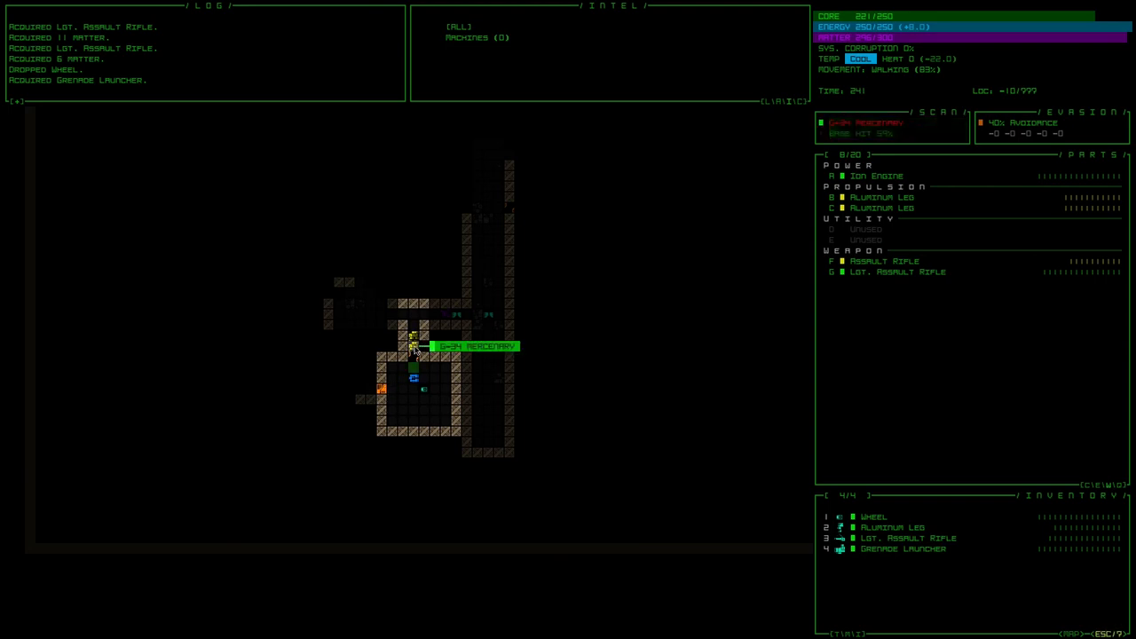
{"action": "left_click", "coordinate": [412, 341]}
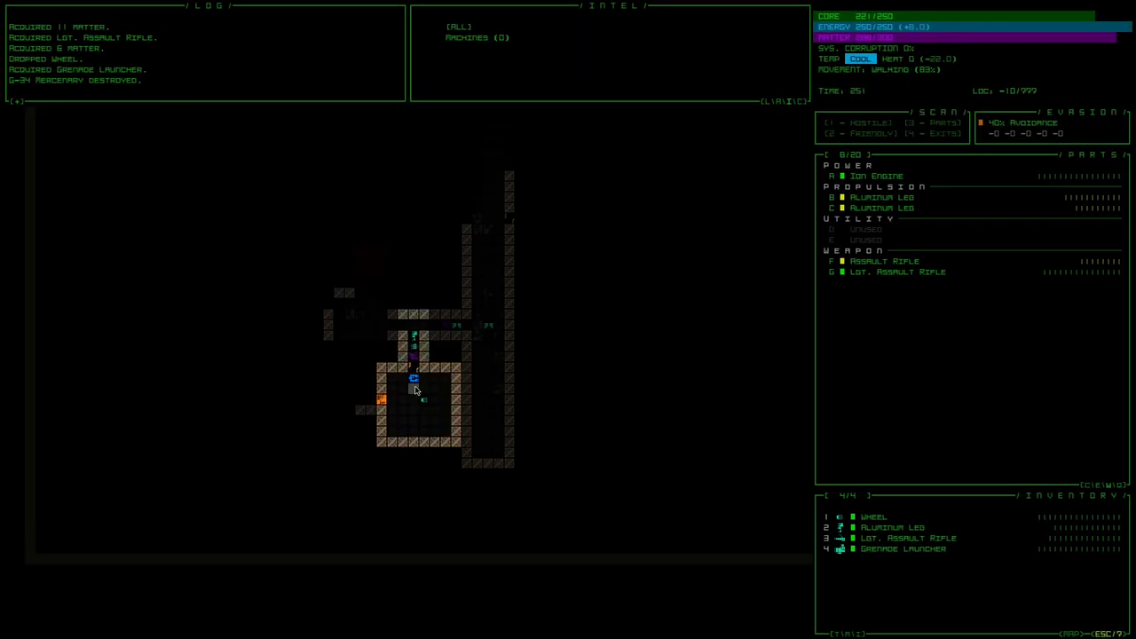
{"action": "mouse_move", "coordinate": [416, 337]}
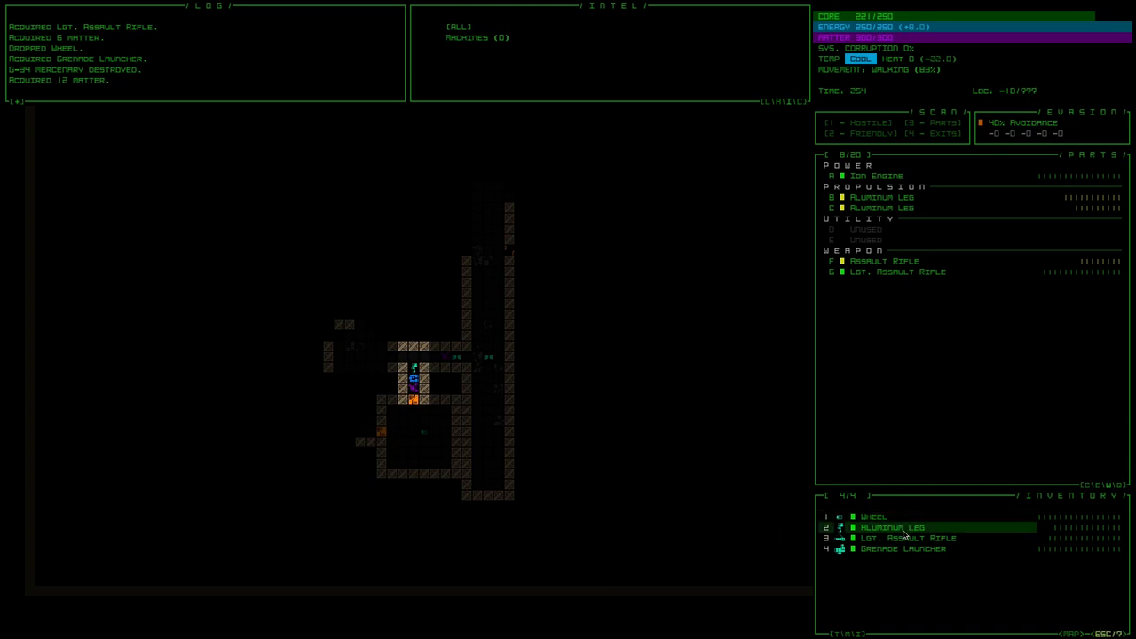
{"action": "mouse_move", "coordinate": [648, 435]}
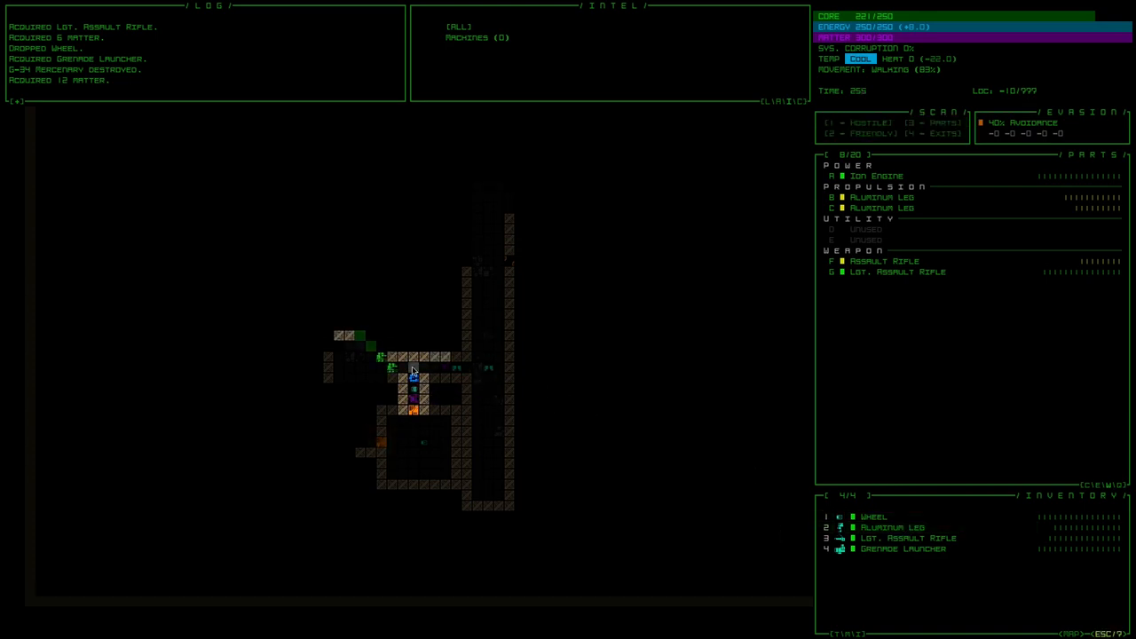
{"action": "mouse_move", "coordinate": [394, 371]}
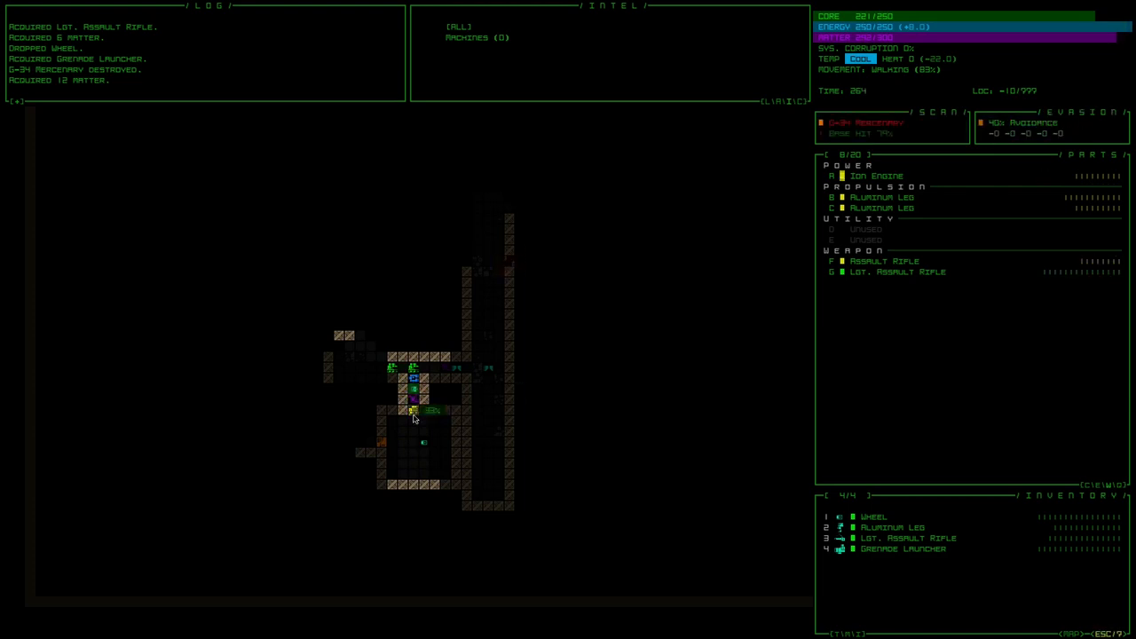
{"action": "left_click", "coordinate": [412, 411]}
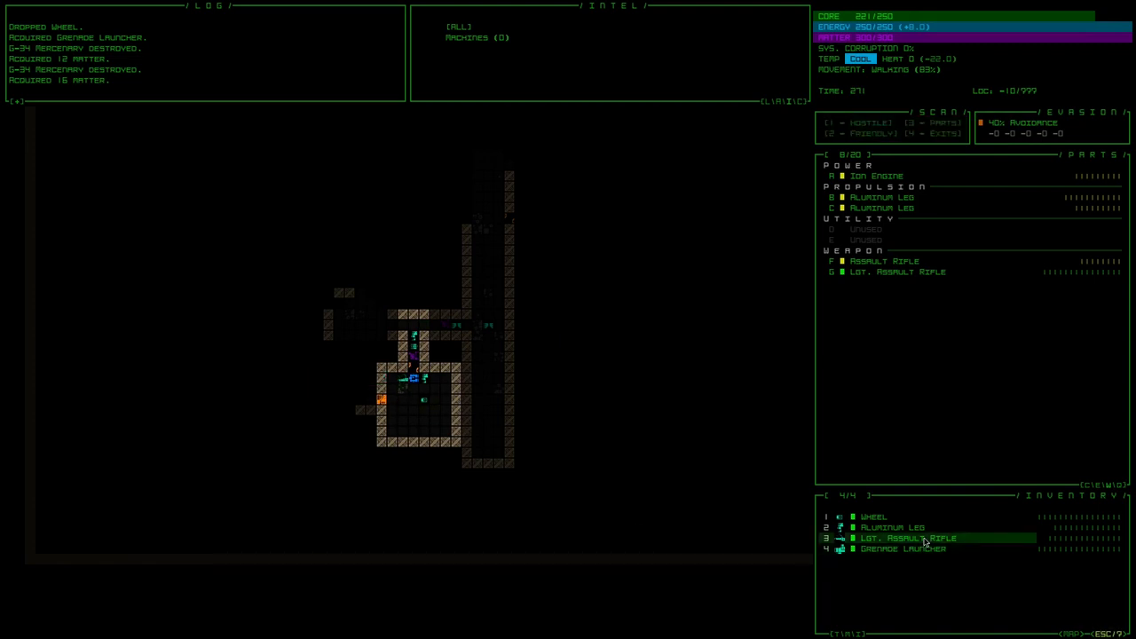
{"action": "mouse_move", "coordinate": [877, 320]}
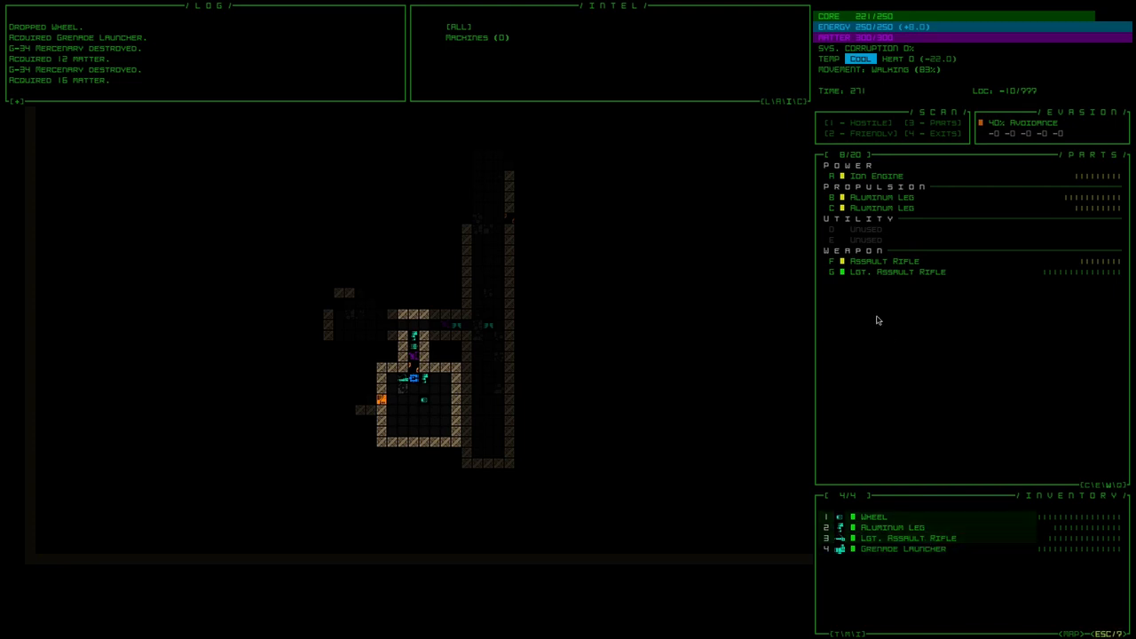
{"action": "left_click", "coordinate": [884, 261]}
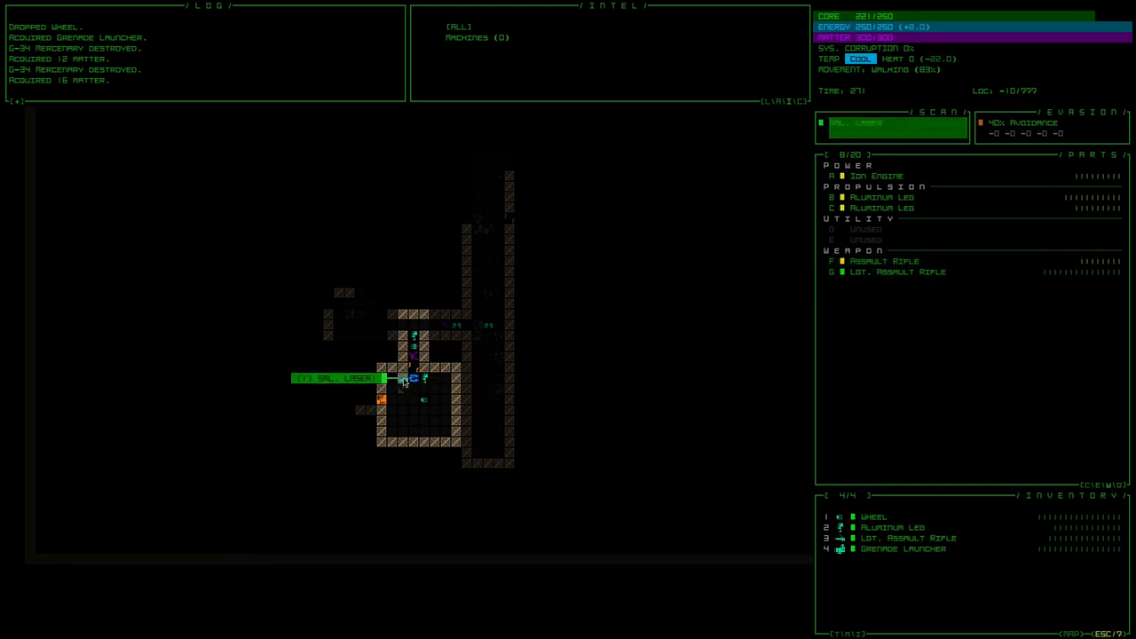
{"action": "left_click", "coordinate": [338, 378]}
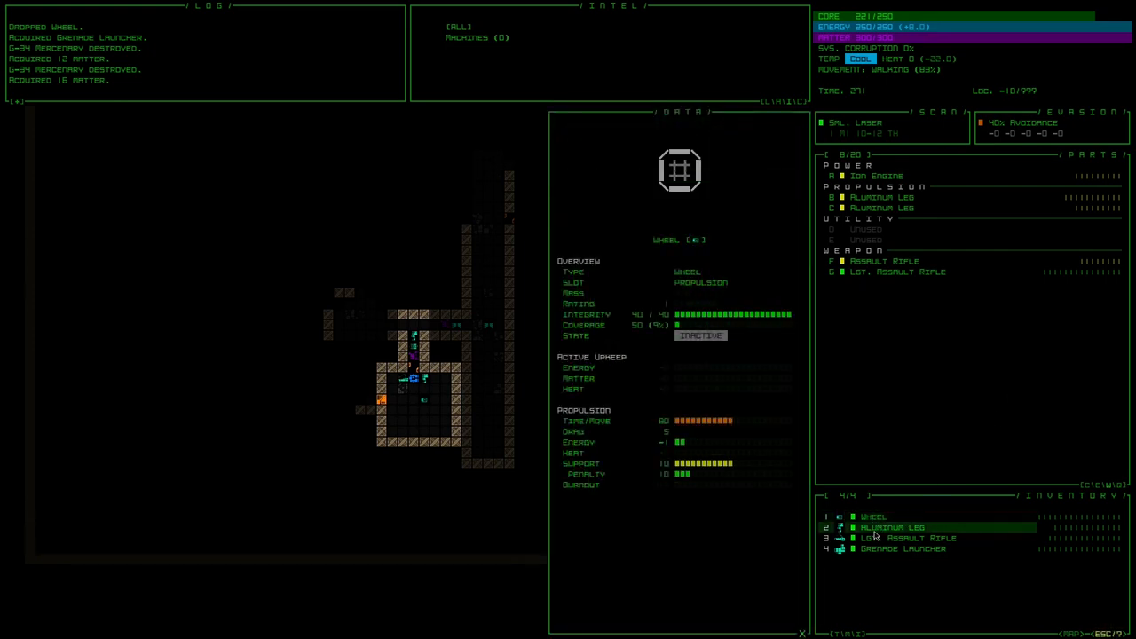
{"action": "left_click", "coordinate": [891, 527]}
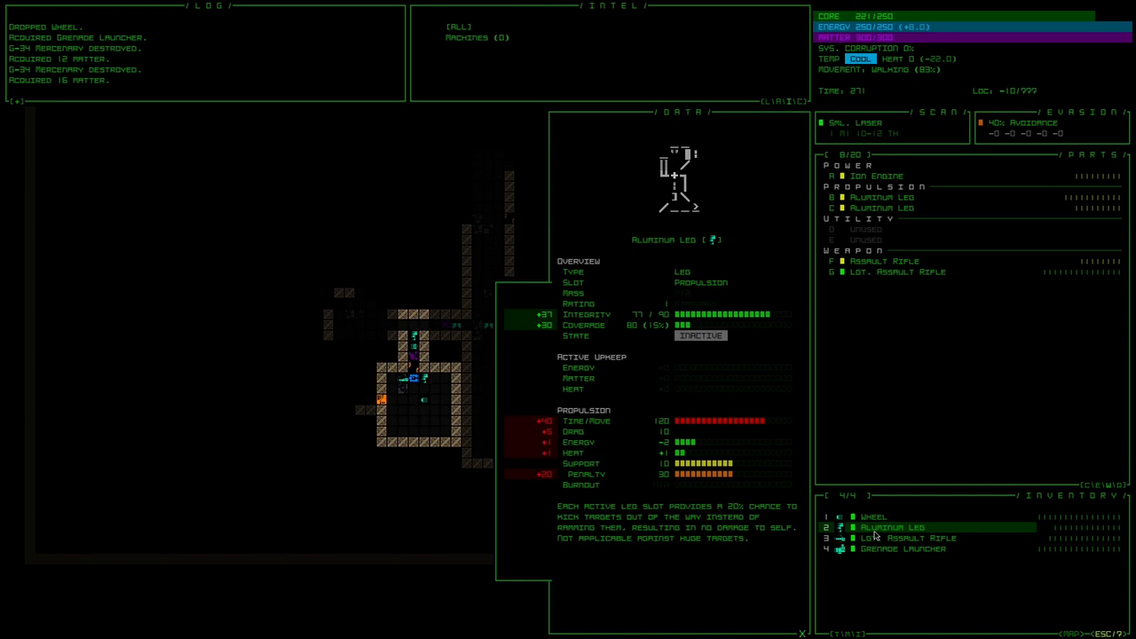
{"action": "left_click", "coordinate": [906, 538]}
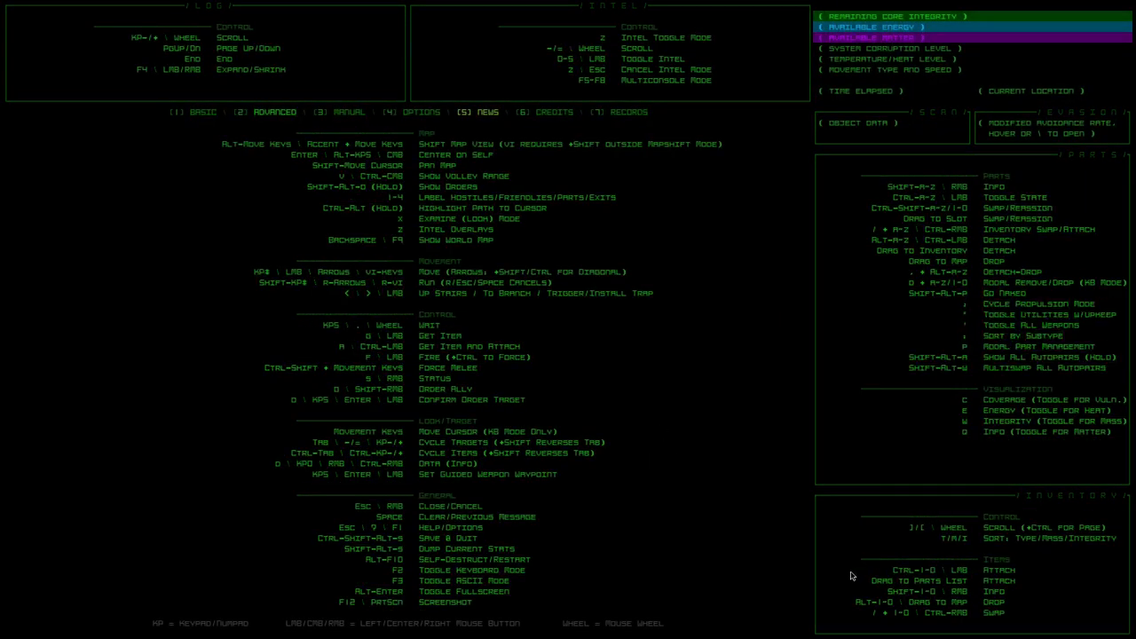
{"action": "mouse_move", "coordinate": [980, 600]}
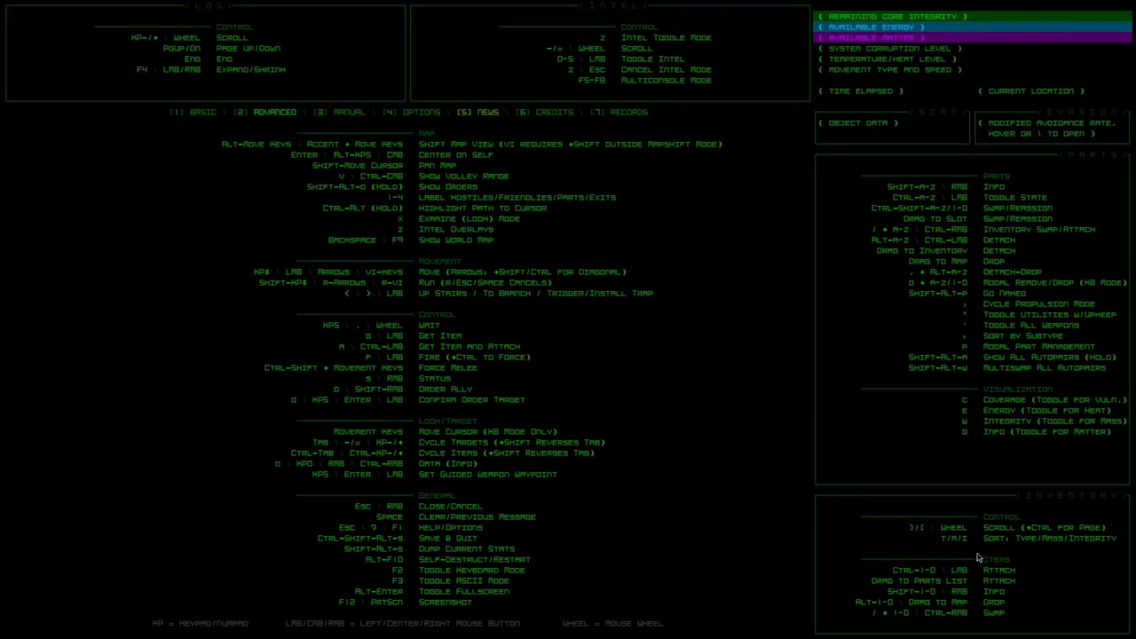
{"action": "mouse_move", "coordinate": [984, 529]}
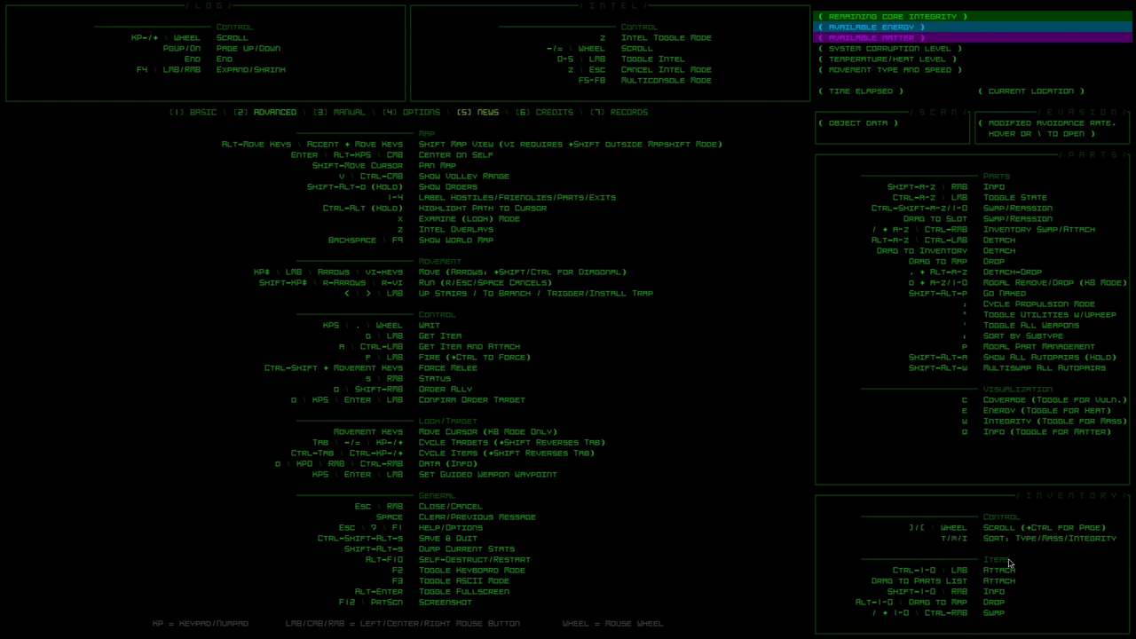
{"action": "mouse_move", "coordinate": [976, 597]}
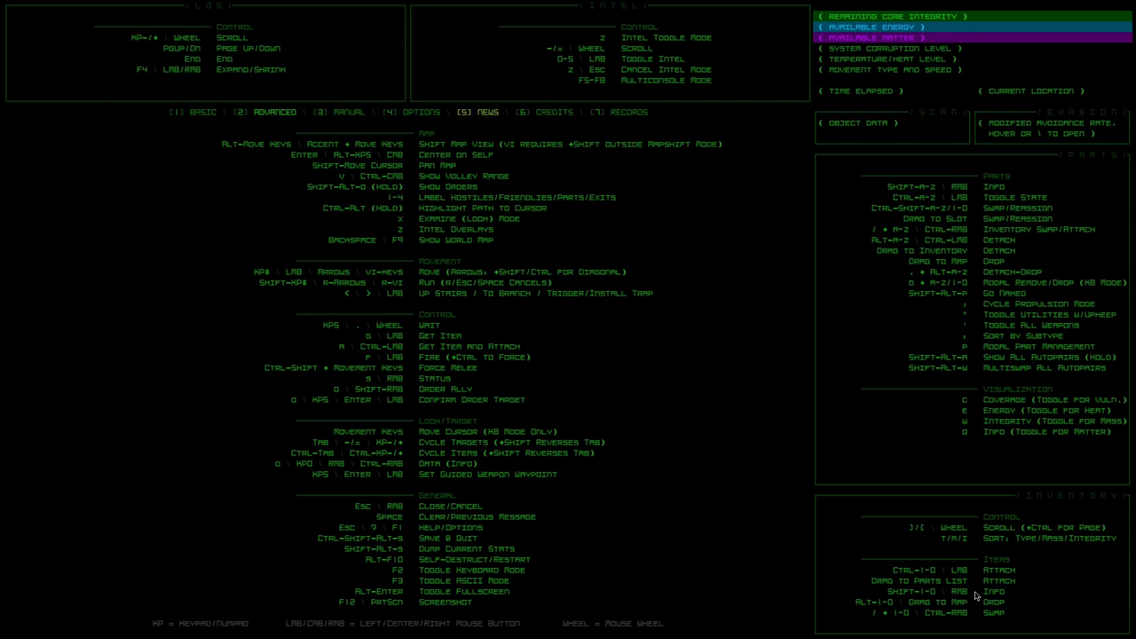
{"action": "mouse_move", "coordinate": [945, 600]}
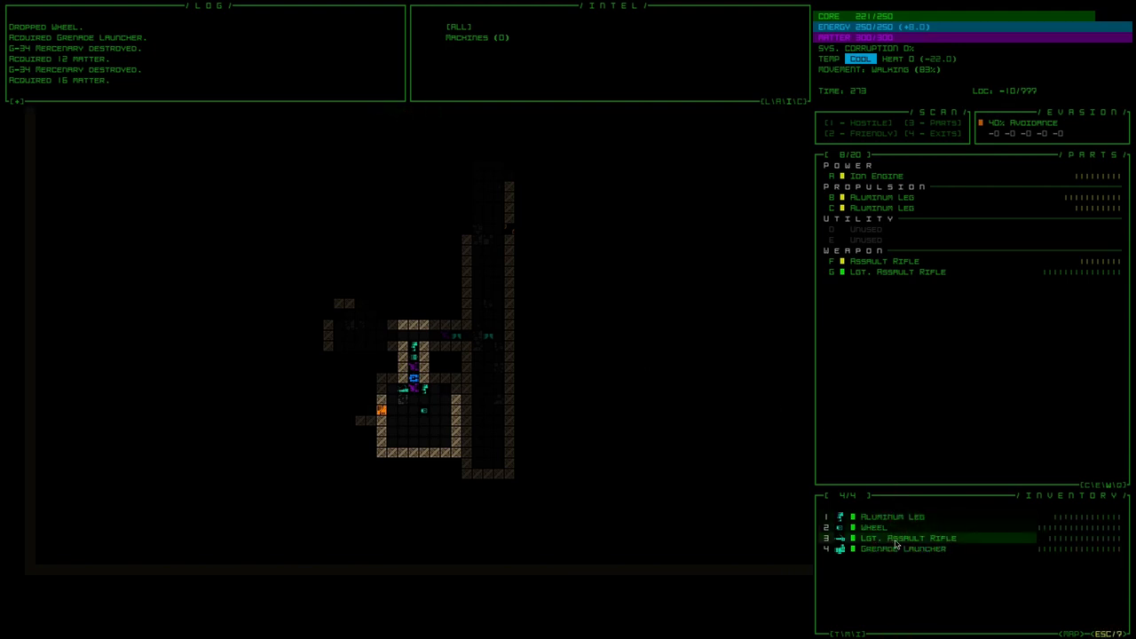
Step: Check the Grenade Launcher's stats, then shoot the nearby G-34 Mercenary
{"action": "left_click", "coordinate": [902, 548]}
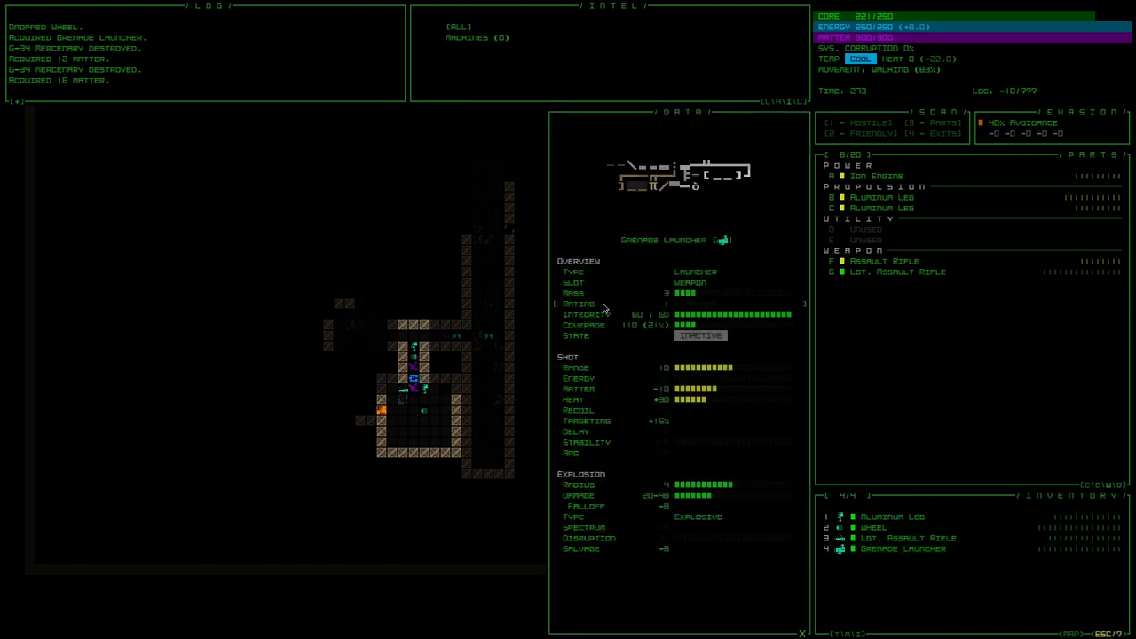
{"action": "left_click", "coordinate": [905, 538]}
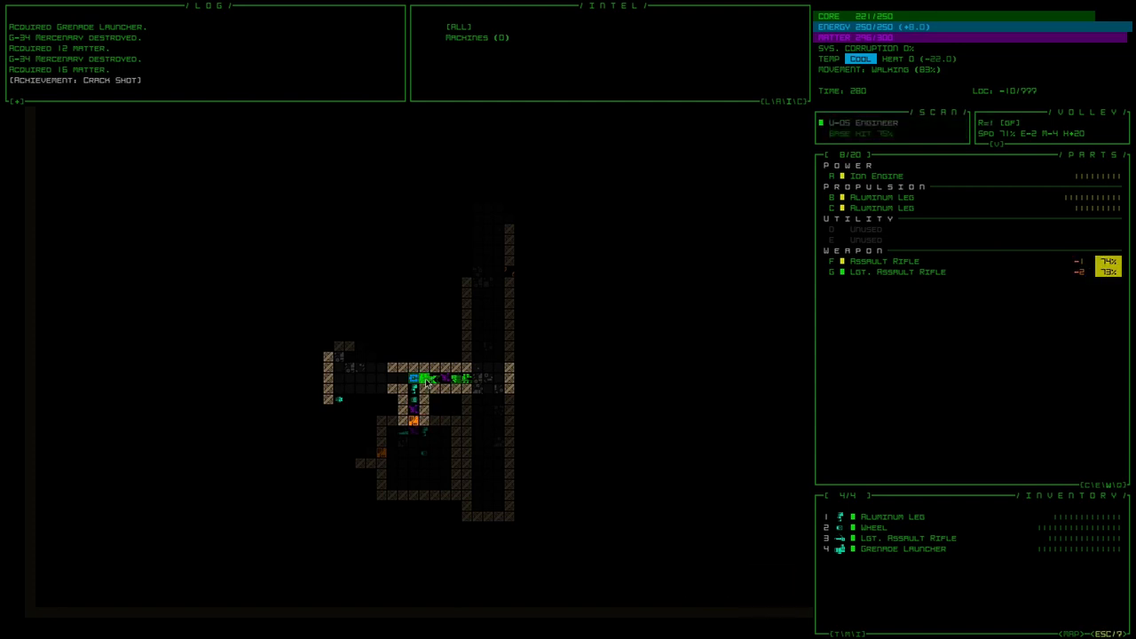
{"action": "mouse_move", "coordinate": [415, 378]}
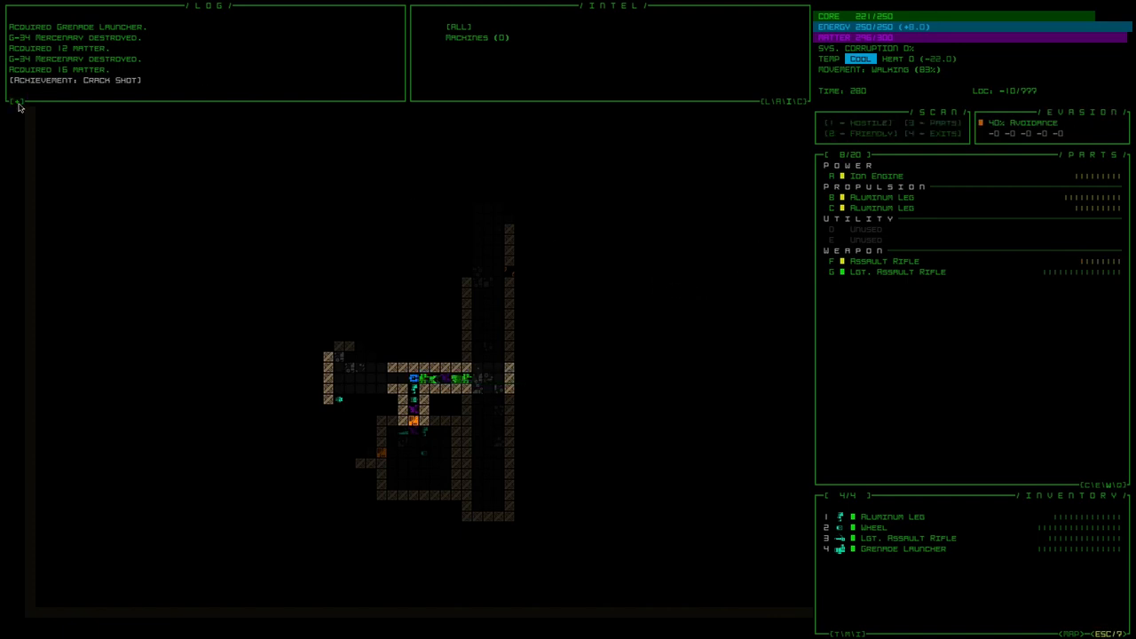
{"action": "mouse_move", "coordinate": [628, 75]}
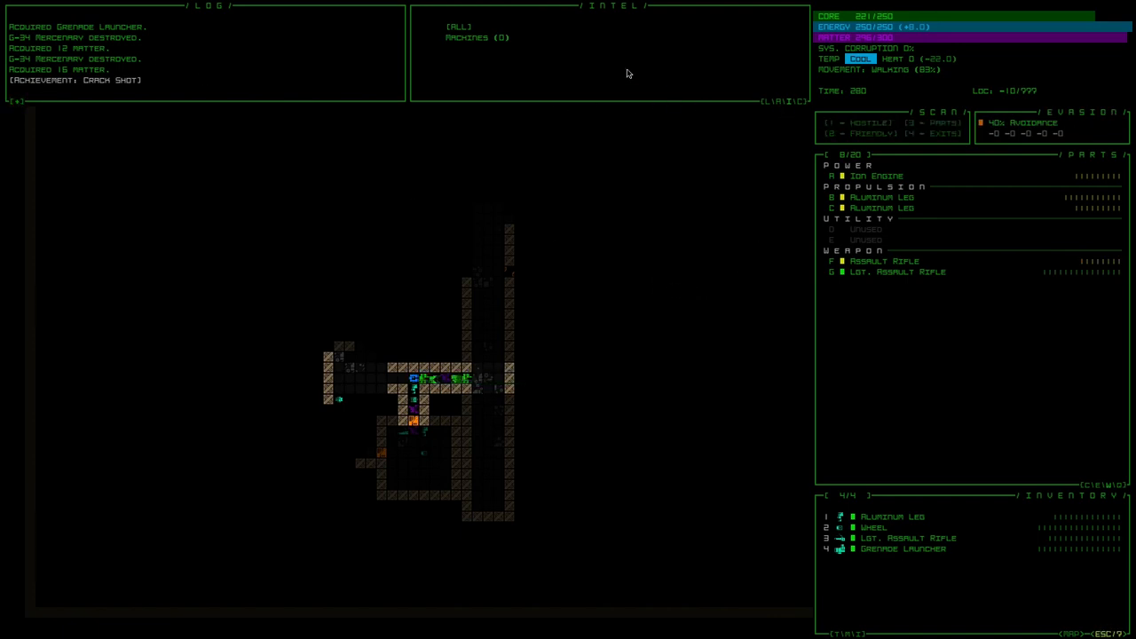
{"action": "left_click", "coordinate": [458, 27]}
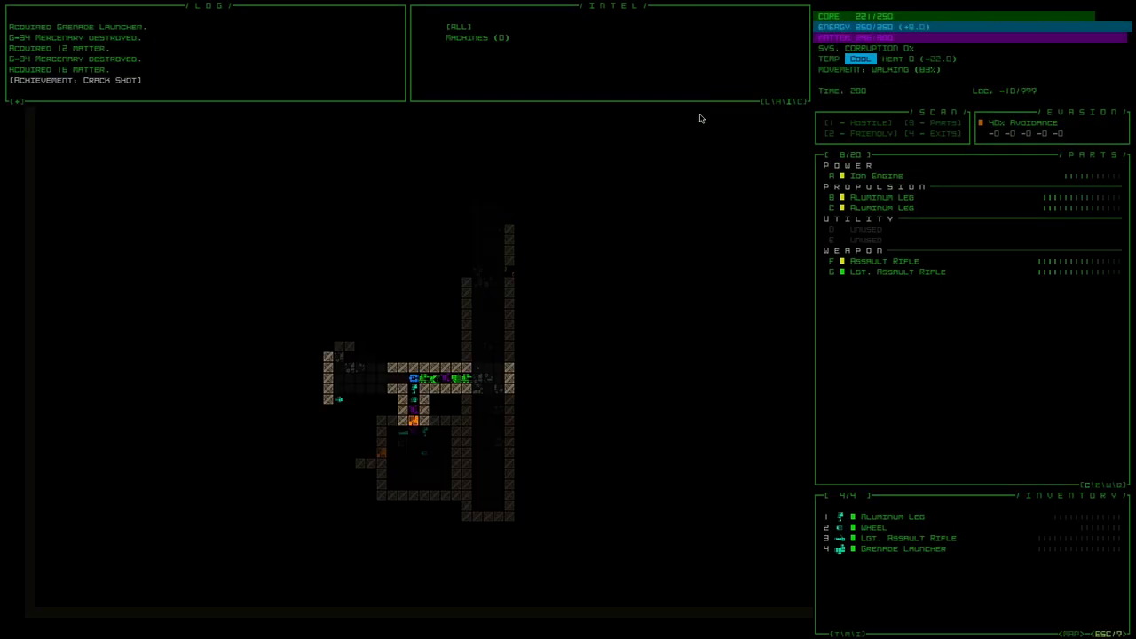
{"action": "mouse_move", "coordinate": [536, 32]}
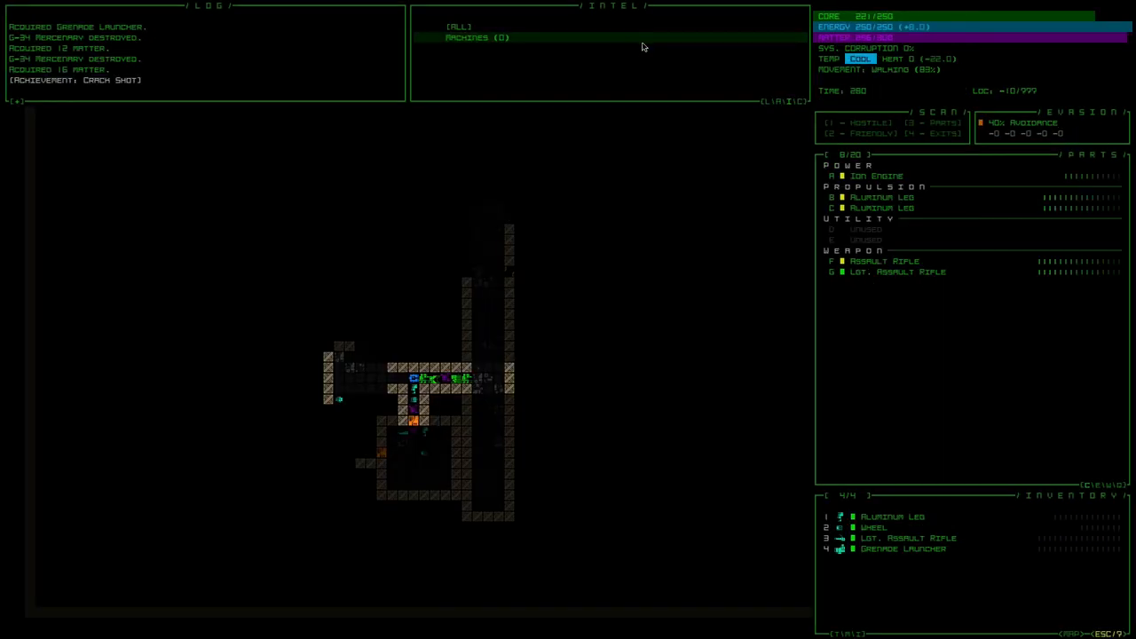
{"action": "key", "text": "z"}
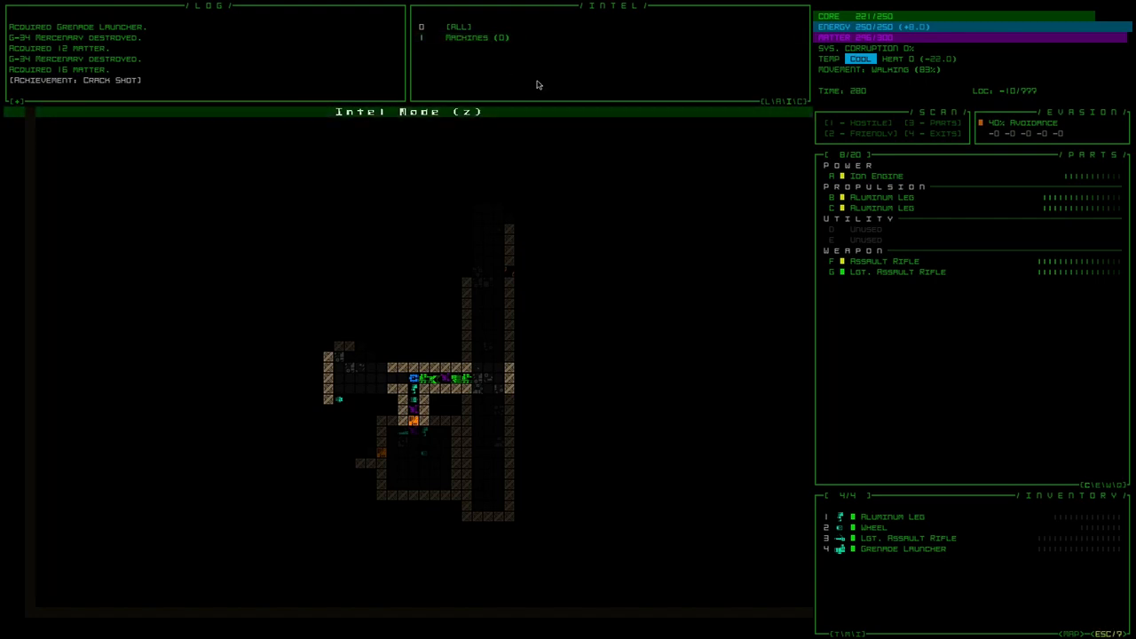
{"action": "left_click", "coordinate": [459, 27]}
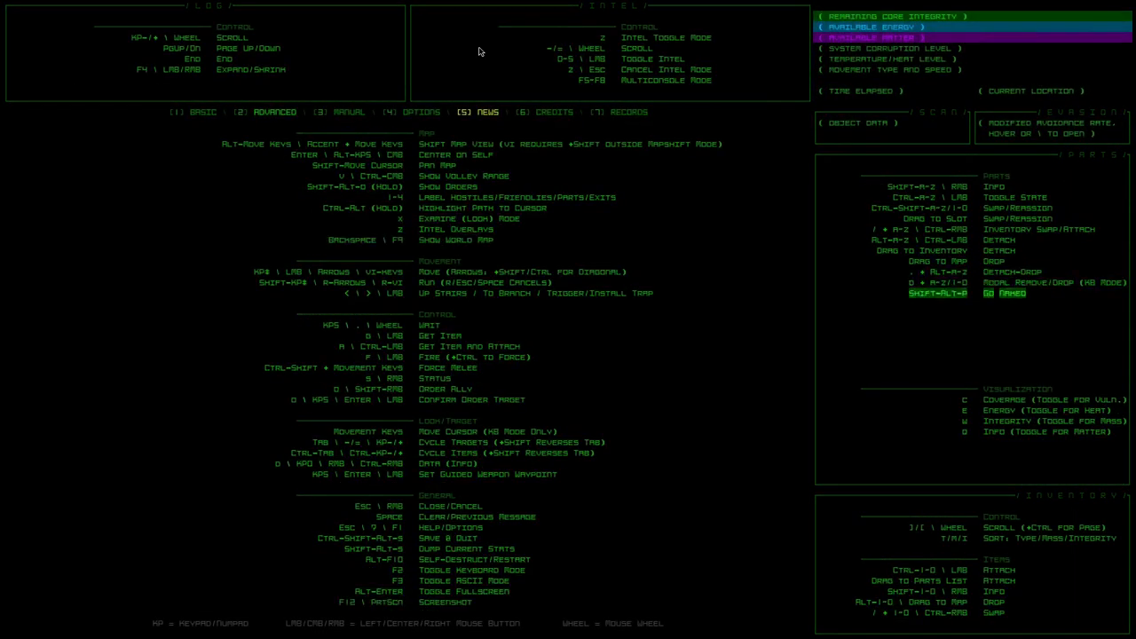
{"action": "key", "text": "Escape"}
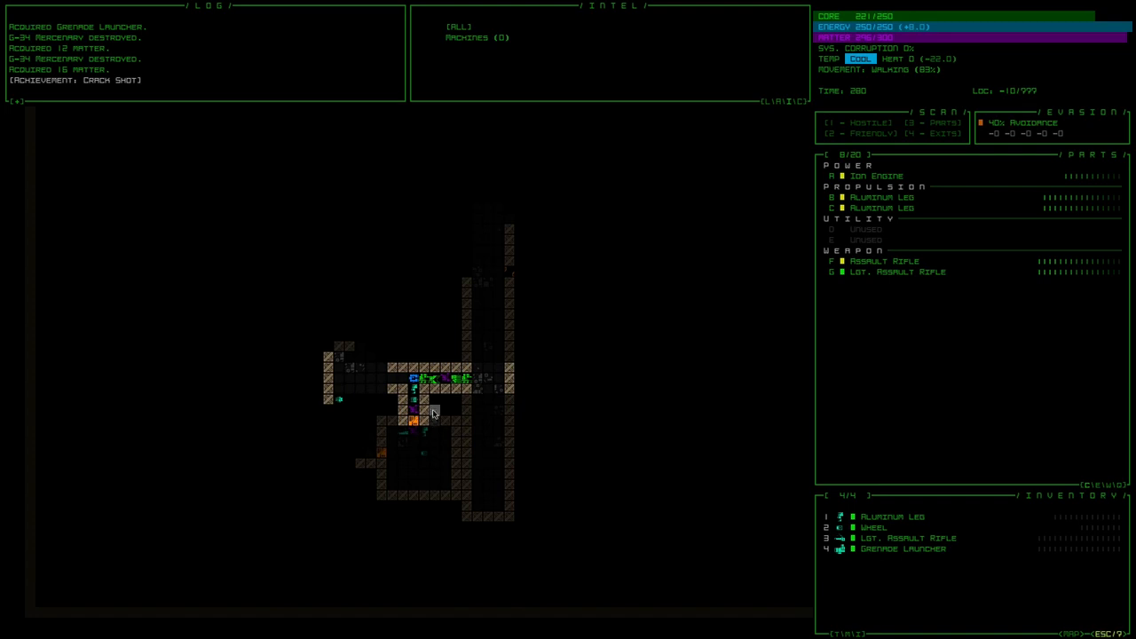
{"action": "mouse_move", "coordinate": [416, 380]}
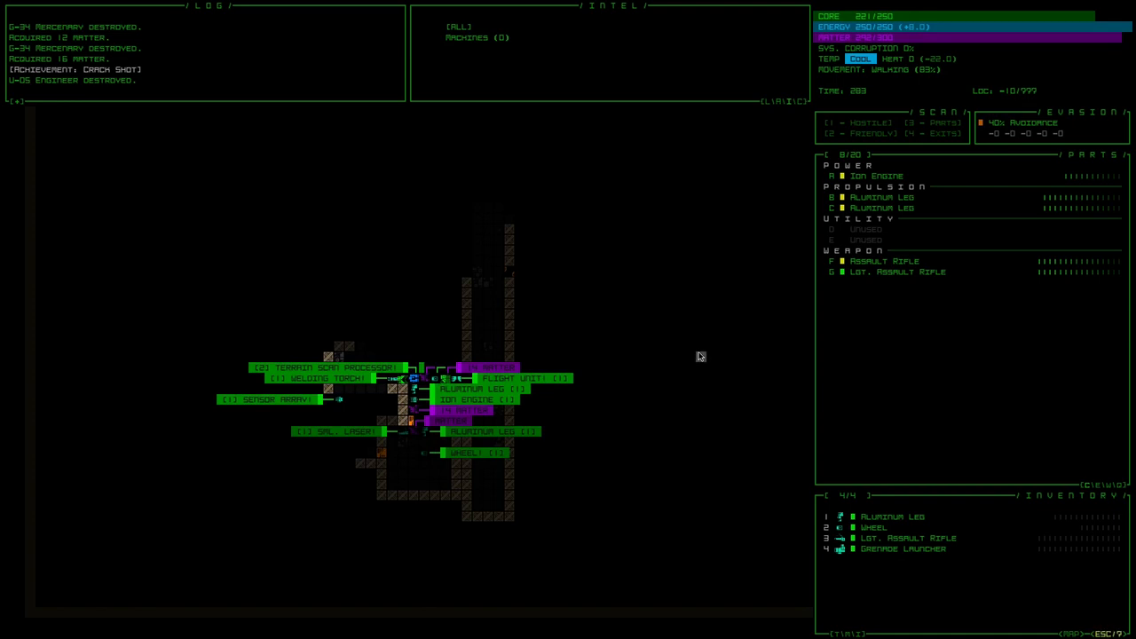
{"action": "mouse_move", "coordinate": [160, 397]}
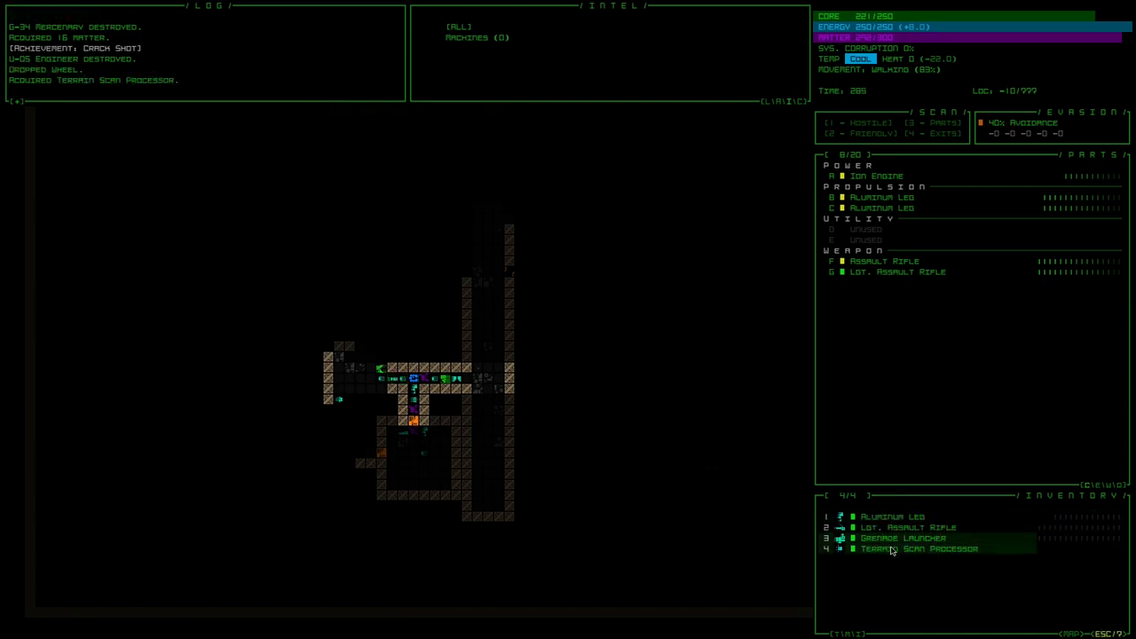
Step: Attach the Terrain Scan Processor from inventory into a utility slot
{"action": "left_click", "coordinate": [916, 546]}
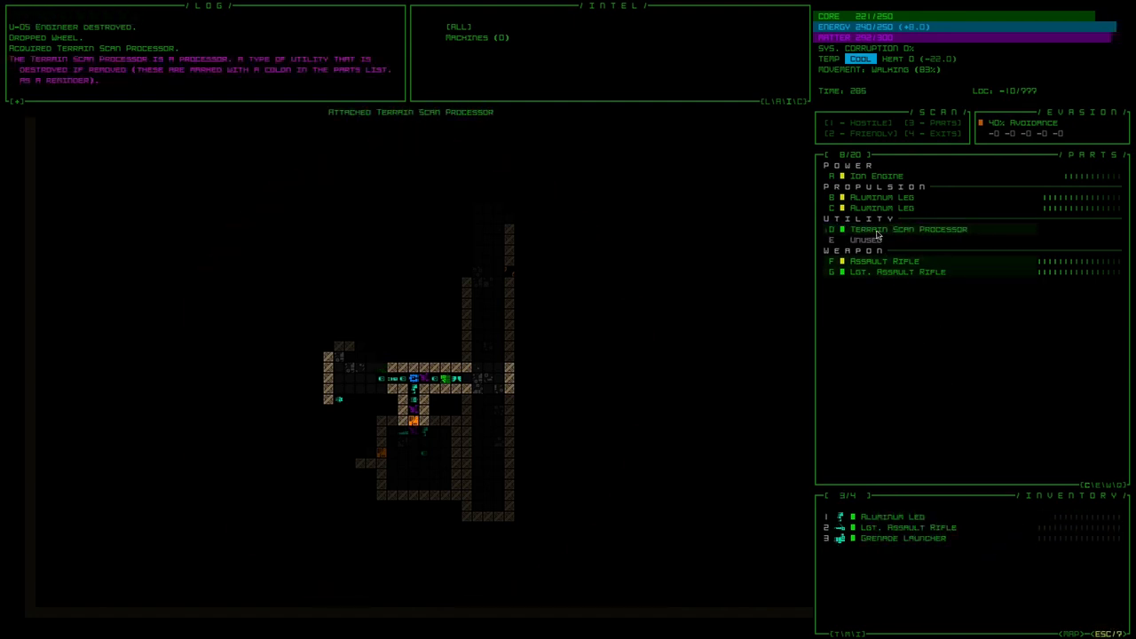
{"action": "left_click", "coordinate": [906, 229]}
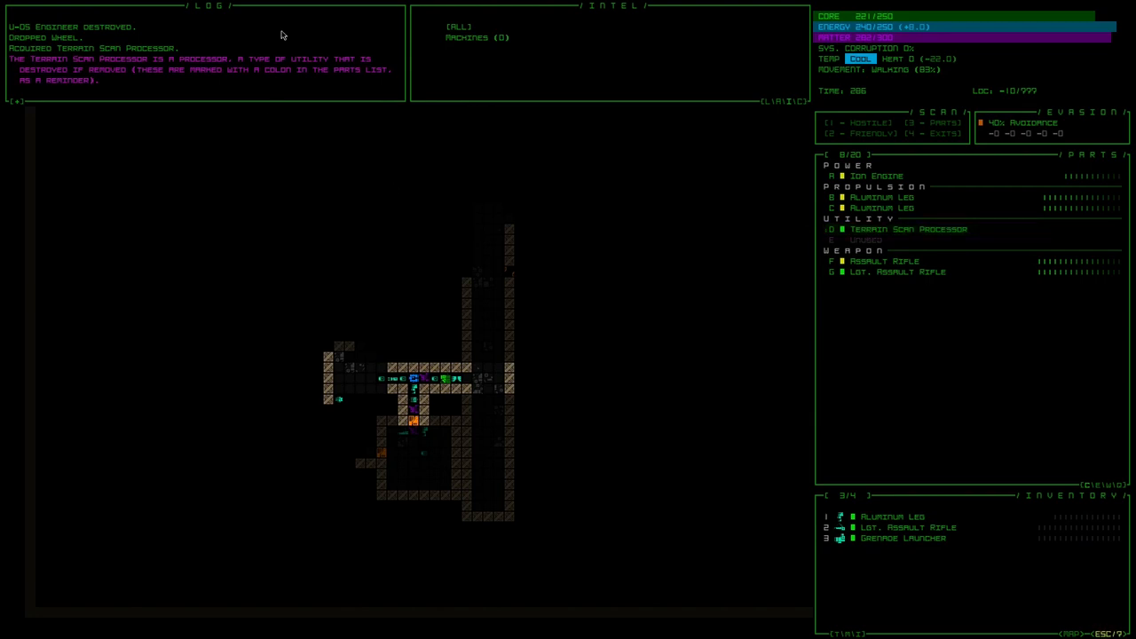
{"action": "mouse_move", "coordinate": [211, 78]}
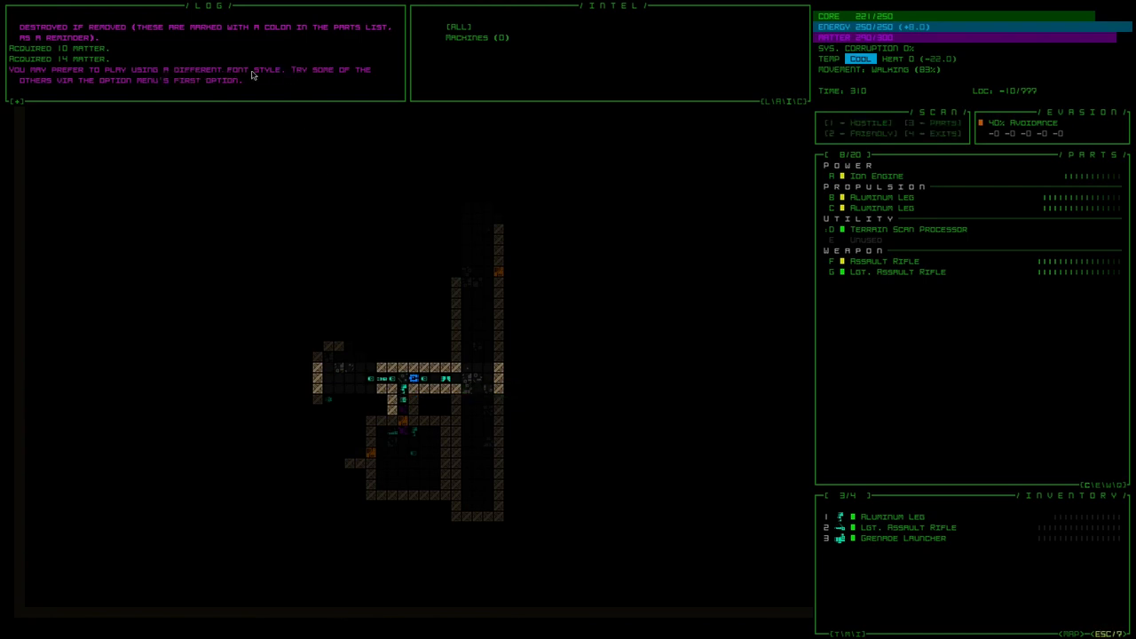
{"action": "mouse_move", "coordinate": [128, 80]}
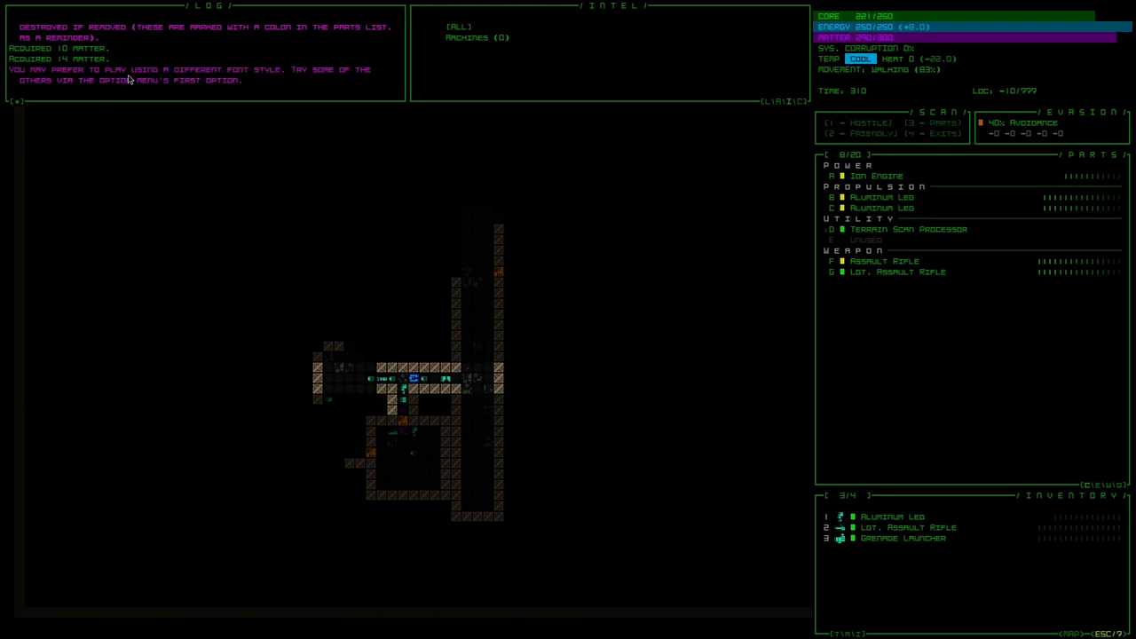
{"action": "mouse_move", "coordinate": [401, 389]}
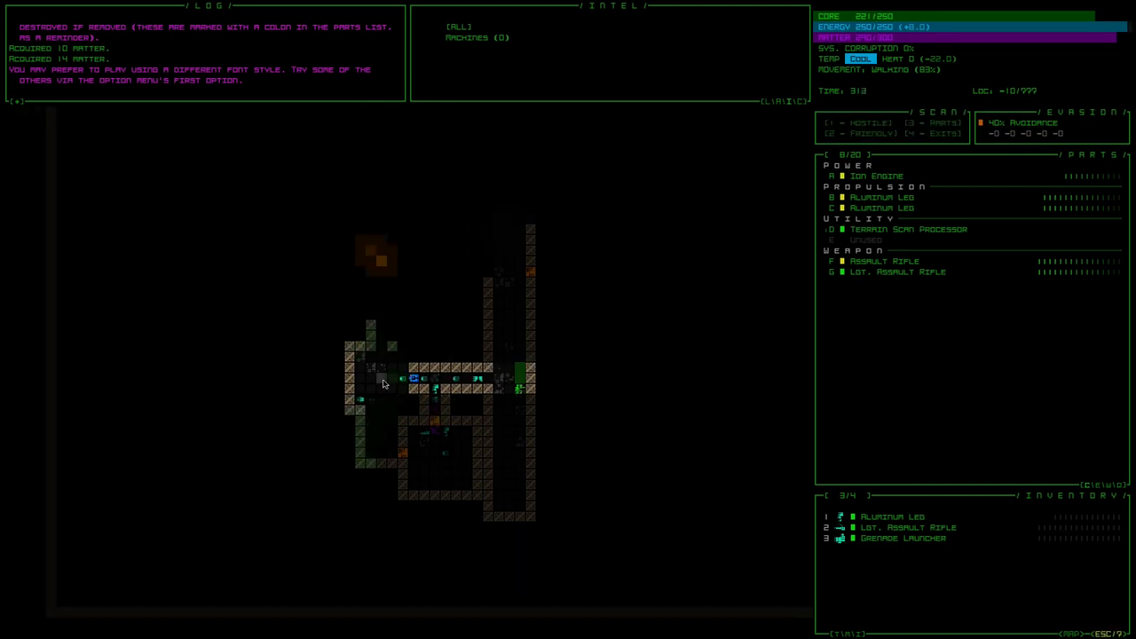
Step: View the Welding Torch's detailed stats in the new room
{"action": "left_click", "coordinate": [411, 380]}
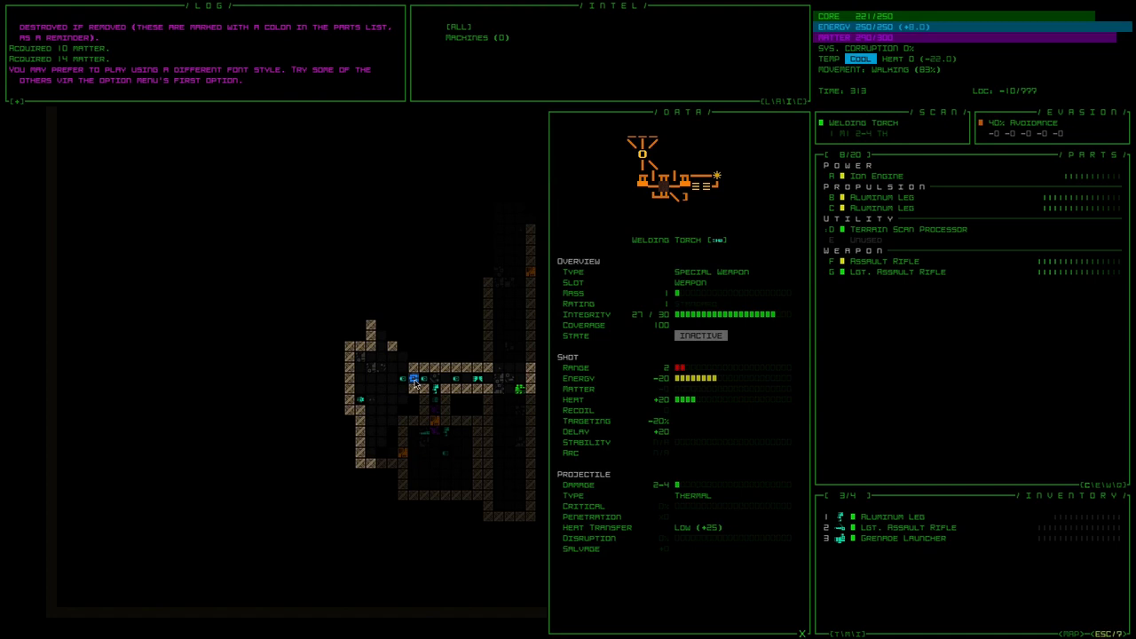
{"action": "mouse_move", "coordinate": [195, 309]}
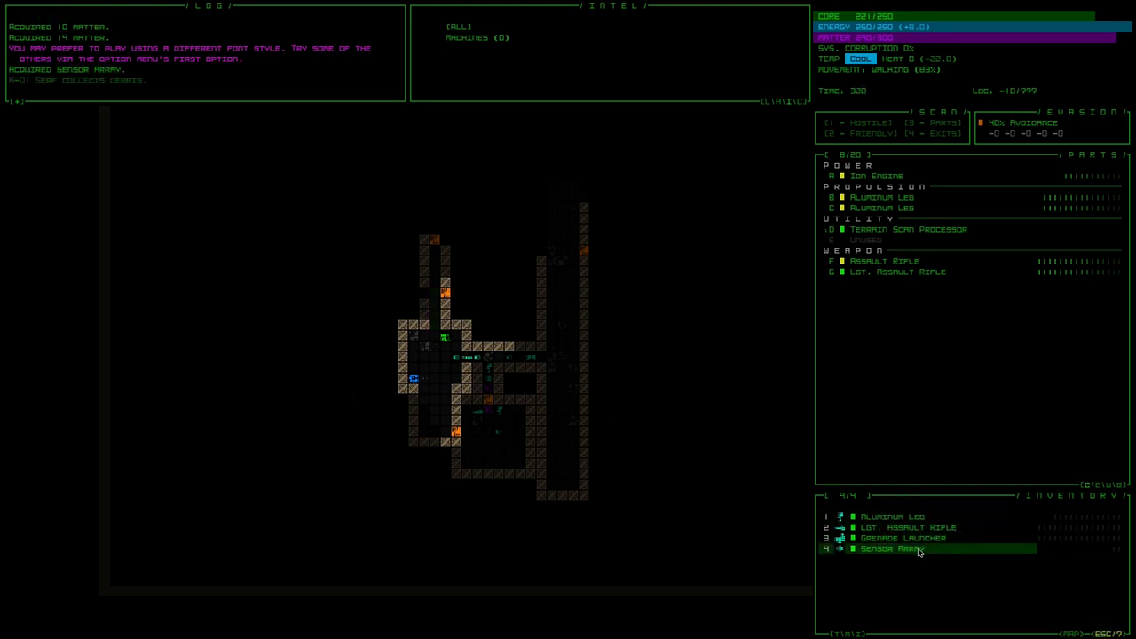
Step: Attach the Sensor Array as a second utility part and expand the log
{"action": "left_click", "coordinate": [887, 549]}
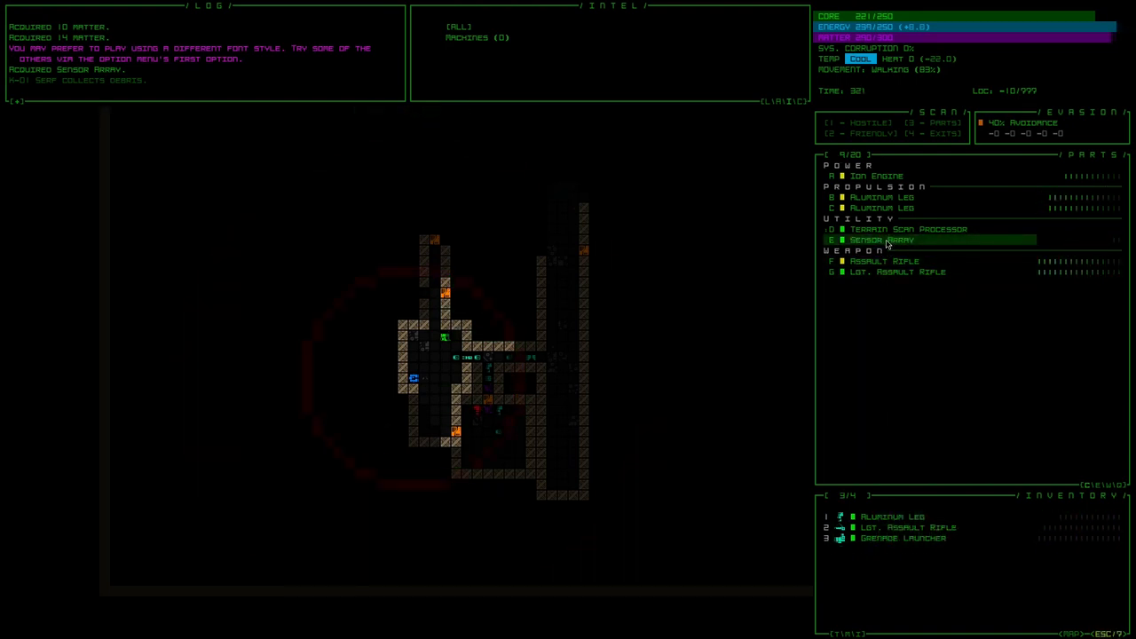
{"action": "left_click", "coordinate": [880, 242]}
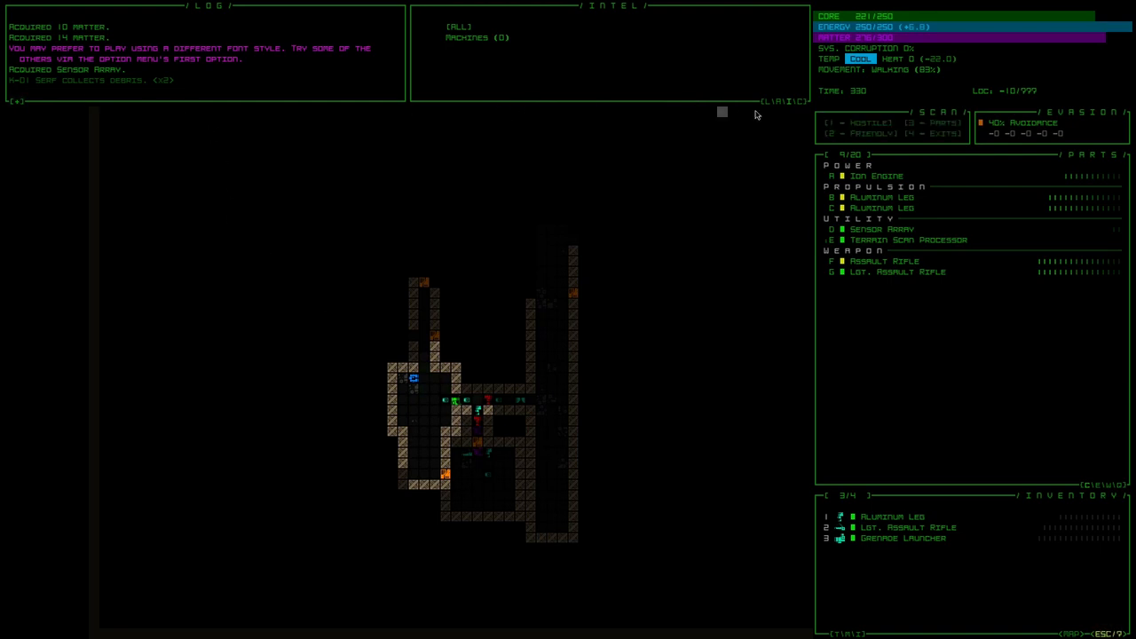
{"action": "mouse_move", "coordinate": [14, 99]}
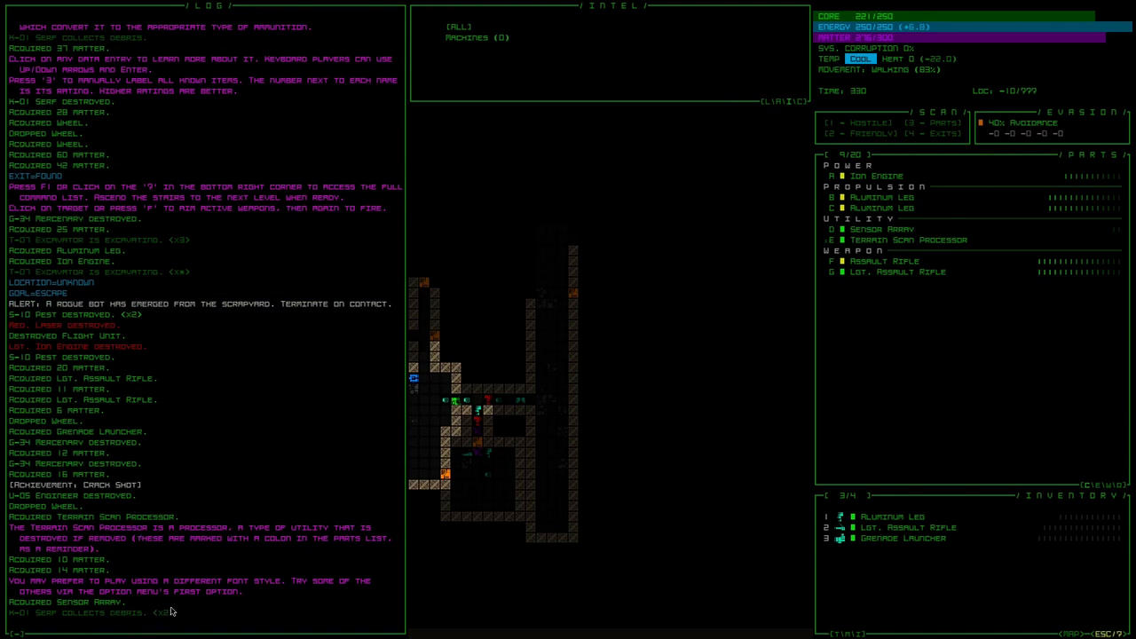
{"action": "mouse_move", "coordinate": [86, 473]}
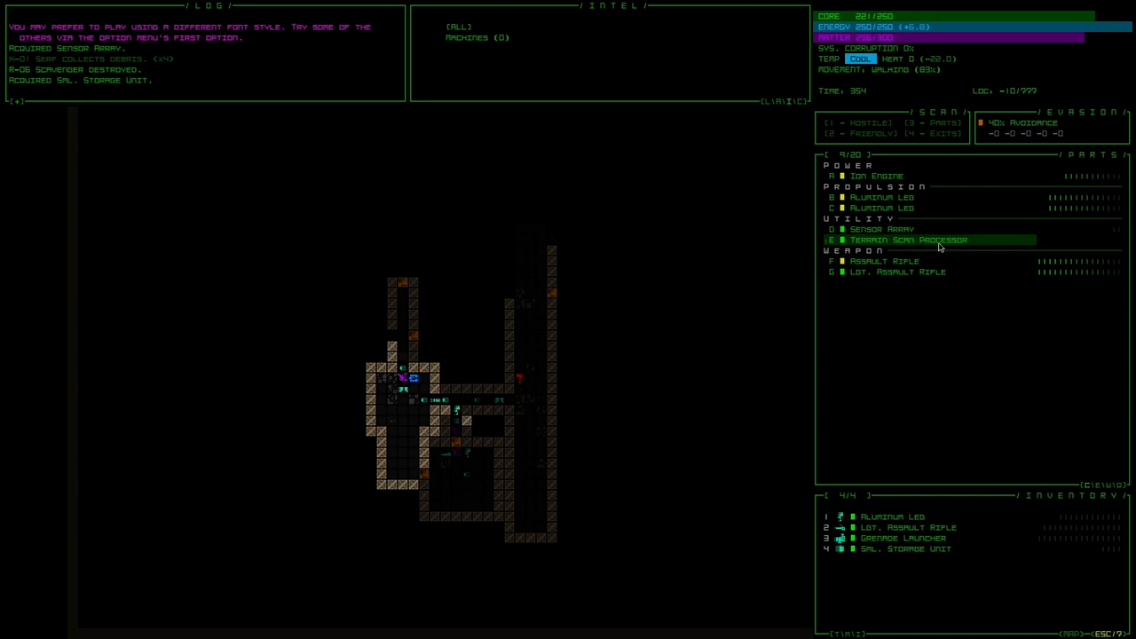
{"action": "mouse_move", "coordinate": [916, 249]}
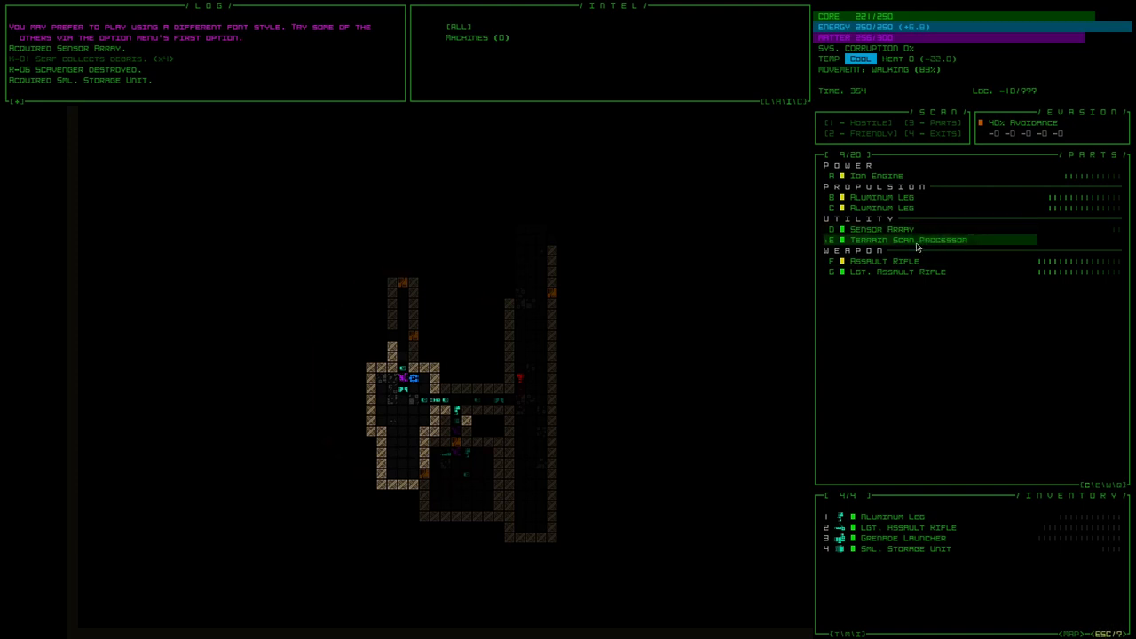
{"action": "mouse_move", "coordinate": [916, 246]}
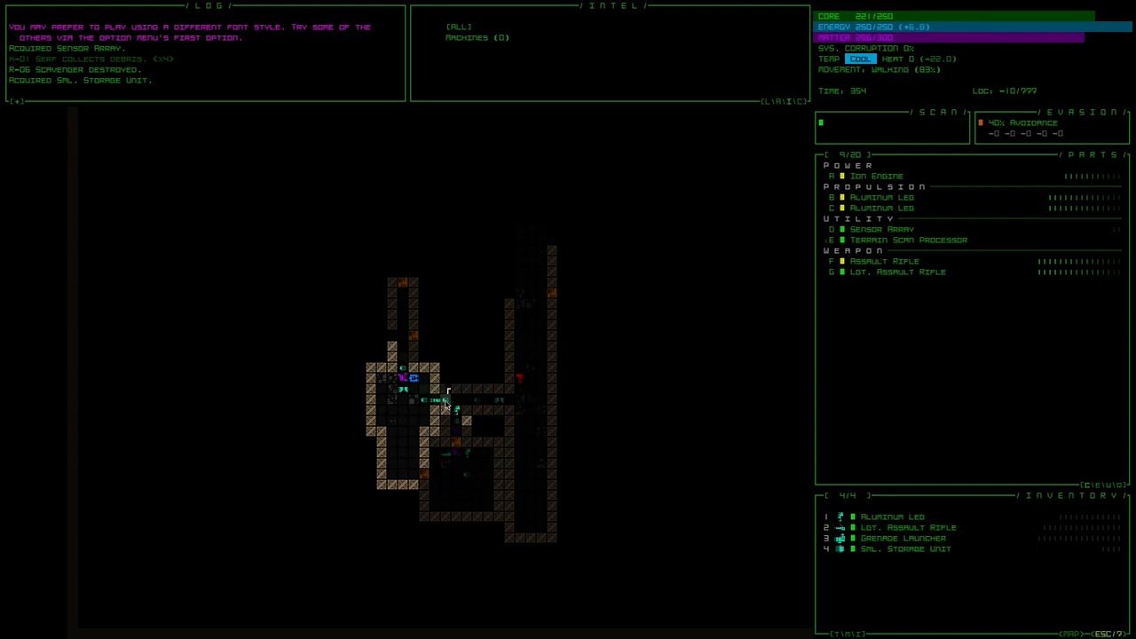
{"action": "mouse_move", "coordinate": [440, 401]}
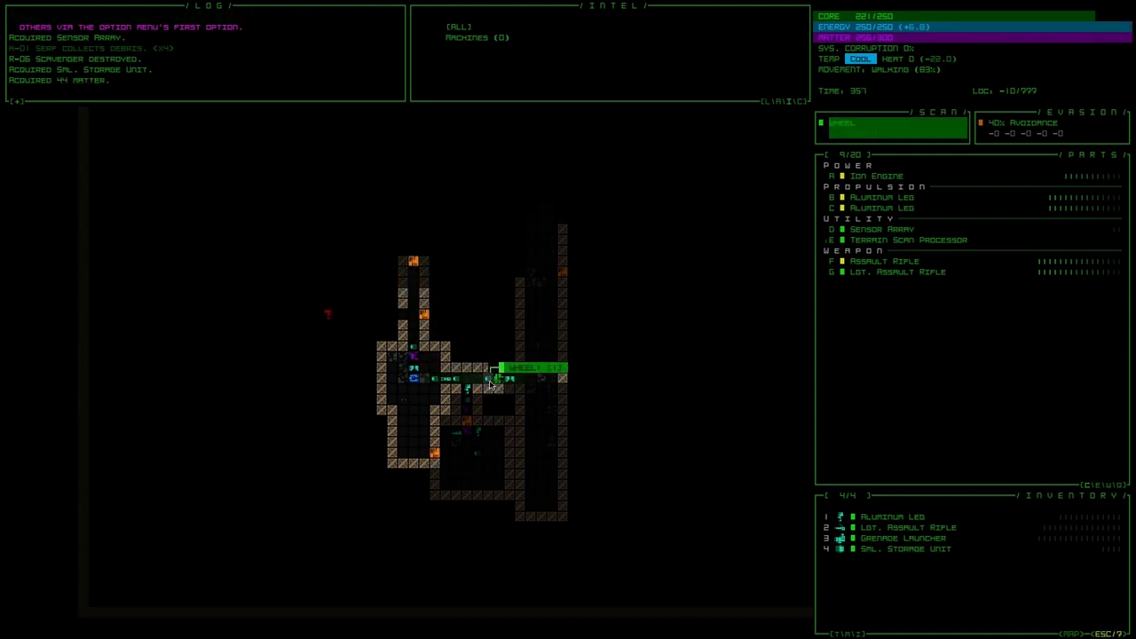
Step: Path the robot down the corridor to collect the 44 matter lying there
{"action": "left_click", "coordinate": [499, 380]}
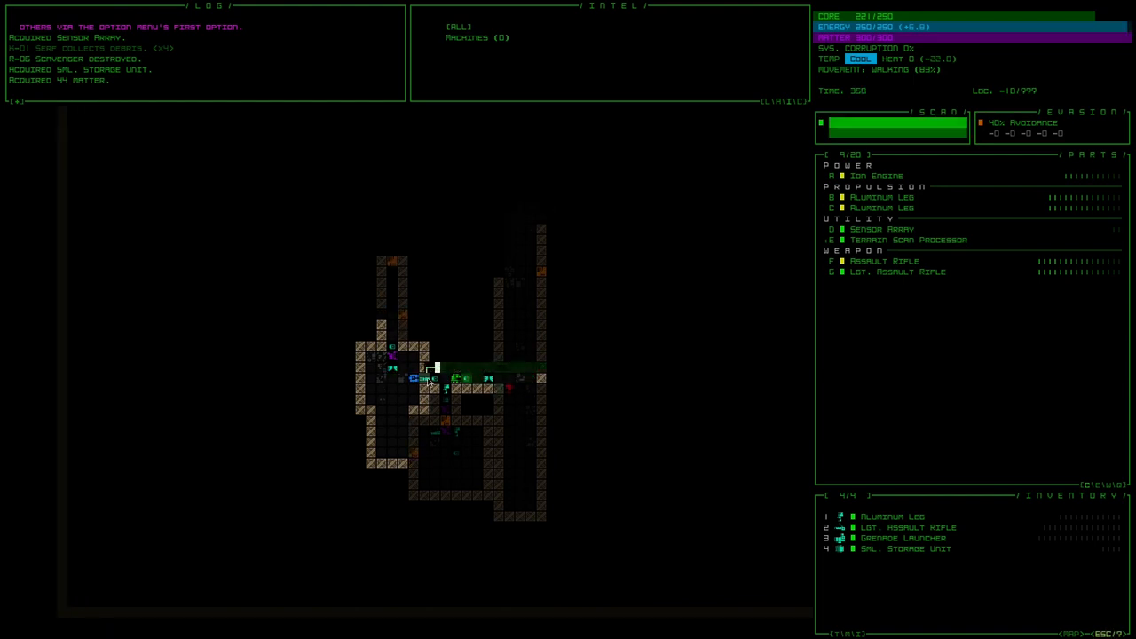
{"action": "mouse_move", "coordinate": [458, 380]}
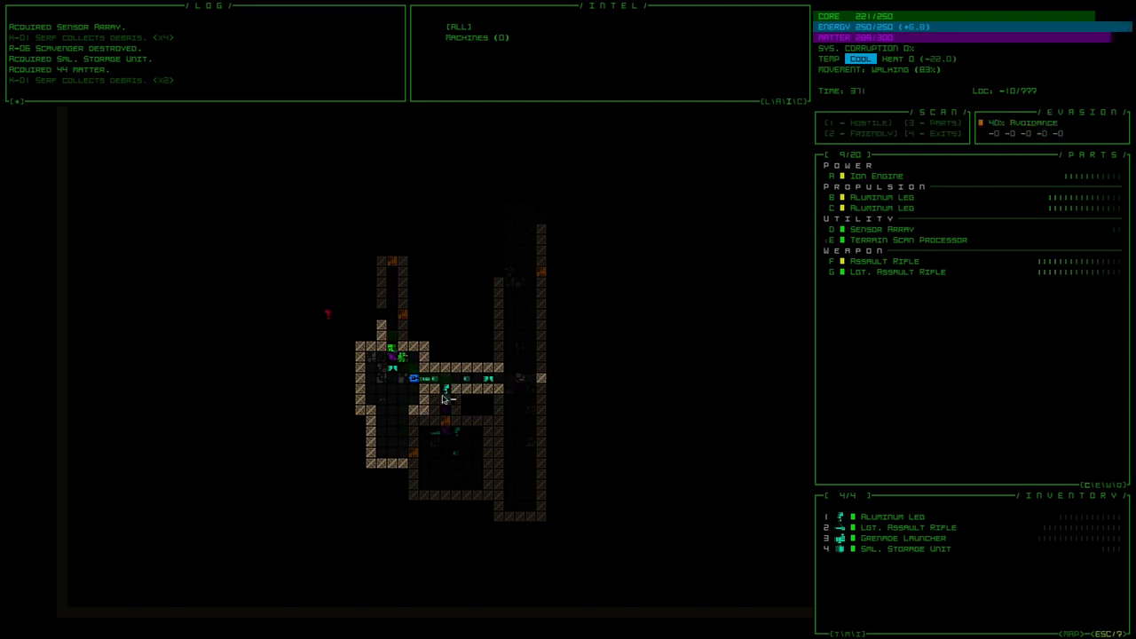
{"action": "mouse_move", "coordinate": [427, 380]}
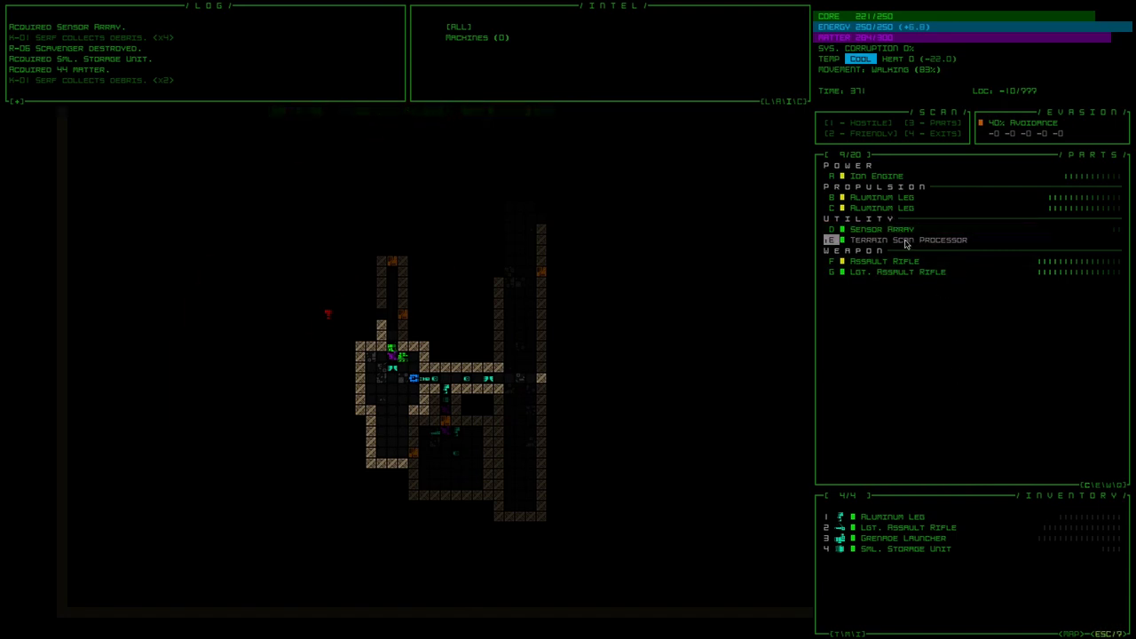
{"action": "left_click", "coordinate": [906, 240]}
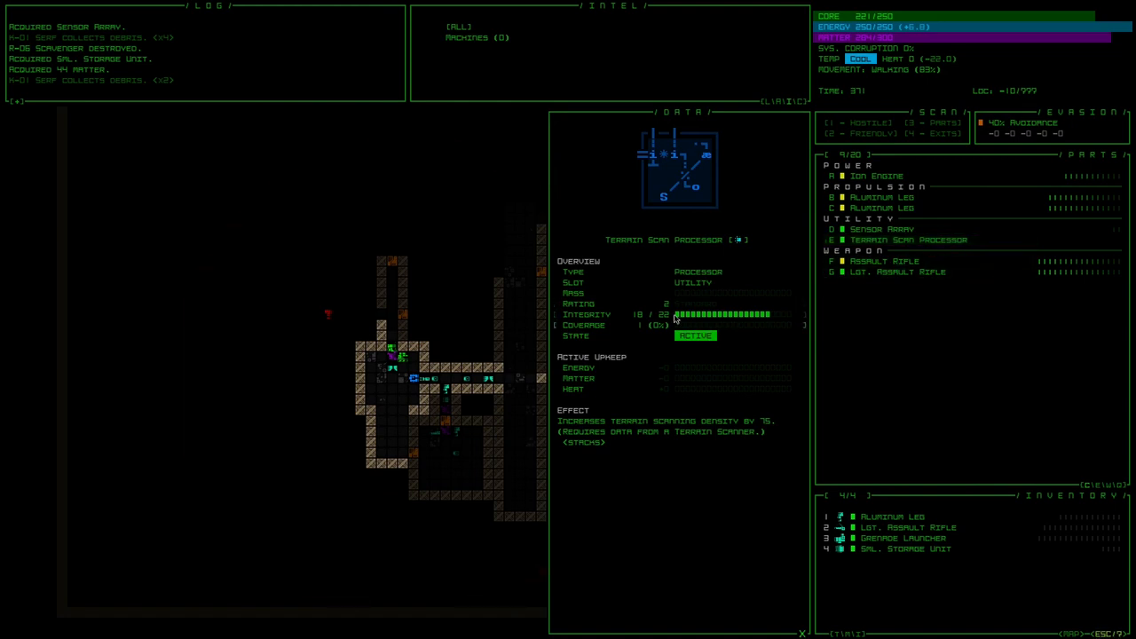
{"action": "mouse_move", "coordinate": [731, 316]}
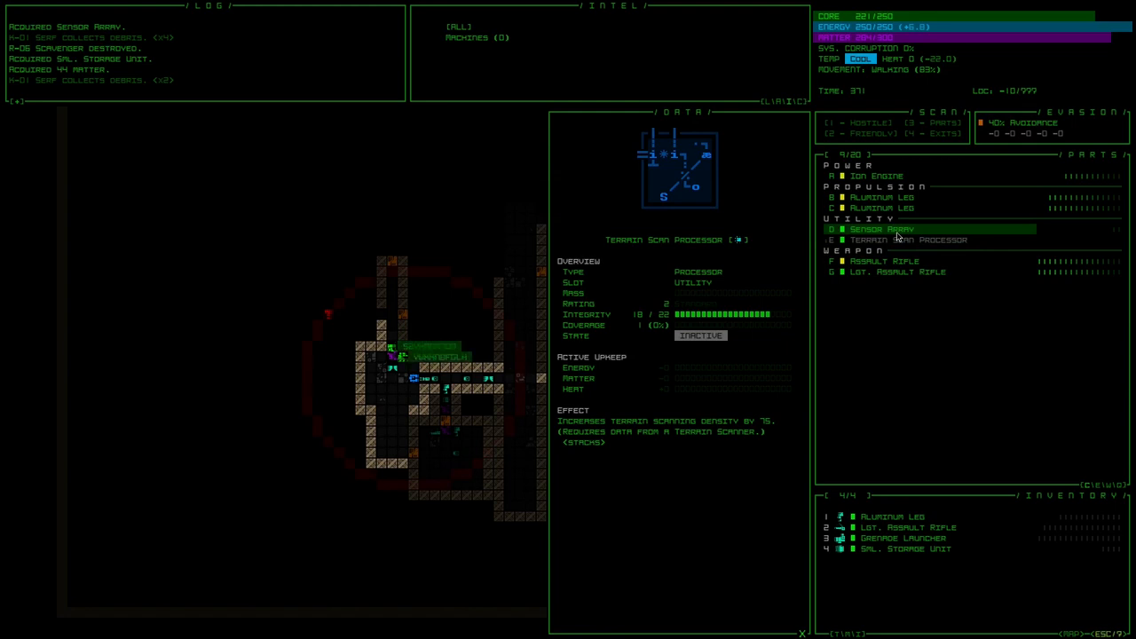
{"action": "mouse_move", "coordinate": [1083, 235]}
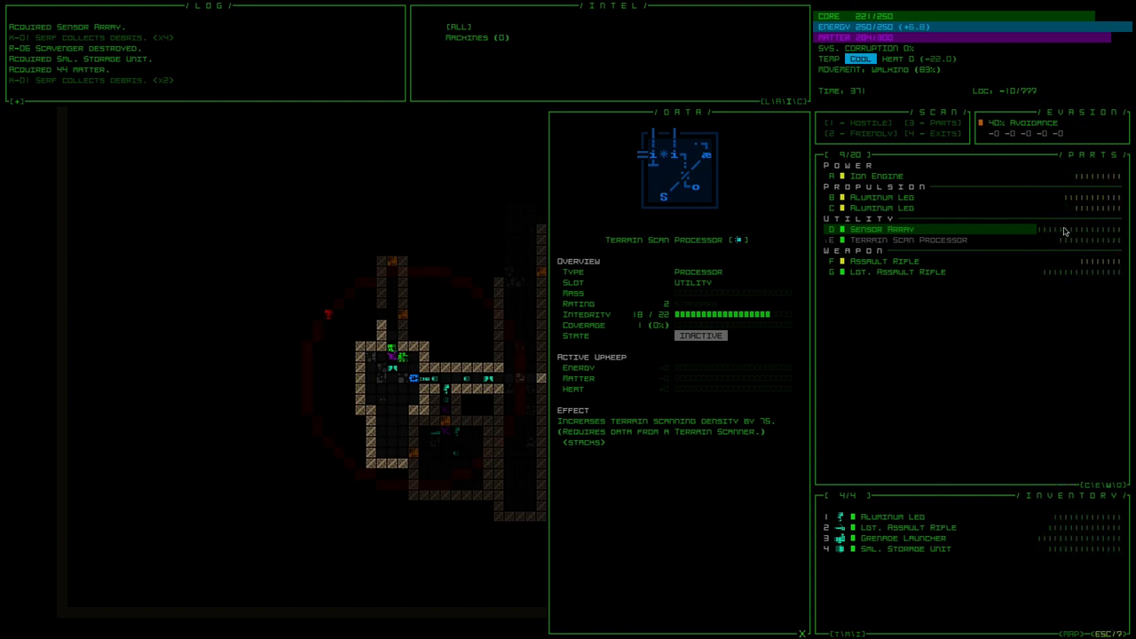
{"action": "left_click", "coordinate": [905, 239]}
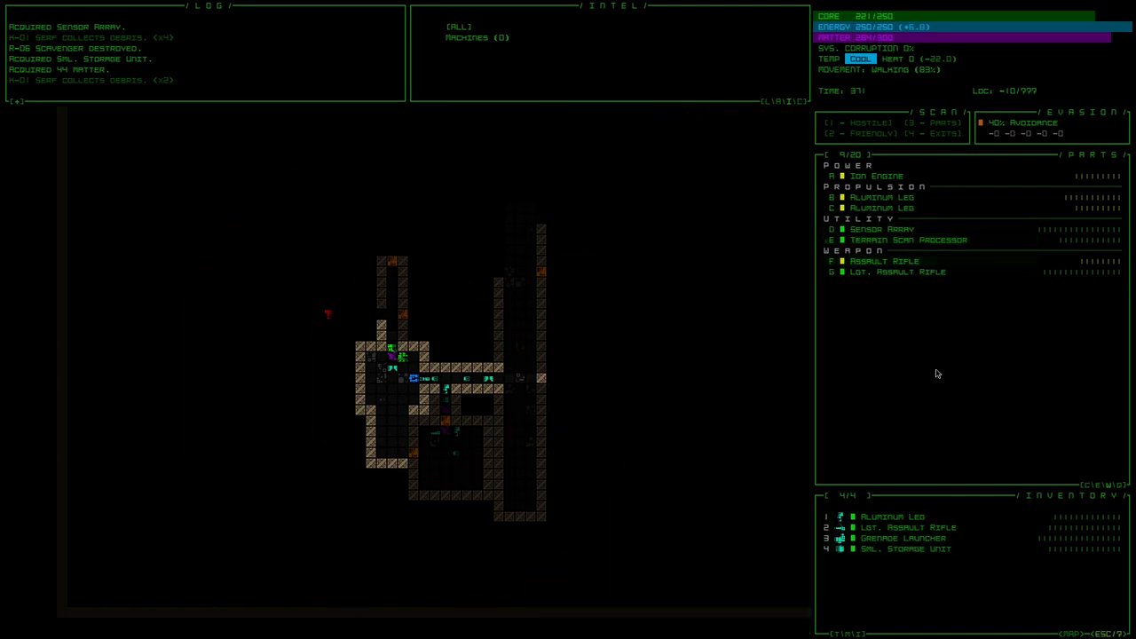
{"action": "left_click", "coordinate": [906, 240]}
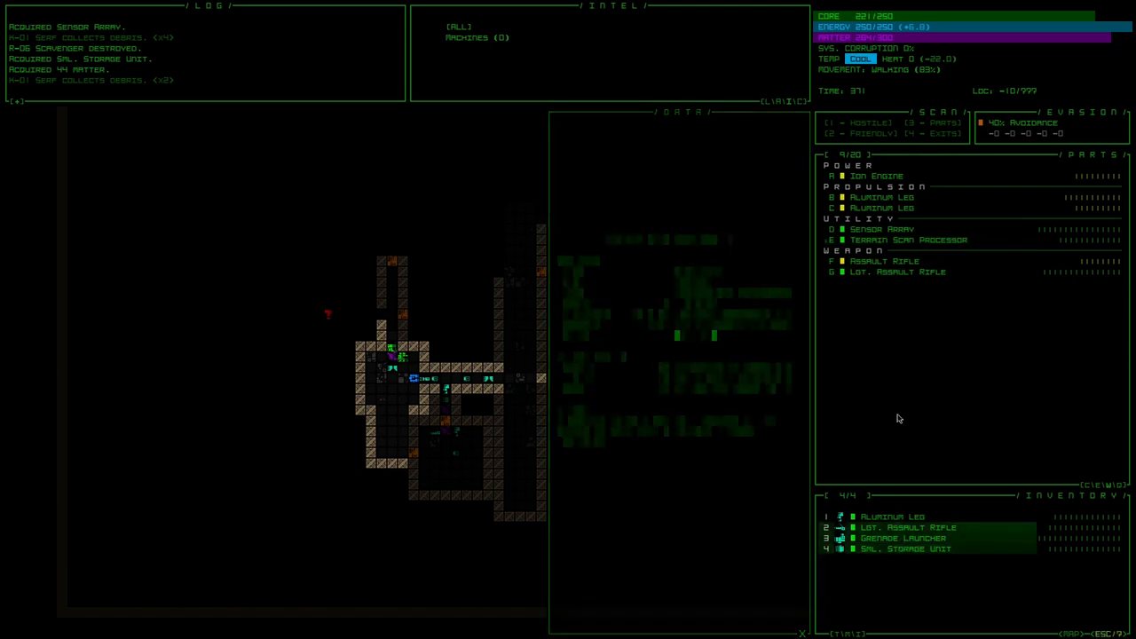
Step: Discard the Terrain Scan Processor and install the Sml. Storage Unit in its utility slot
{"action": "left_click", "coordinate": [888, 548]}
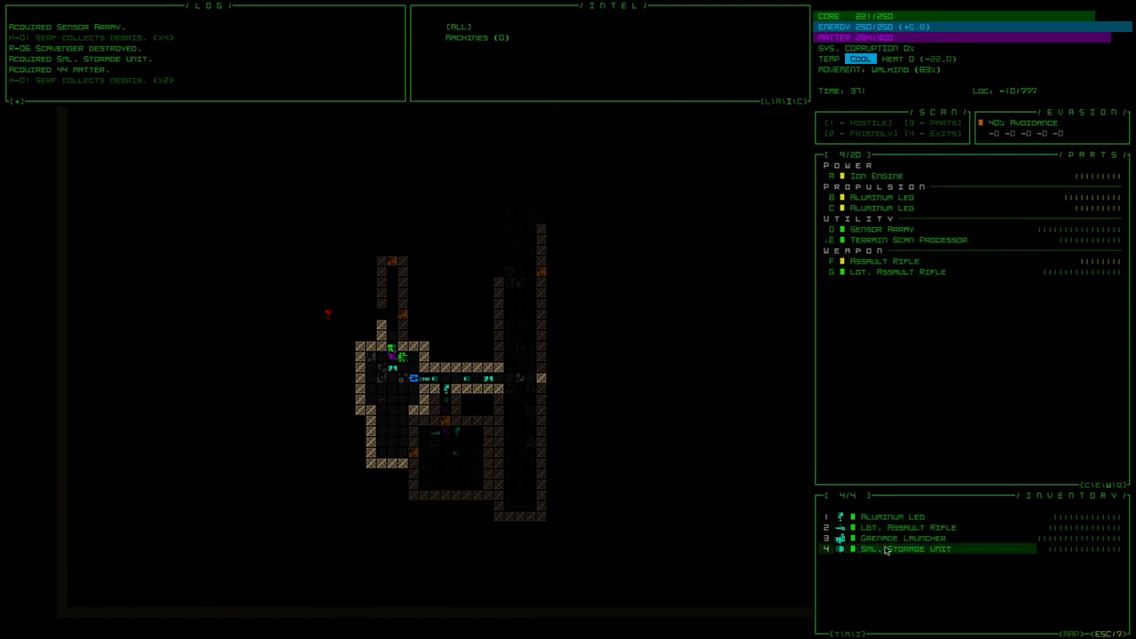
{"action": "left_click", "coordinate": [906, 549]}
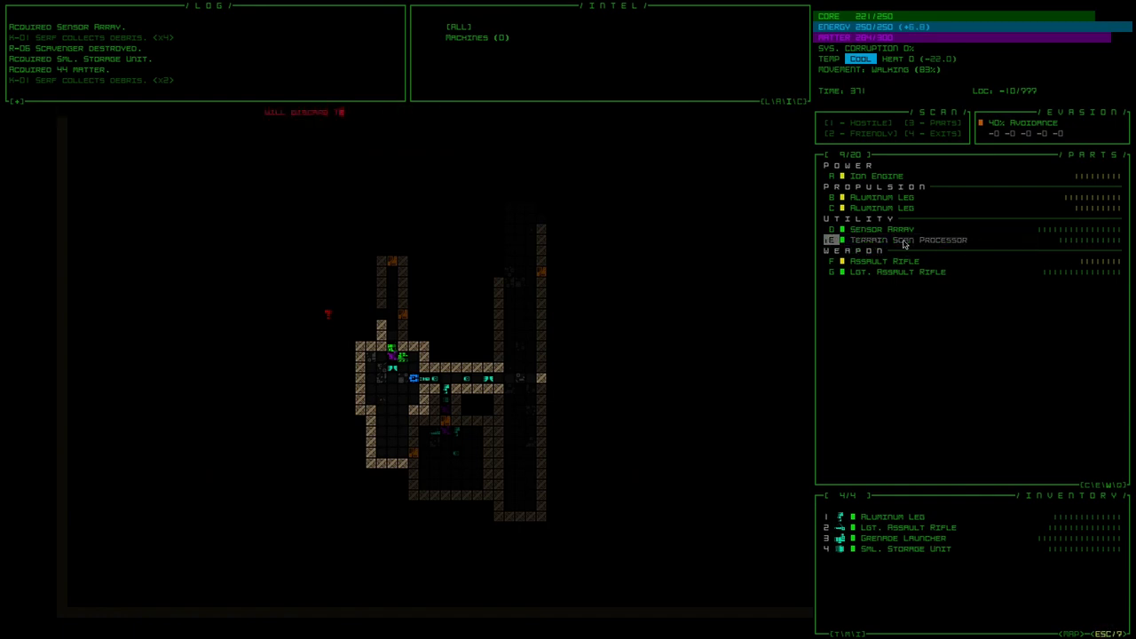
{"action": "left_click", "coordinate": [906, 240]}
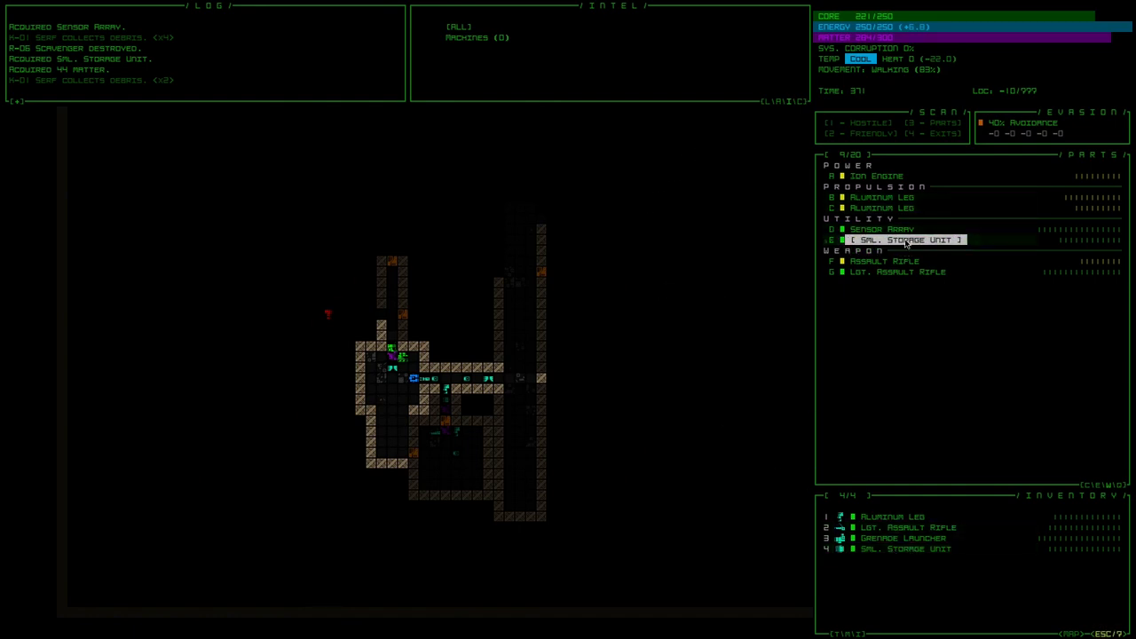
{"action": "left_click", "coordinate": [905, 239]}
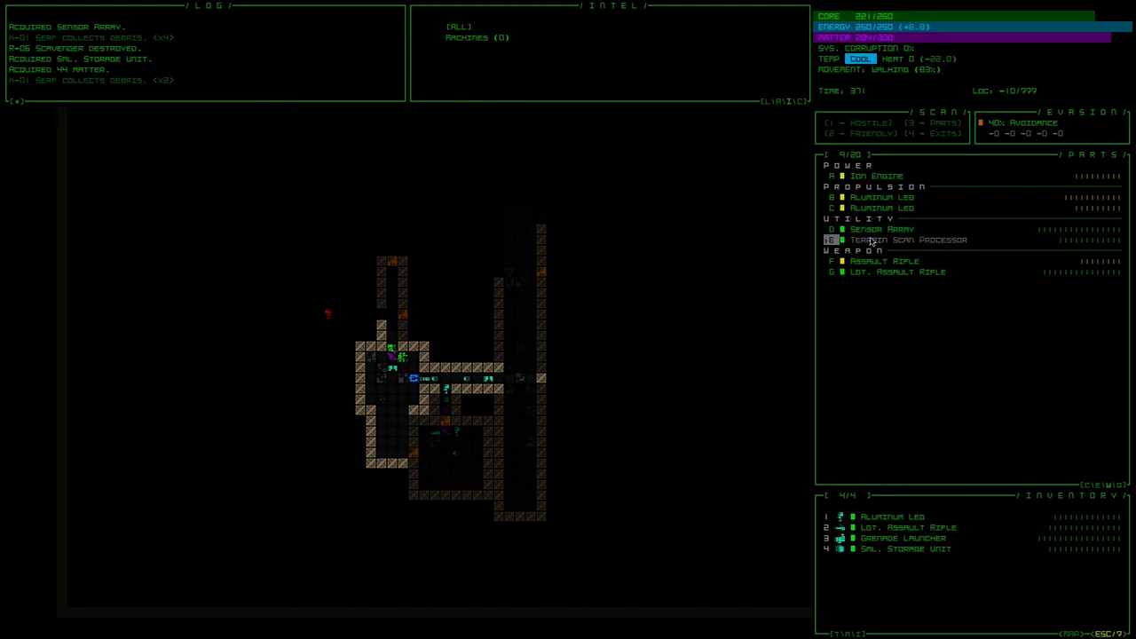
{"action": "left_click", "coordinate": [906, 240]}
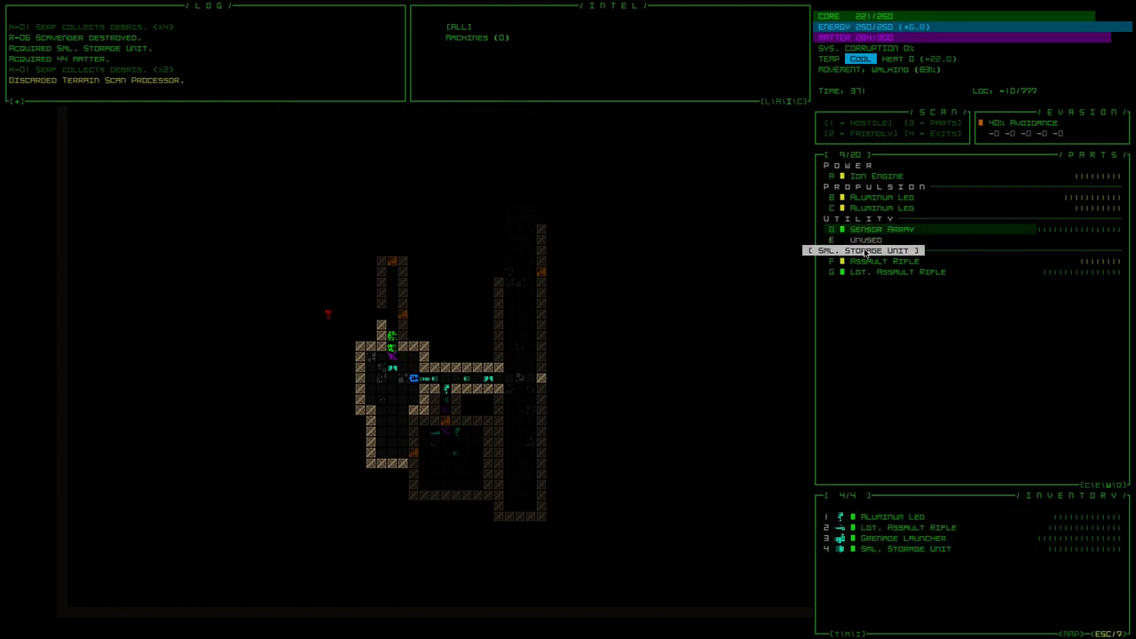
{"action": "left_click", "coordinate": [863, 249]}
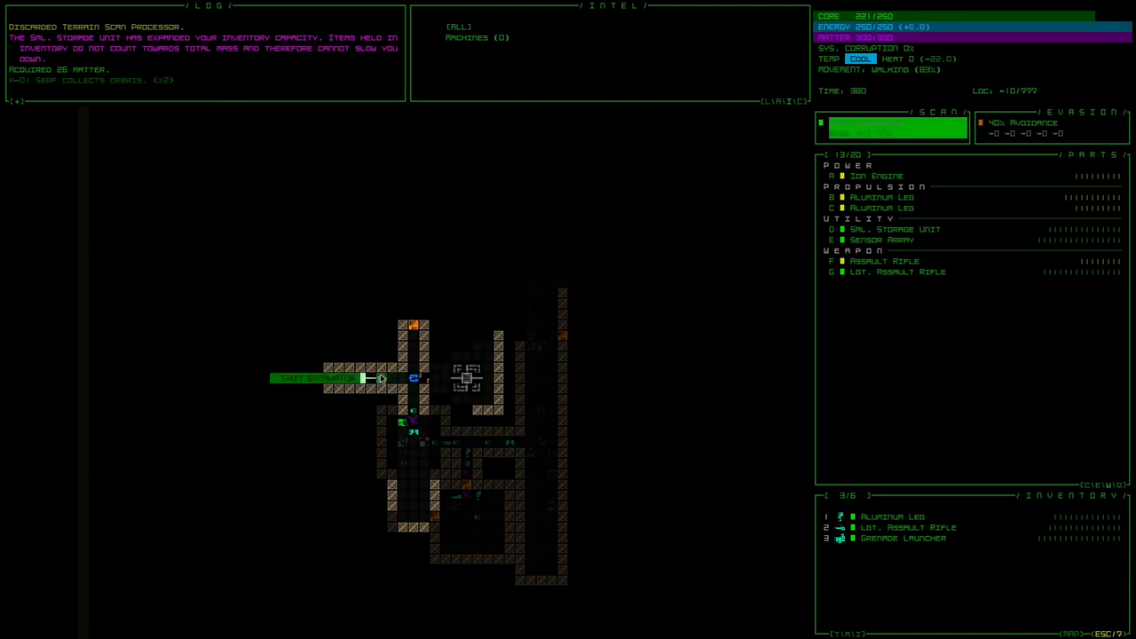
{"action": "mouse_move", "coordinate": [331, 380]}
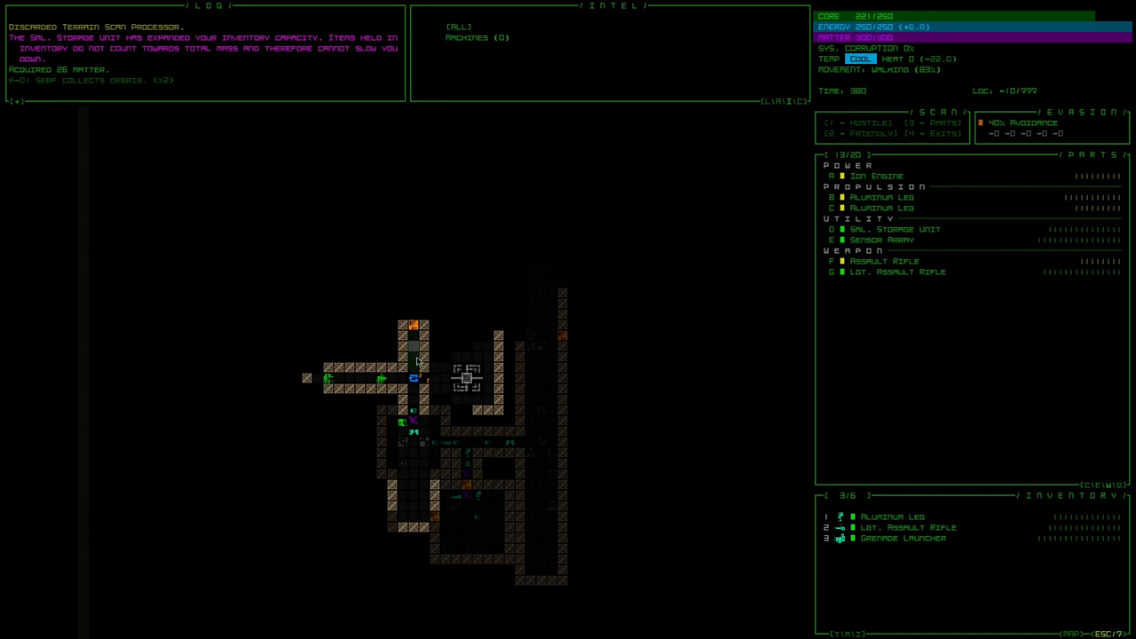
Step: Walk the robot up the corridor into the room with the interactive machine
{"action": "key", "text": "Up"}
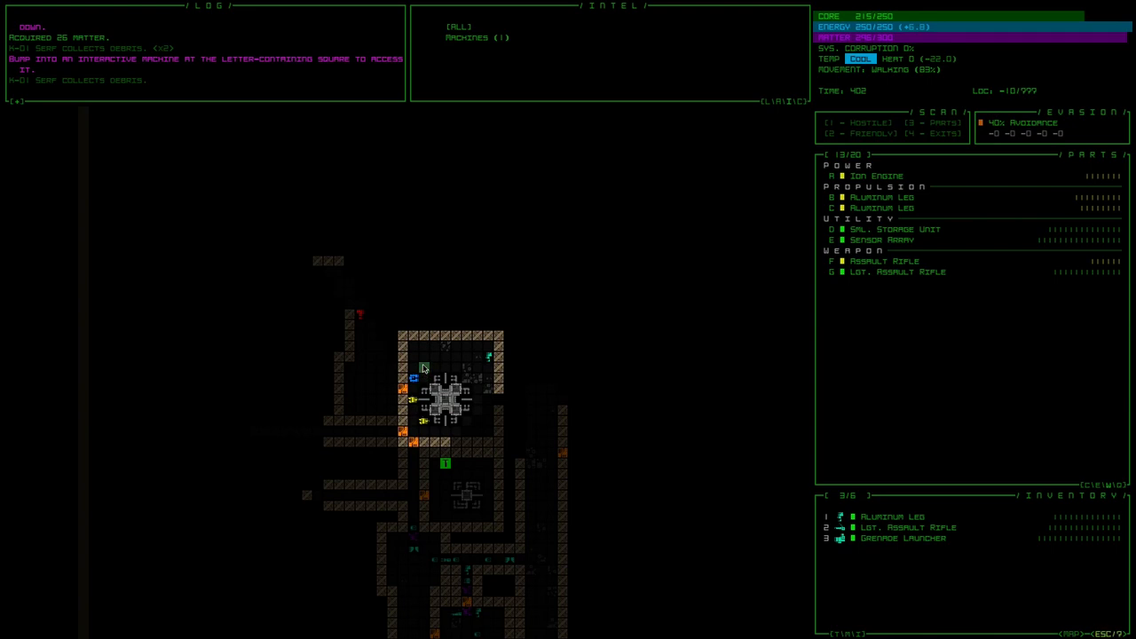
{"action": "key", "text": "Down"}
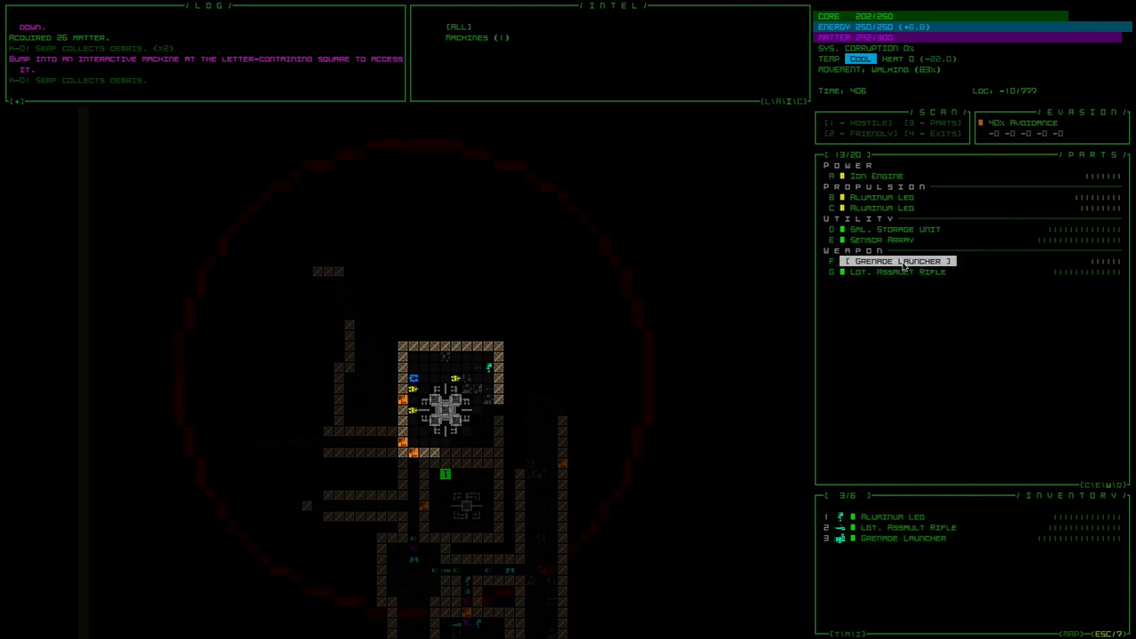
{"action": "left_click", "coordinate": [897, 261]}
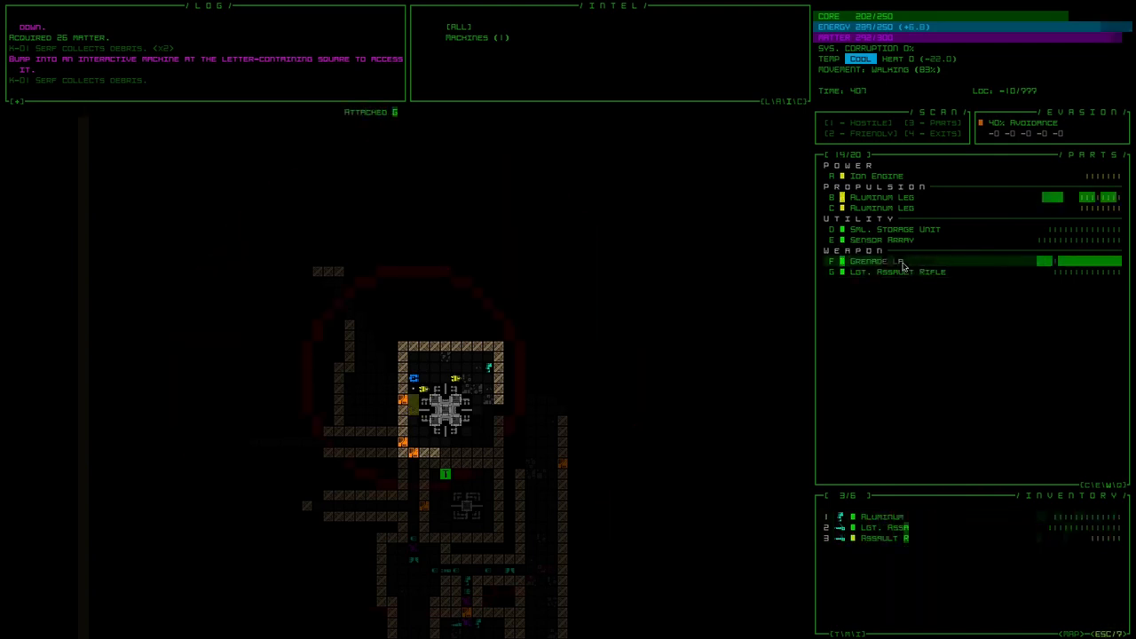
{"action": "left_click", "coordinate": [888, 261]}
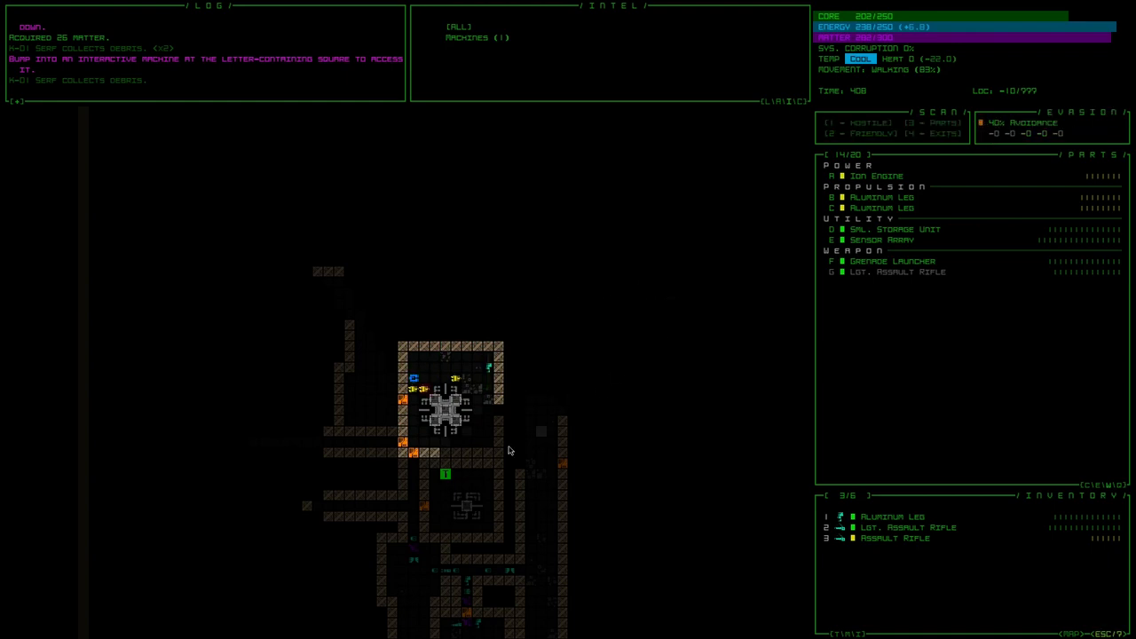
{"action": "mouse_move", "coordinate": [693, 419]}
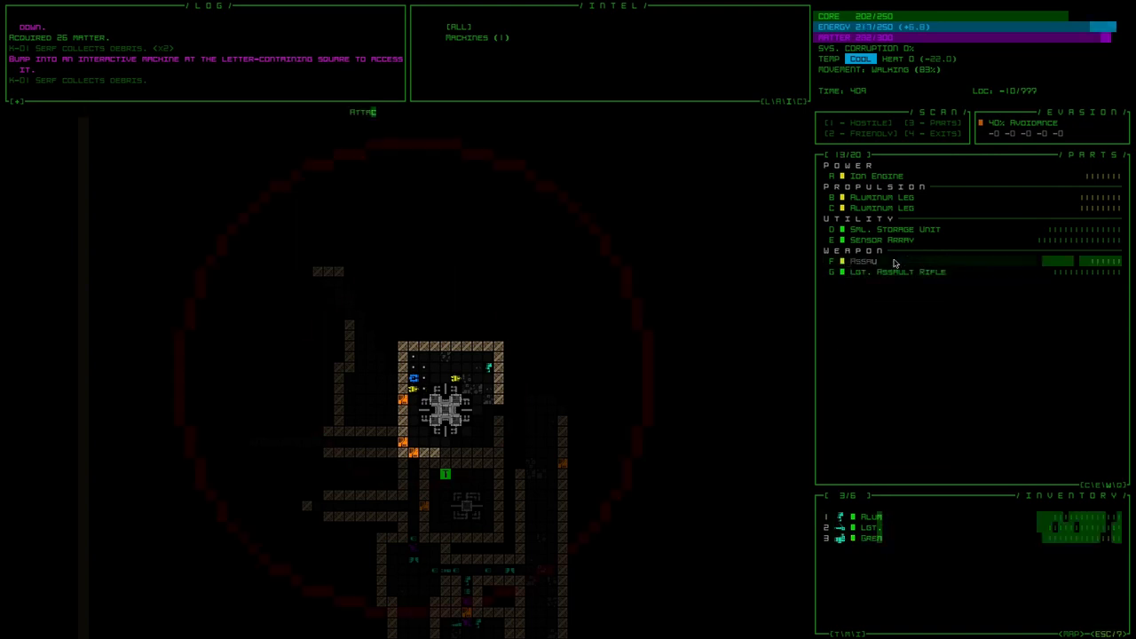
{"action": "left_click", "coordinate": [870, 261]}
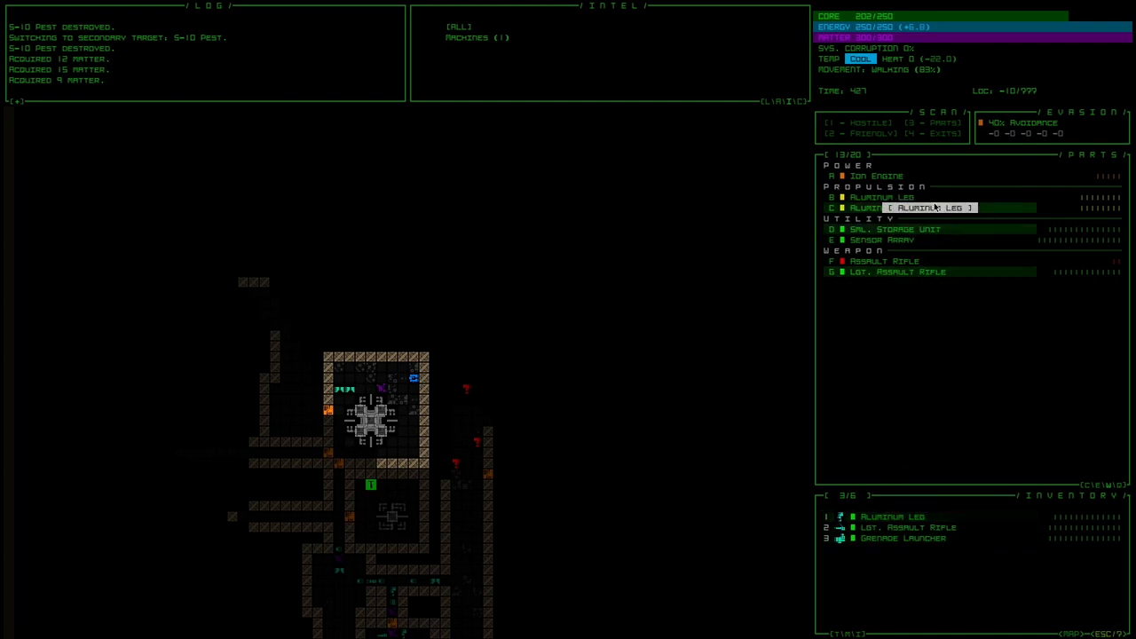
Step: Swap one Aluminum Leg for another and continue along the corridor past the machine room
{"action": "left_click", "coordinate": [891, 515]}
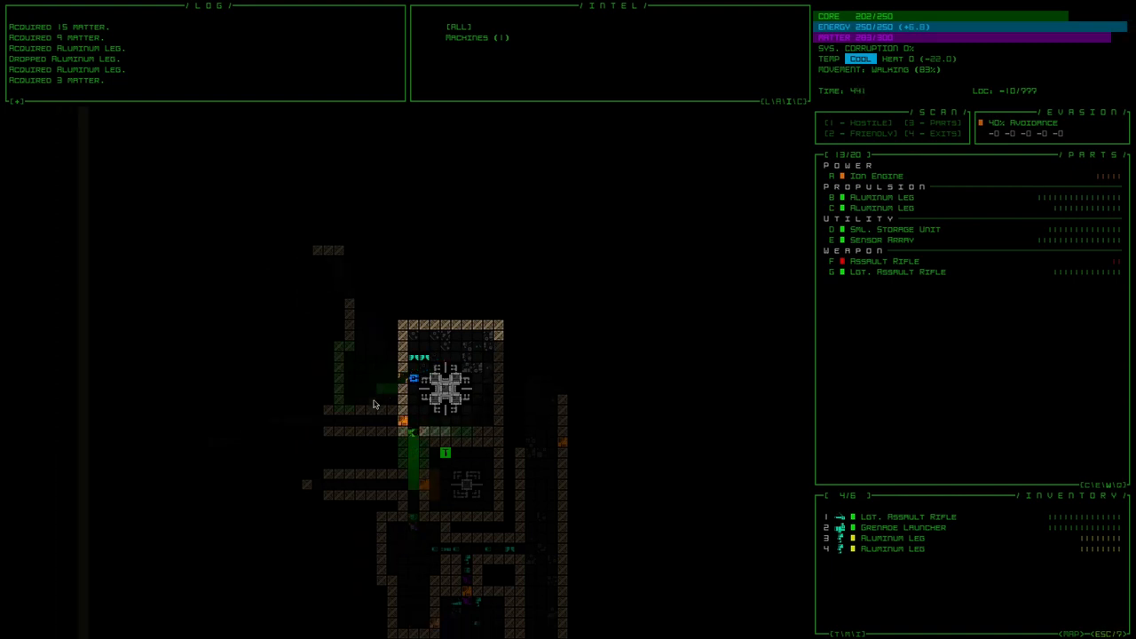
{"action": "mouse_move", "coordinate": [416, 433]}
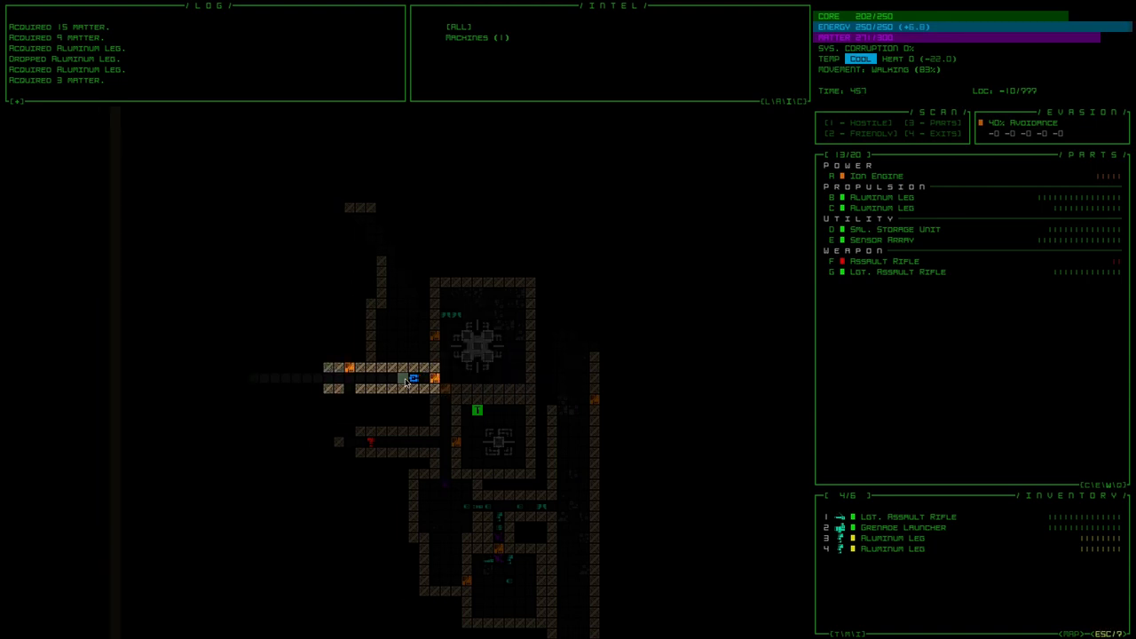
{"action": "key", "text": "Right"}
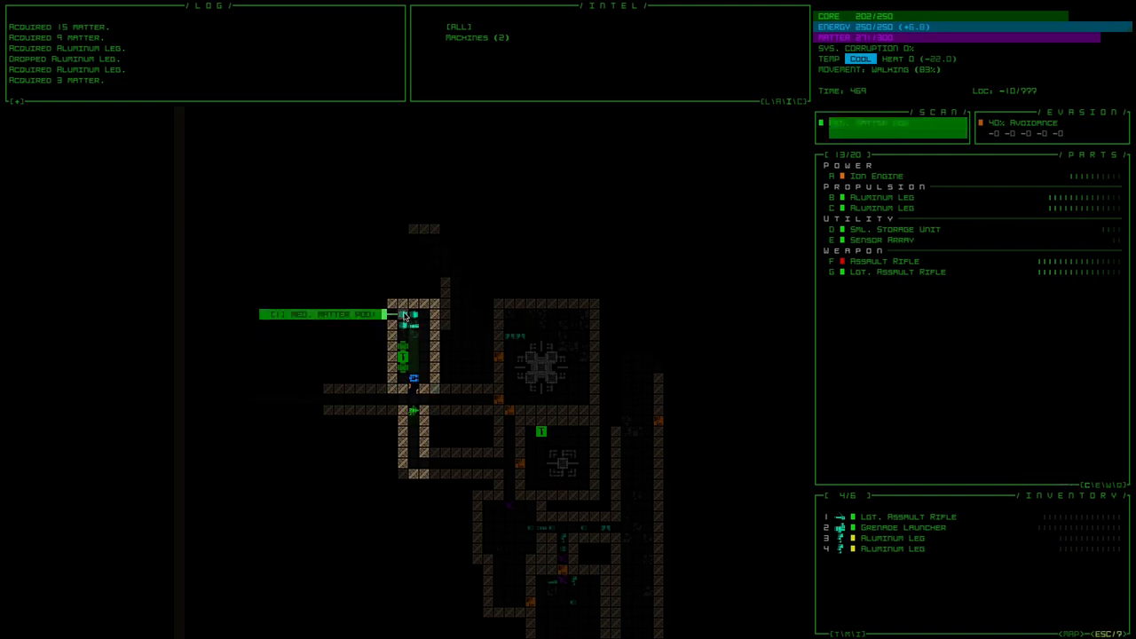
{"action": "mouse_move", "coordinate": [412, 316]}
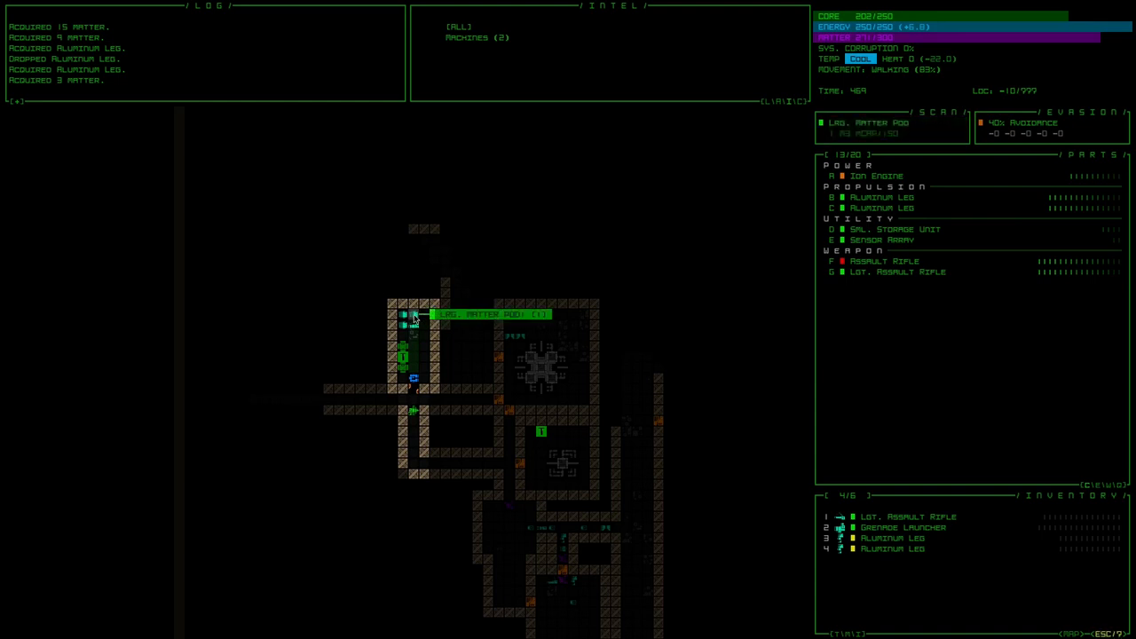
{"action": "mouse_move", "coordinate": [412, 330]}
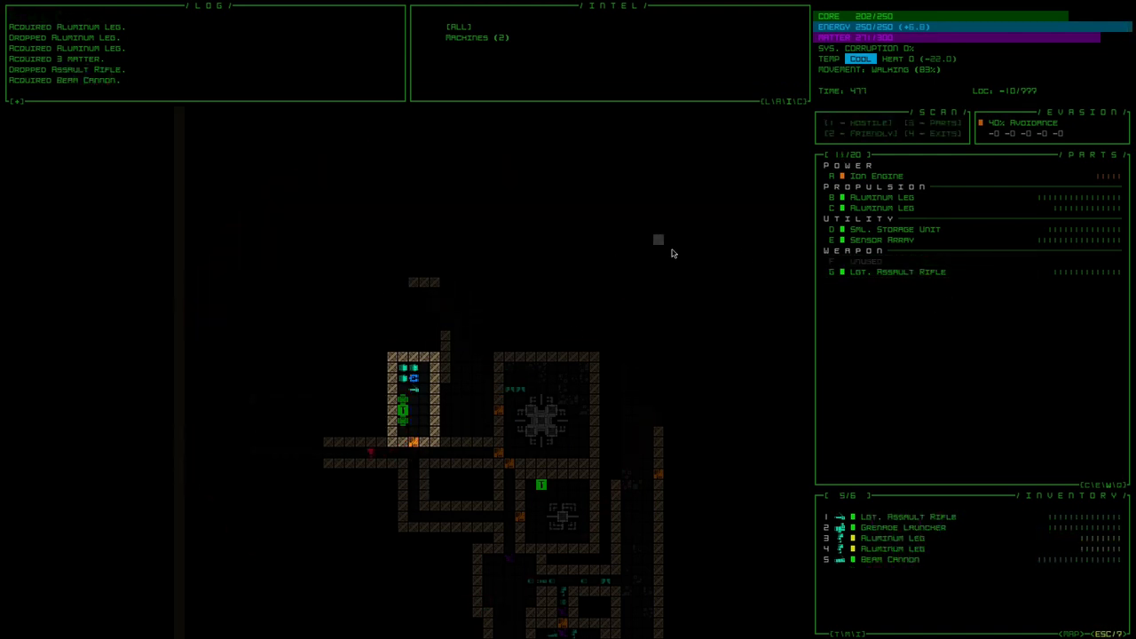
Step: Attach the looted Beam Cannon to a weapon slot in place of the Assault Rifle
{"action": "left_click", "coordinate": [888, 271]}
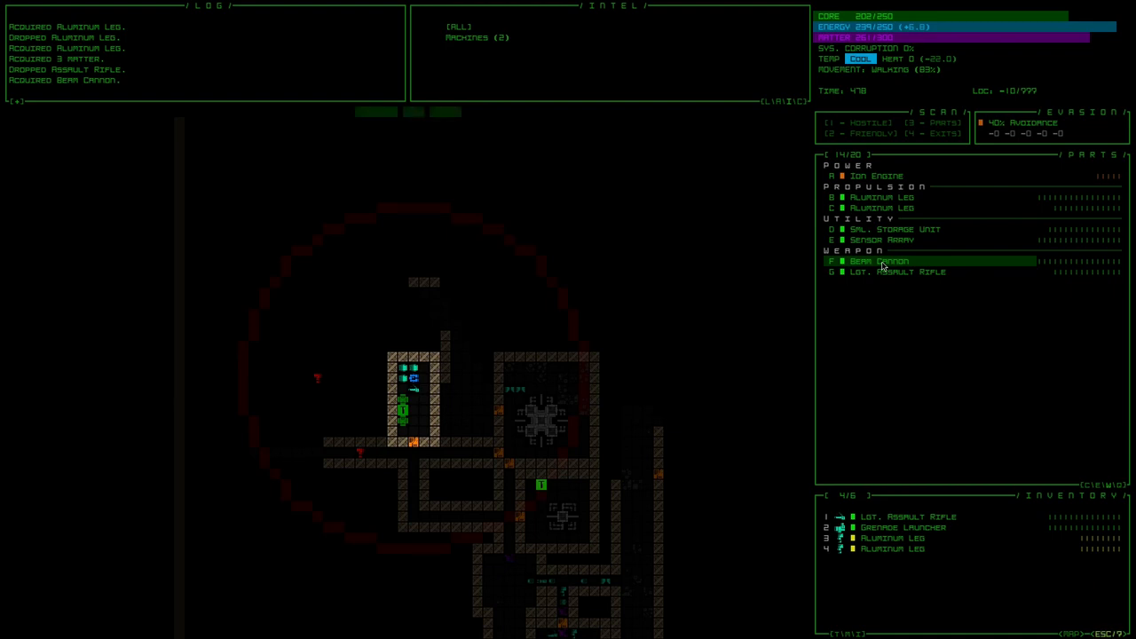
{"action": "mouse_move", "coordinate": [405, 380]}
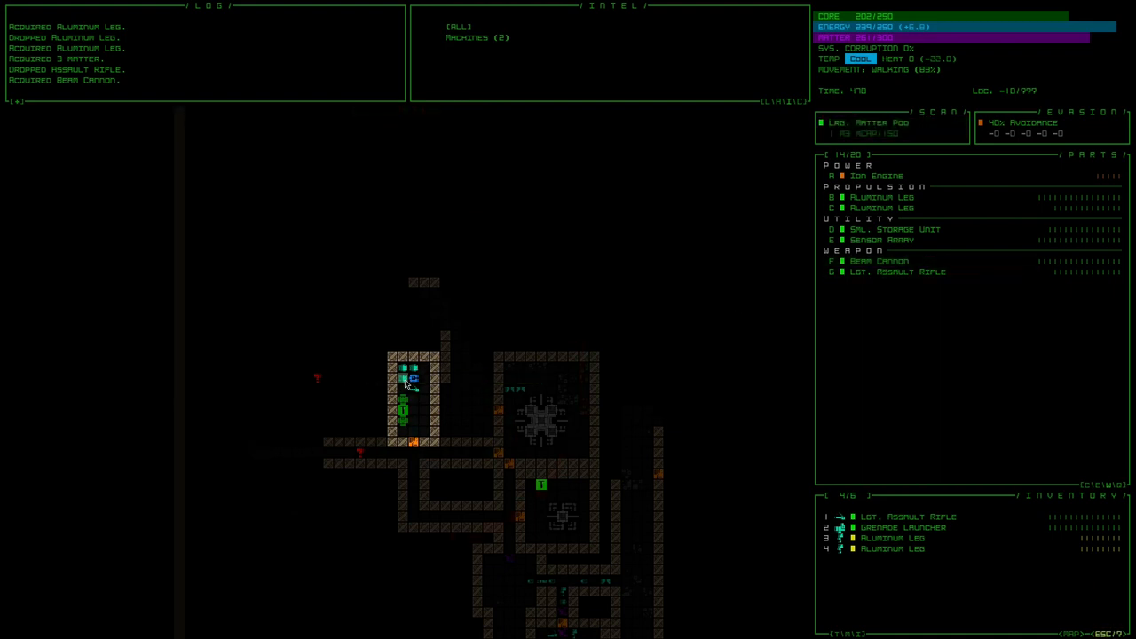
{"action": "left_click", "coordinate": [866, 122]}
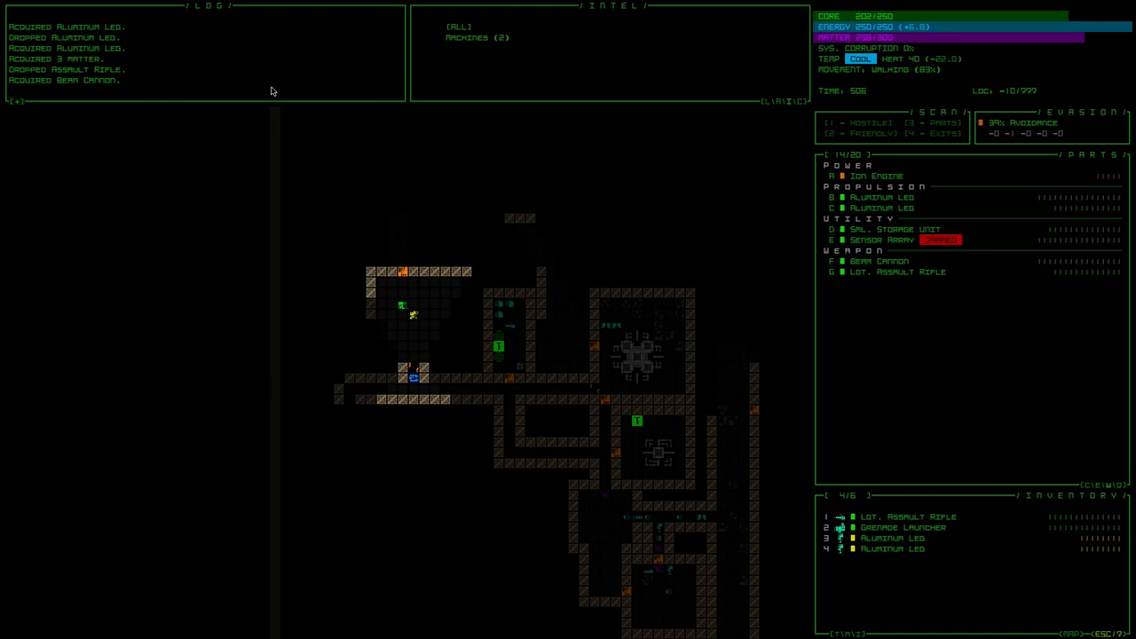
{"action": "mouse_move", "coordinate": [785, 106]}
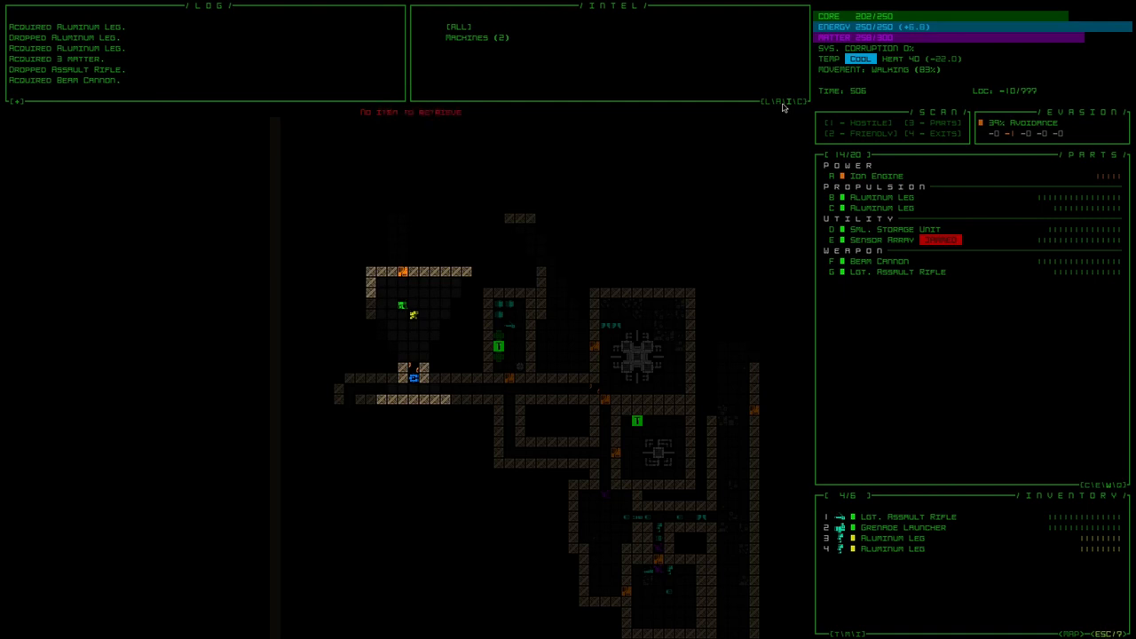
Step: View the Ion Engine's detailed stats, close them, and bring up the controls help
{"action": "left_click", "coordinate": [877, 176]}
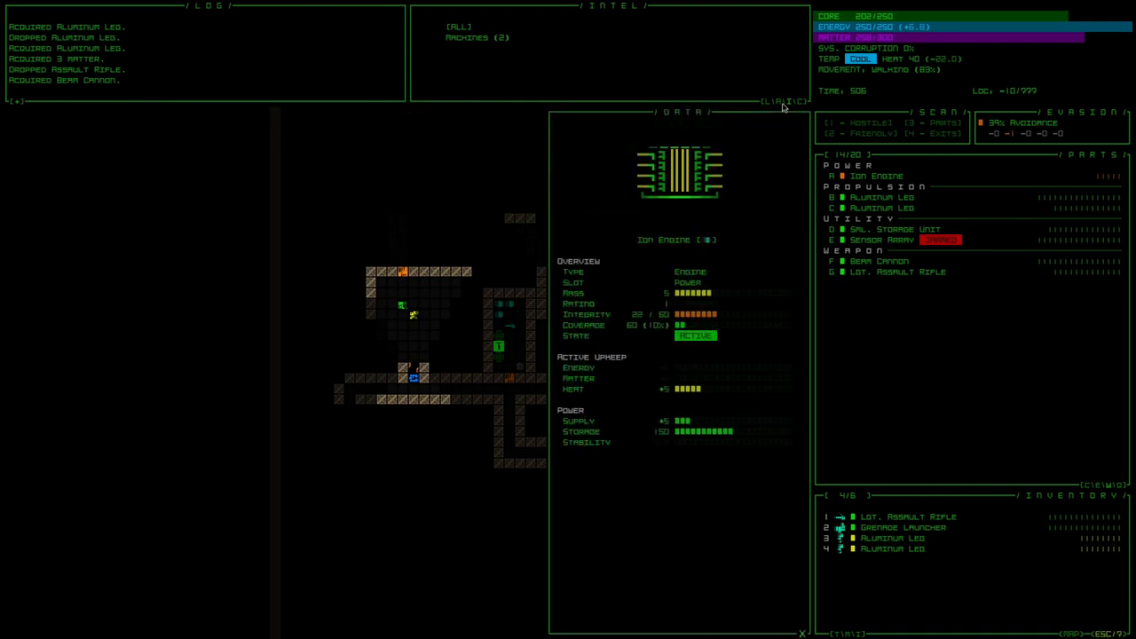
{"action": "left_click", "coordinate": [883, 197]}
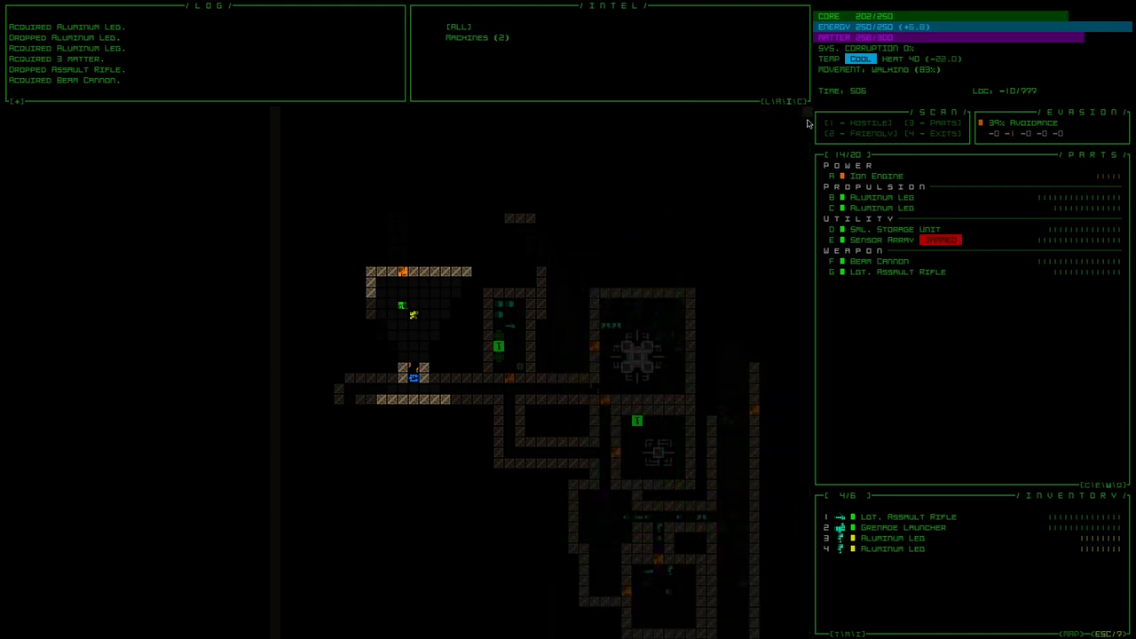
{"action": "left_click", "coordinate": [458, 26]}
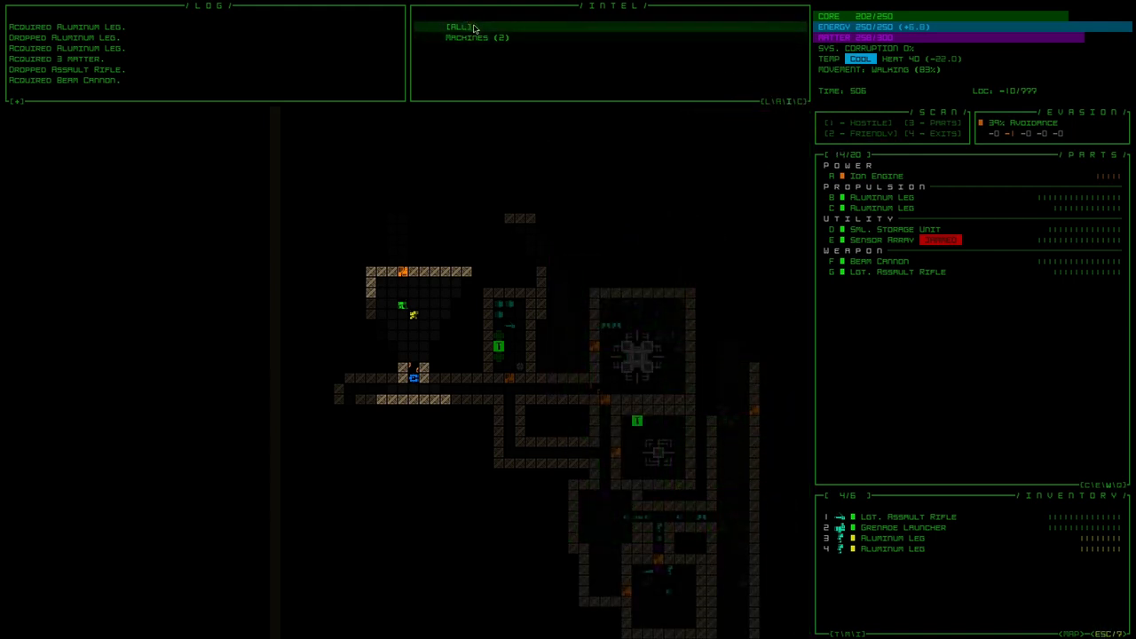
{"action": "key", "text": "z"}
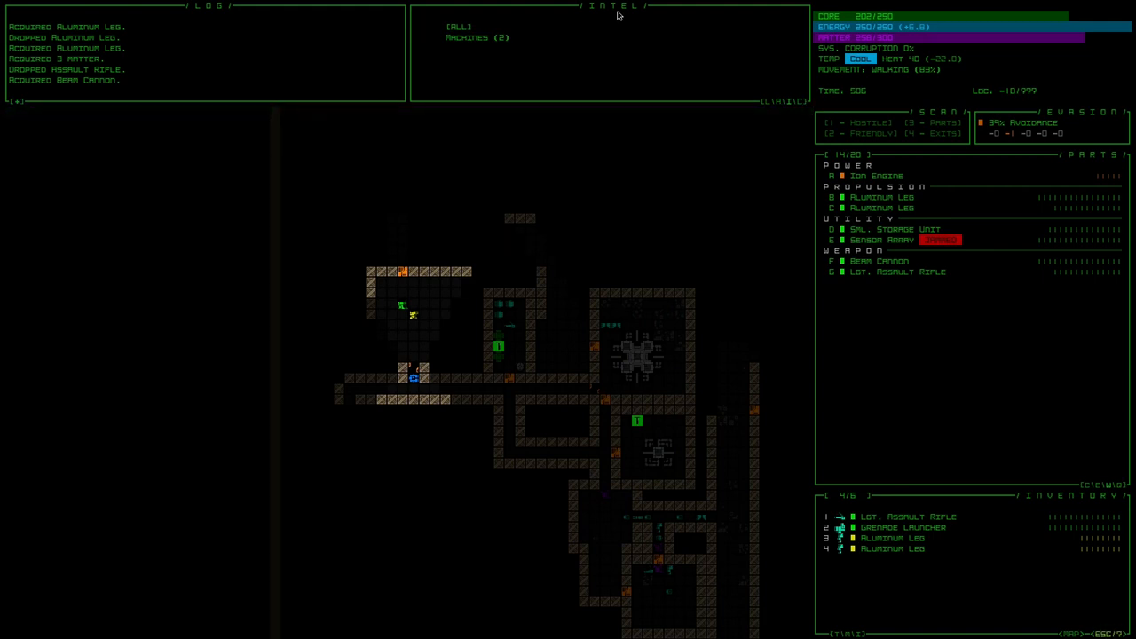
{"action": "mouse_move", "coordinate": [550, 199]}
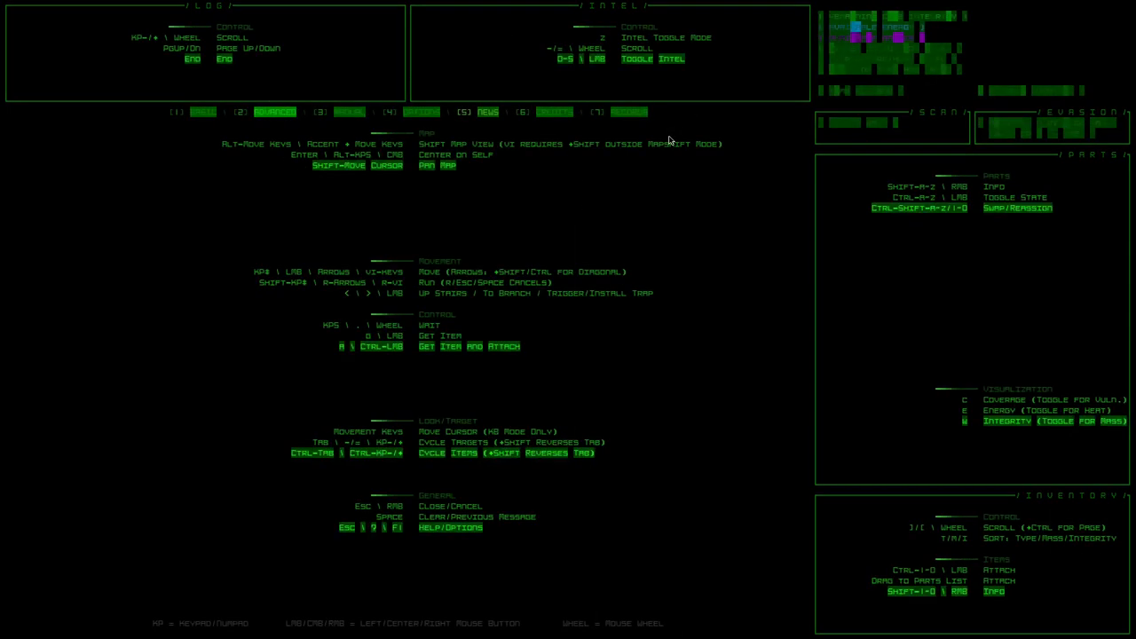
Step: Switch the help screen to the advanced controls reference
{"action": "left_click", "coordinate": [276, 112]}
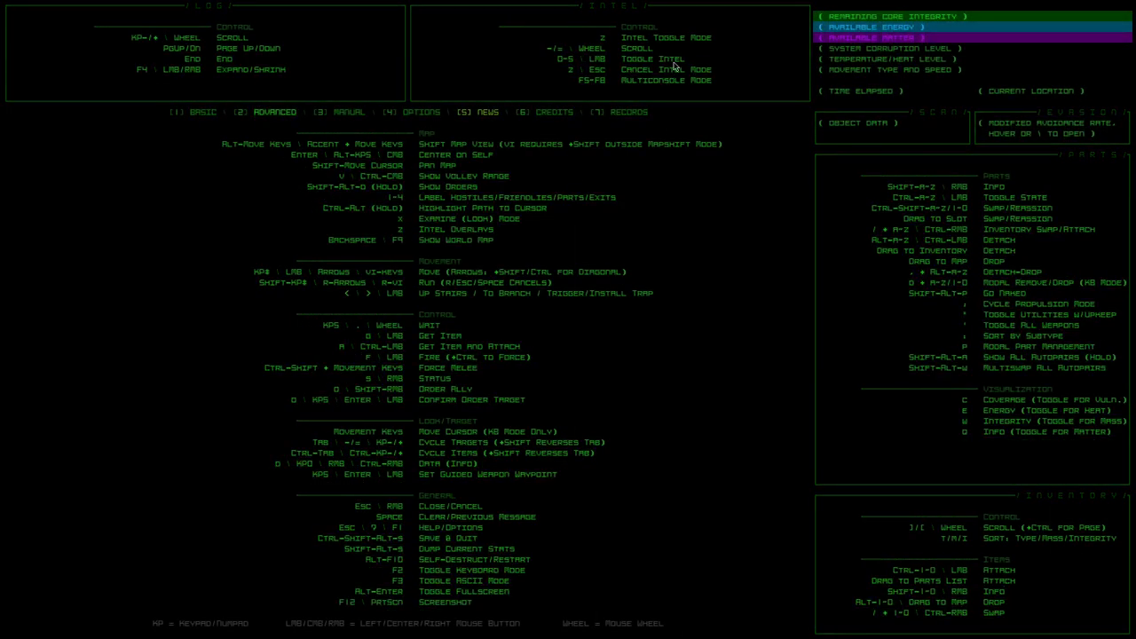
{"action": "mouse_move", "coordinate": [637, 58]}
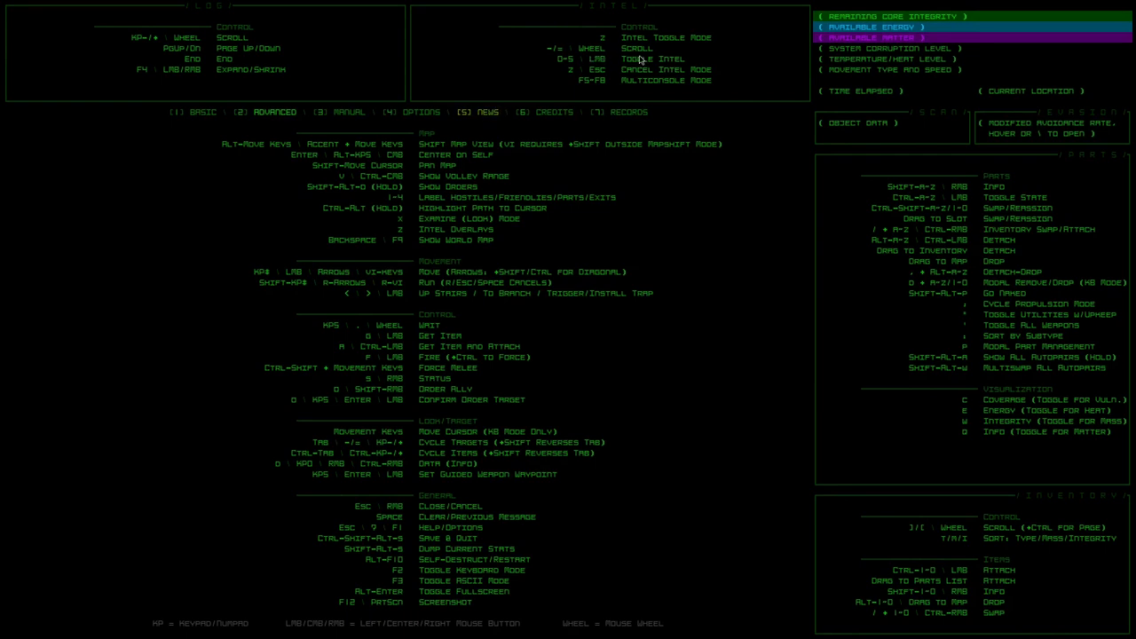
{"action": "mouse_move", "coordinate": [678, 78]}
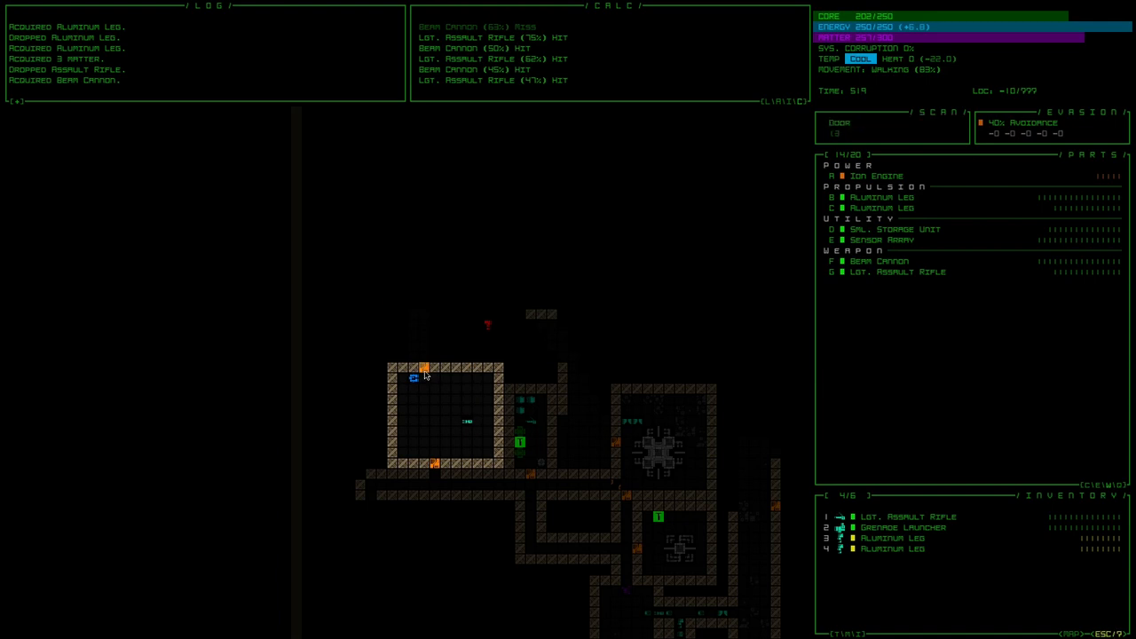
{"action": "key", "text": "f1"}
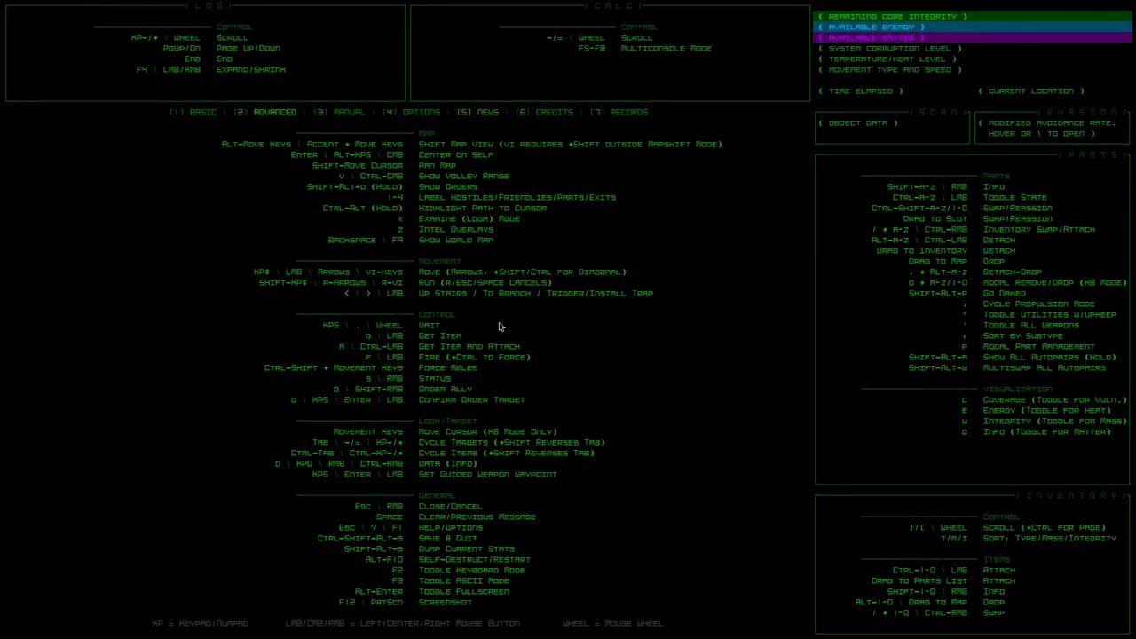
{"action": "mouse_move", "coordinate": [433, 348]}
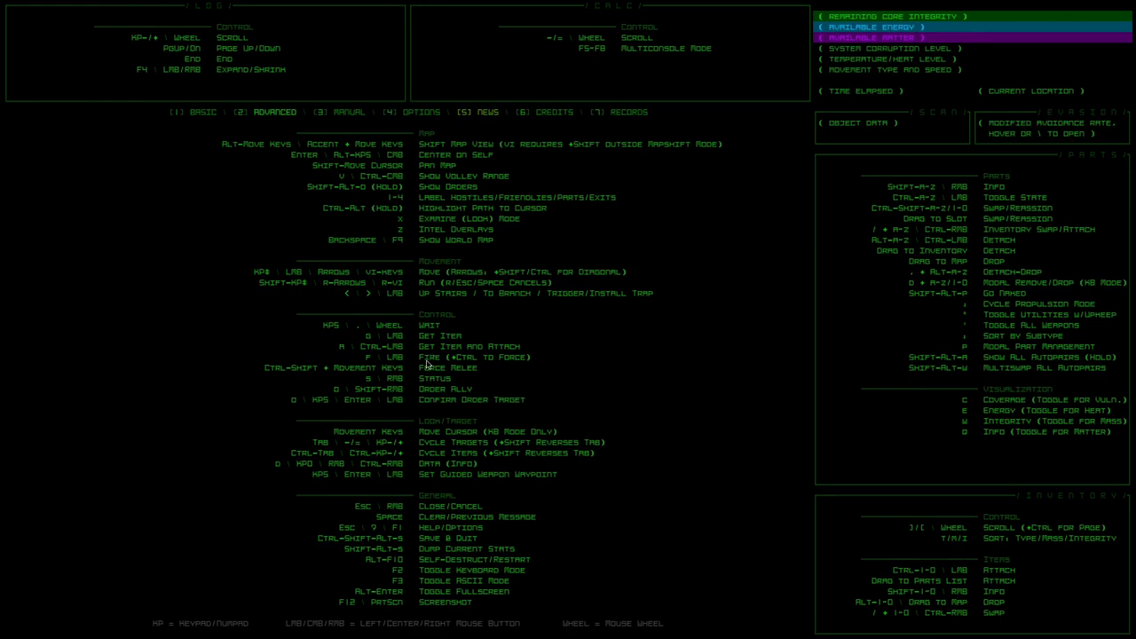
{"action": "mouse_move", "coordinate": [447, 384]}
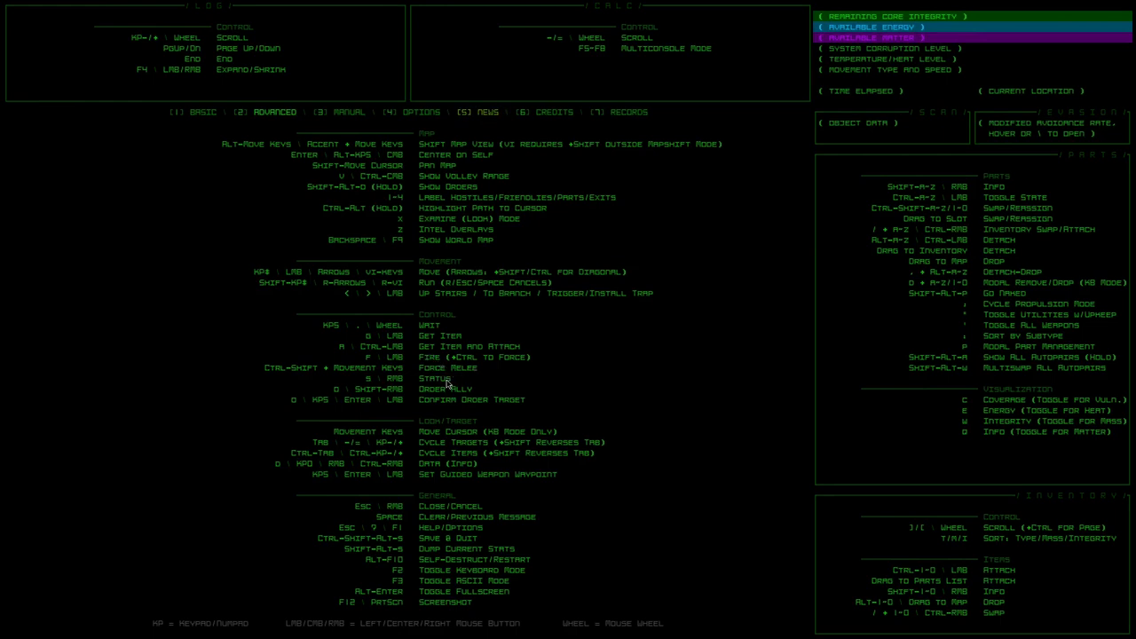
{"action": "mouse_move", "coordinate": [483, 433]}
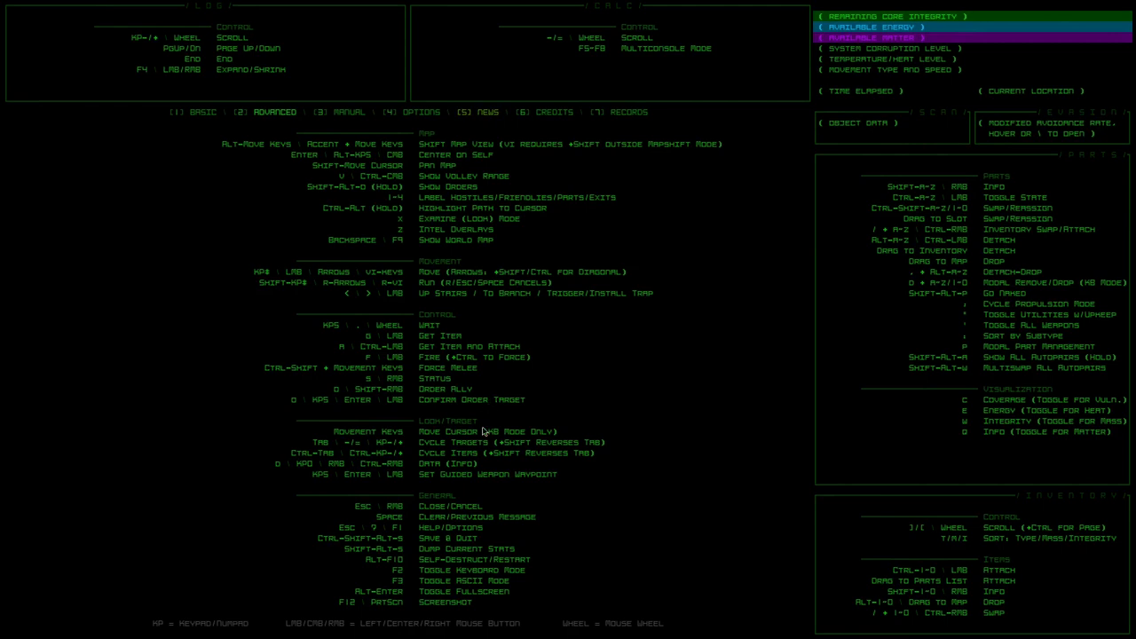
{"action": "mouse_move", "coordinate": [473, 513]}
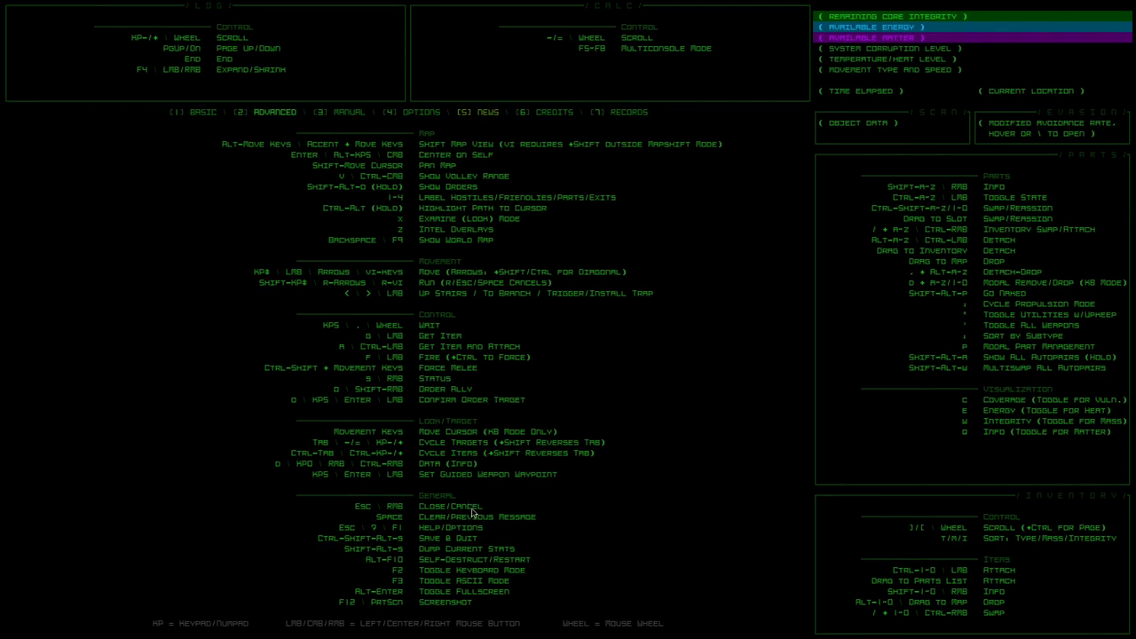
{"action": "mouse_move", "coordinate": [496, 522]}
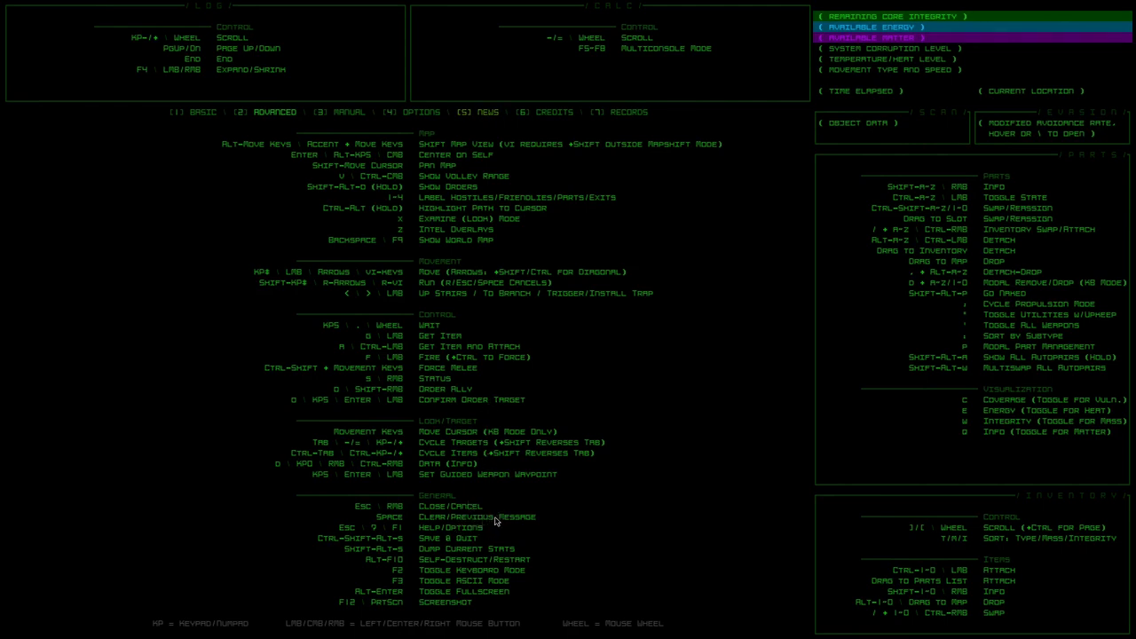
{"action": "mouse_move", "coordinate": [471, 529]}
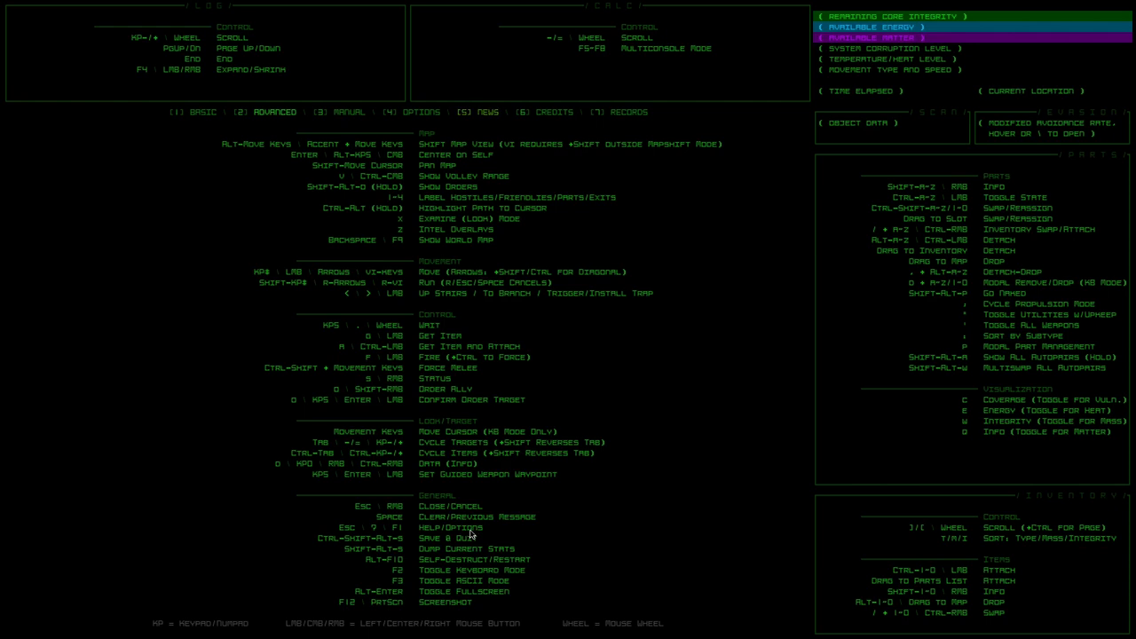
{"action": "key", "text": "Escape"}
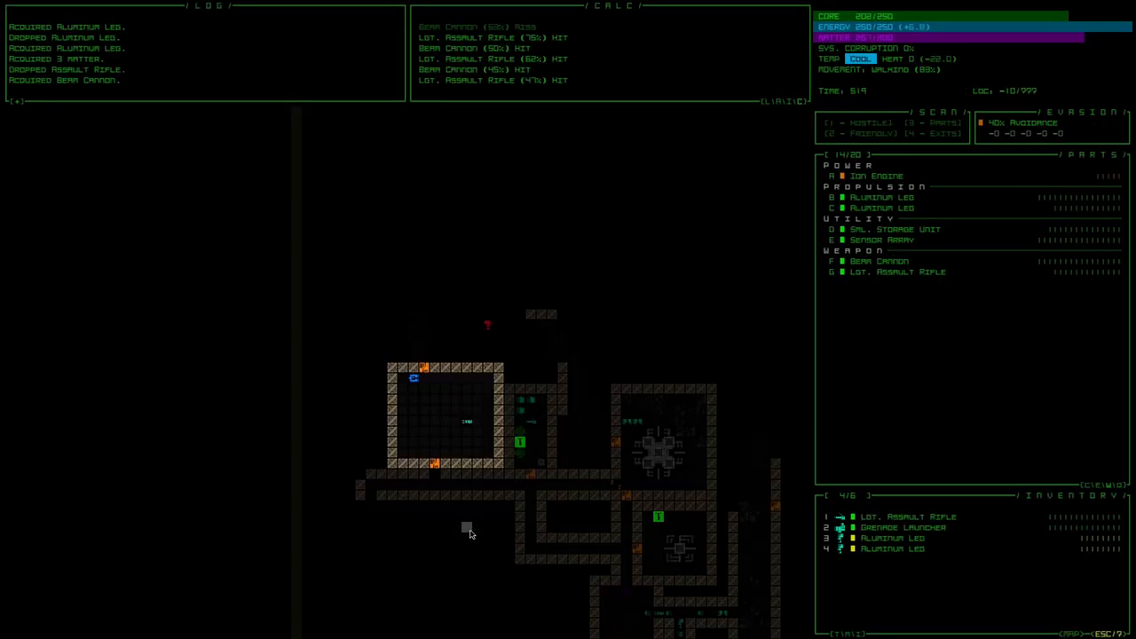
{"action": "mouse_move", "coordinate": [423, 433]}
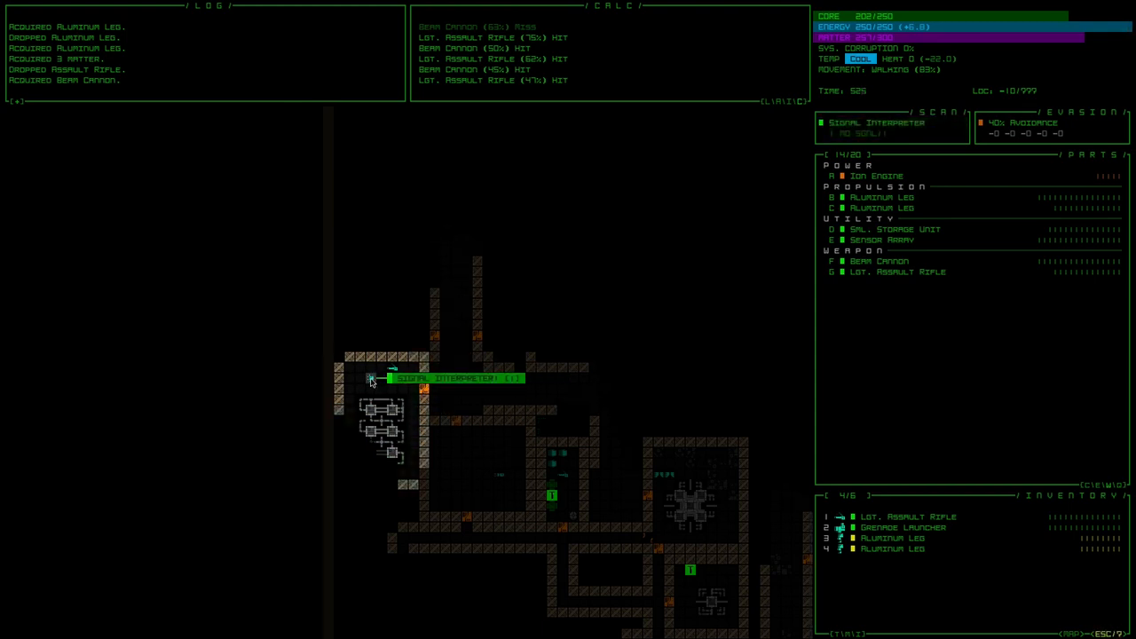
Step: Walk the robot to the room where the Signal Interpreter lies
{"action": "left_click", "coordinate": [371, 378]}
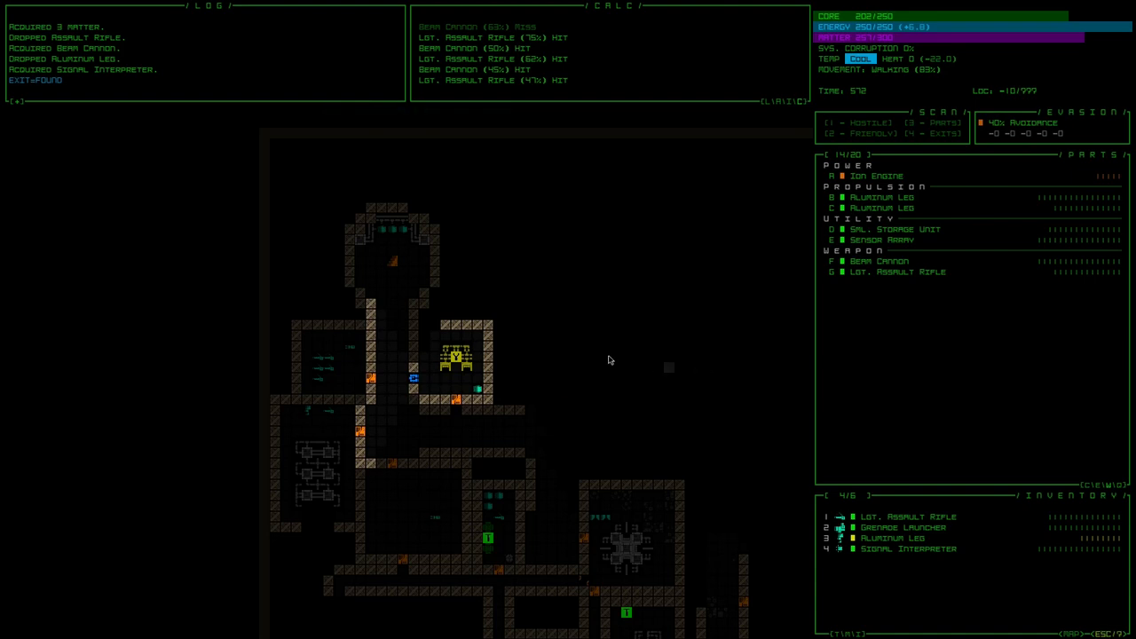
Step: Inspect the Recycling Unit's armor, state and damage resistances
{"action": "left_click", "coordinate": [455, 357]}
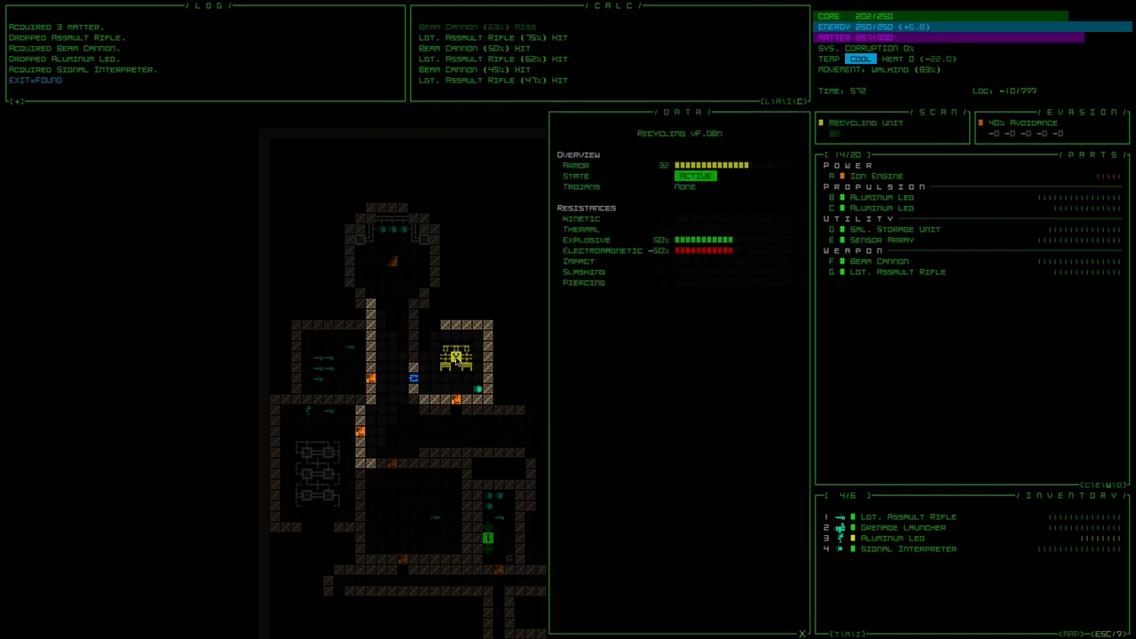